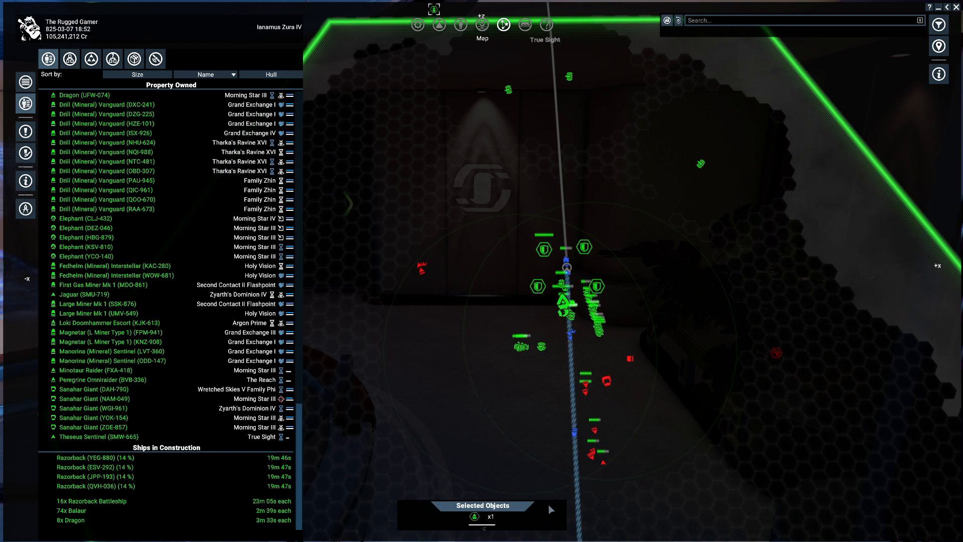
{"action": "mouse_move", "coordinate": [594, 436]}
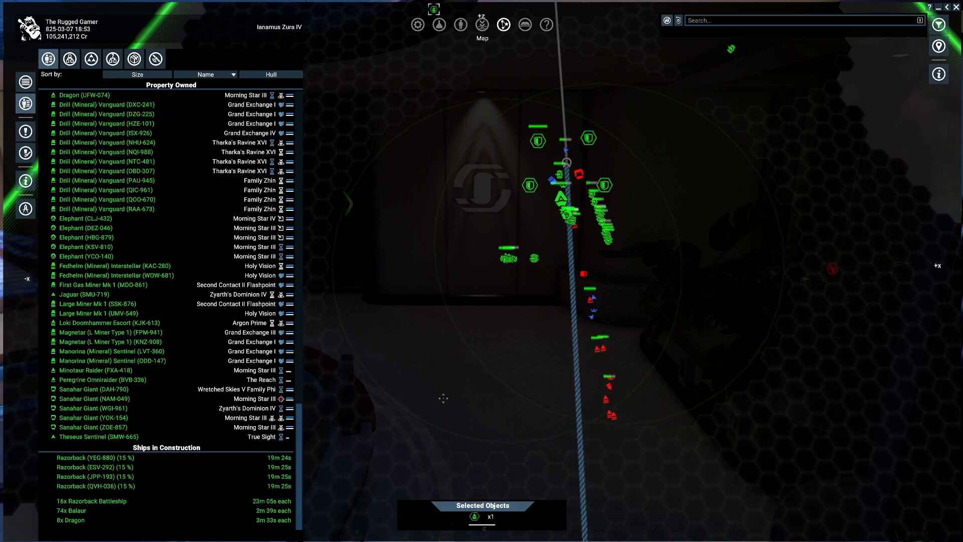
Step: Select Nemesis, Assault Fleet Alpha's flagship, on the map
{"action": "scroll", "scroll_direction": "up", "scroll_amount": 3}
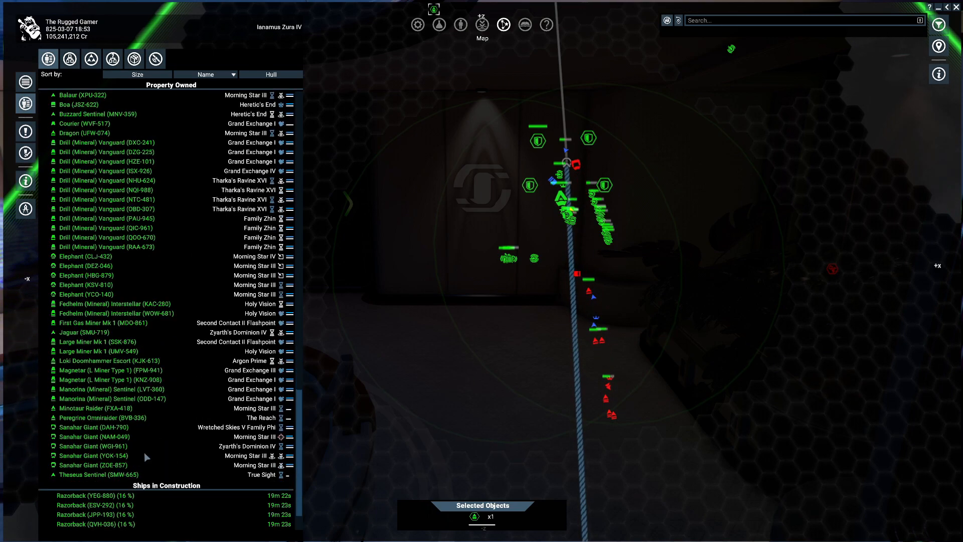
{"action": "scroll", "scroll_direction": "down", "scroll_amount": 3}
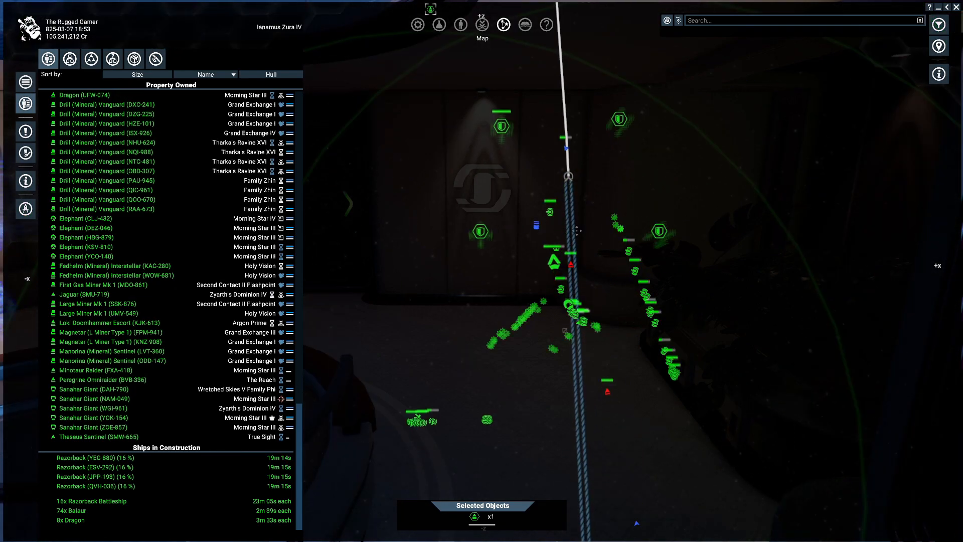
{"action": "mouse_move", "coordinate": [552, 261]}
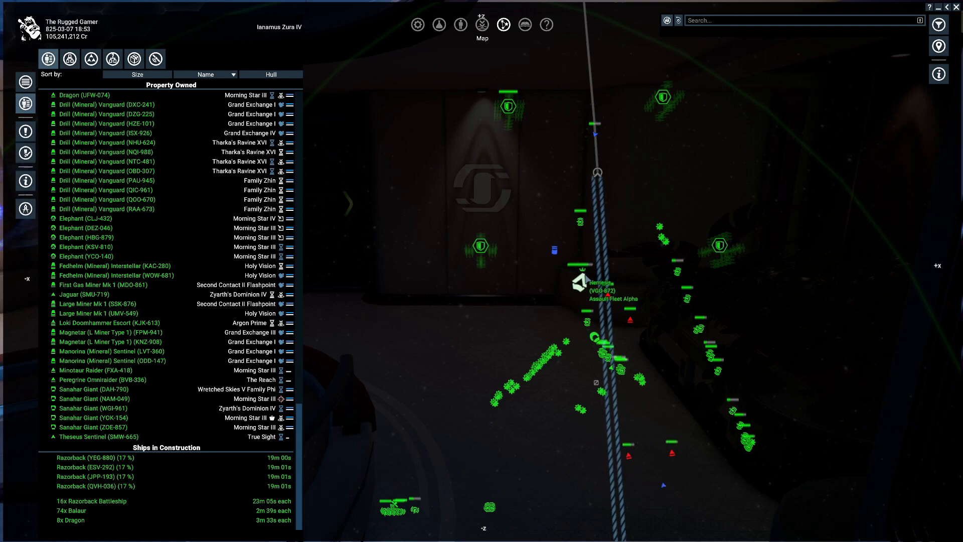
{"action": "mouse_move", "coordinate": [668, 307]}
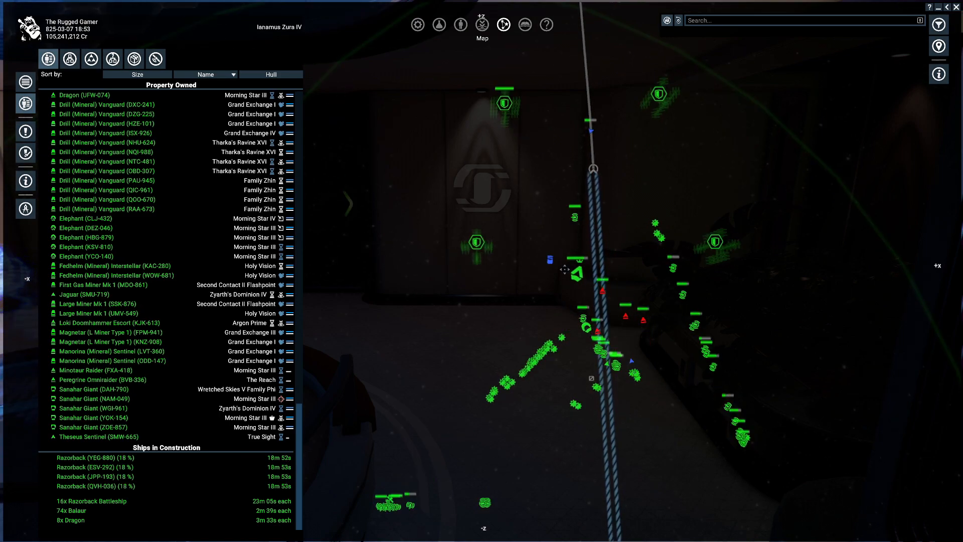
{"action": "mouse_move", "coordinate": [718, 269]}
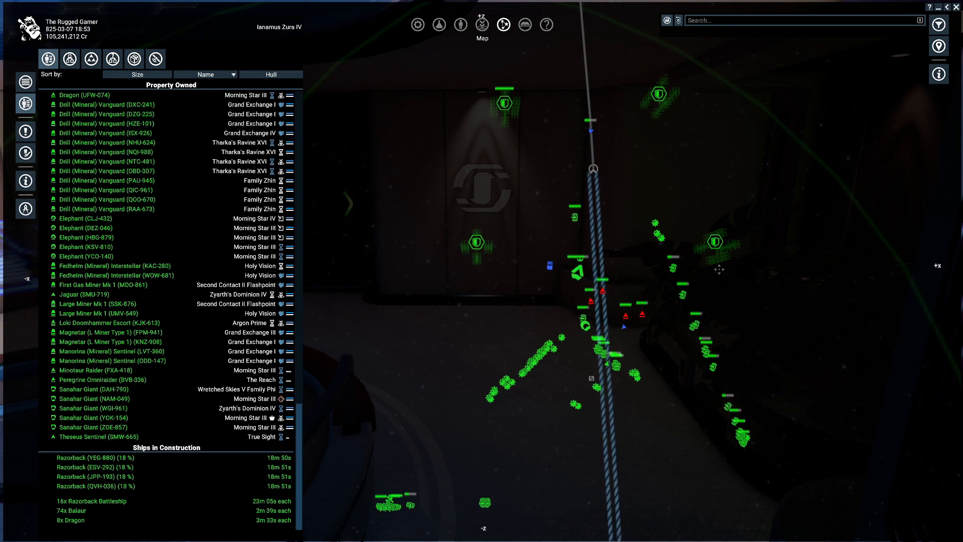
{"action": "left_click", "coordinate": [575, 271]}
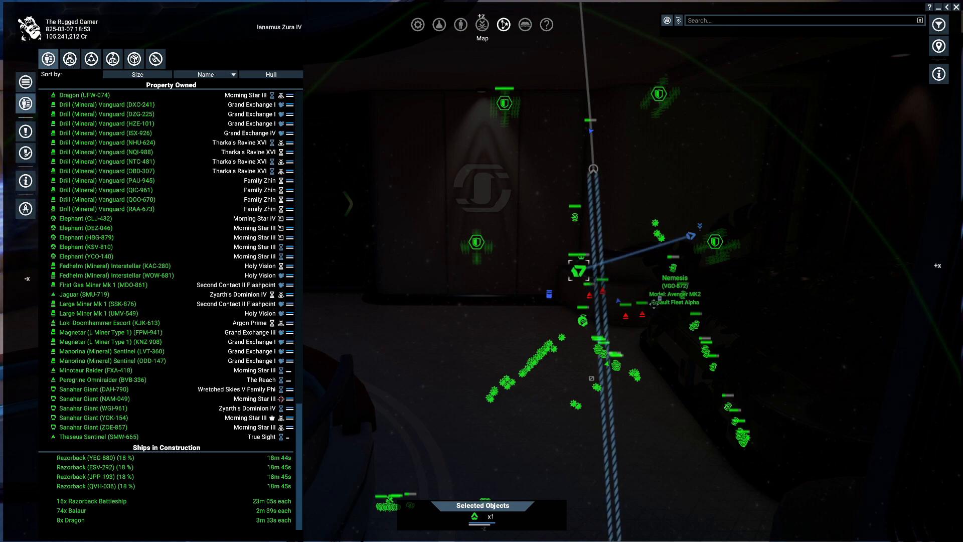
{"action": "mouse_move", "coordinate": [563, 329]}
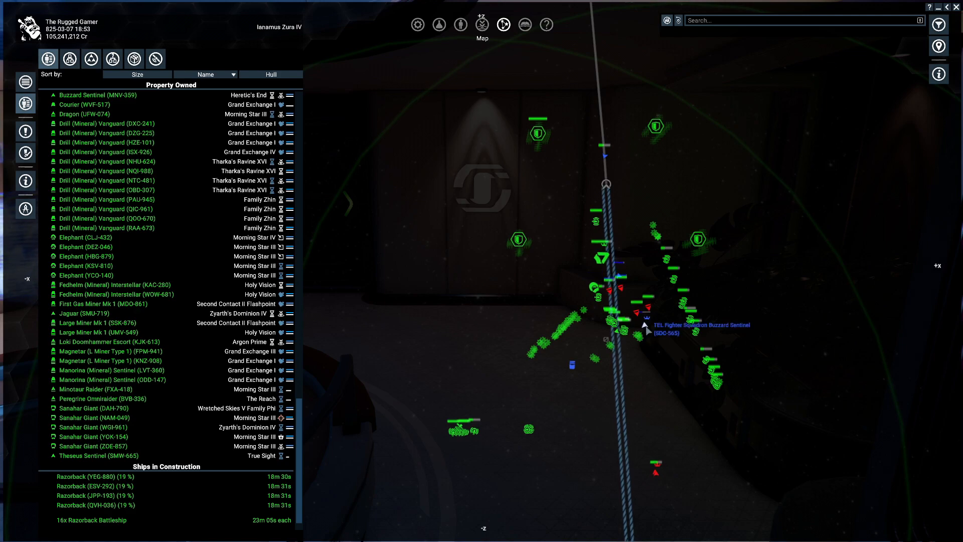
{"action": "mouse_move", "coordinate": [657, 365]}
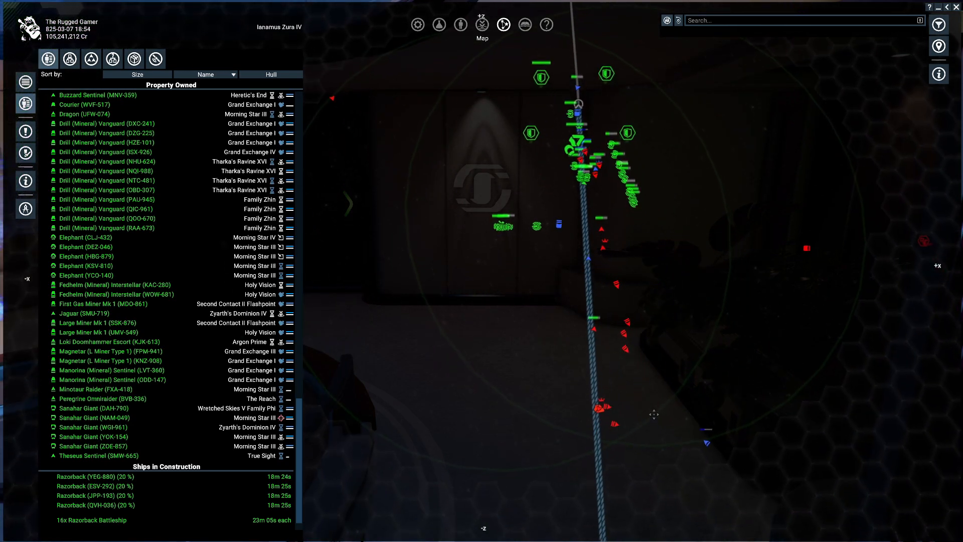
{"action": "mouse_move", "coordinate": [597, 396]}
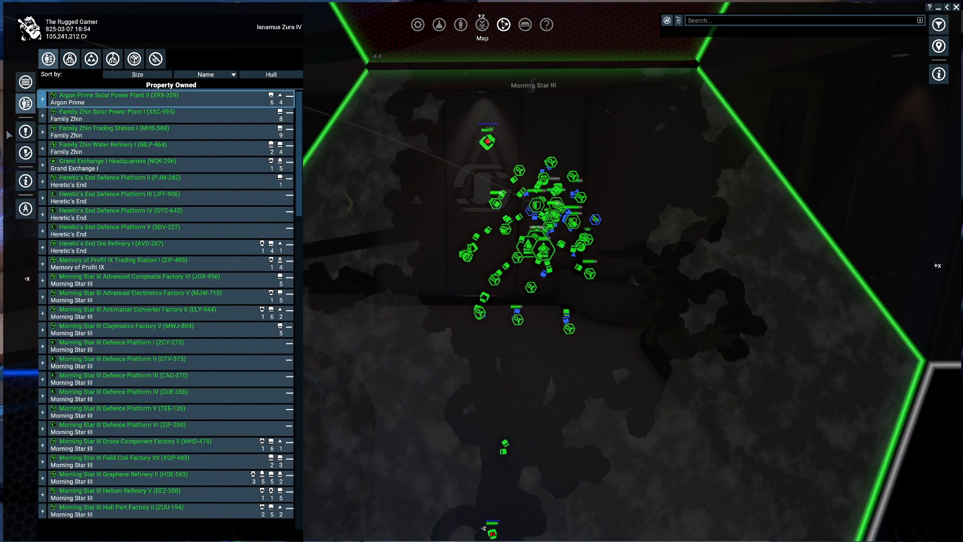
Step: Extend the Morning Star III Factory plot to 20 km and enter its construction planner
{"action": "left_click", "coordinate": [25, 209]}
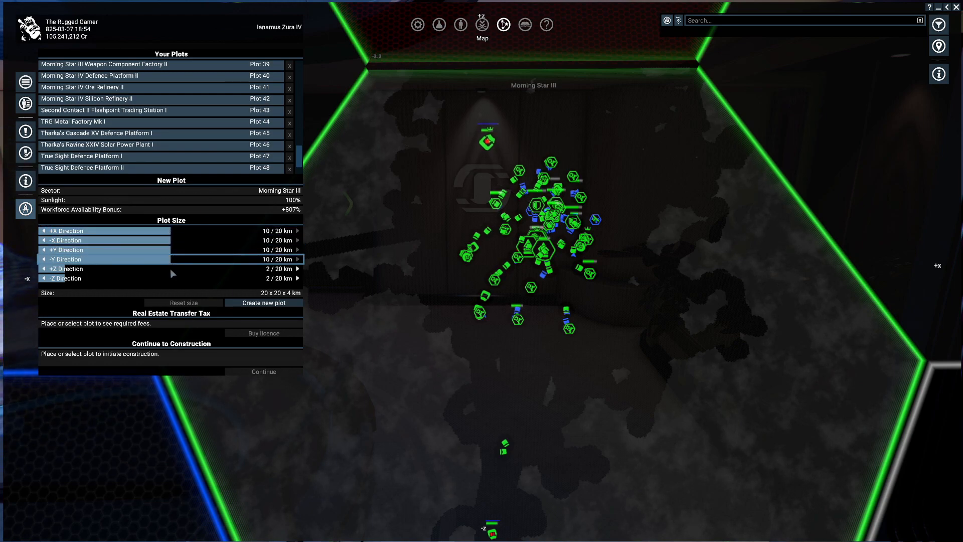
{"action": "left_click", "coordinate": [298, 268]}
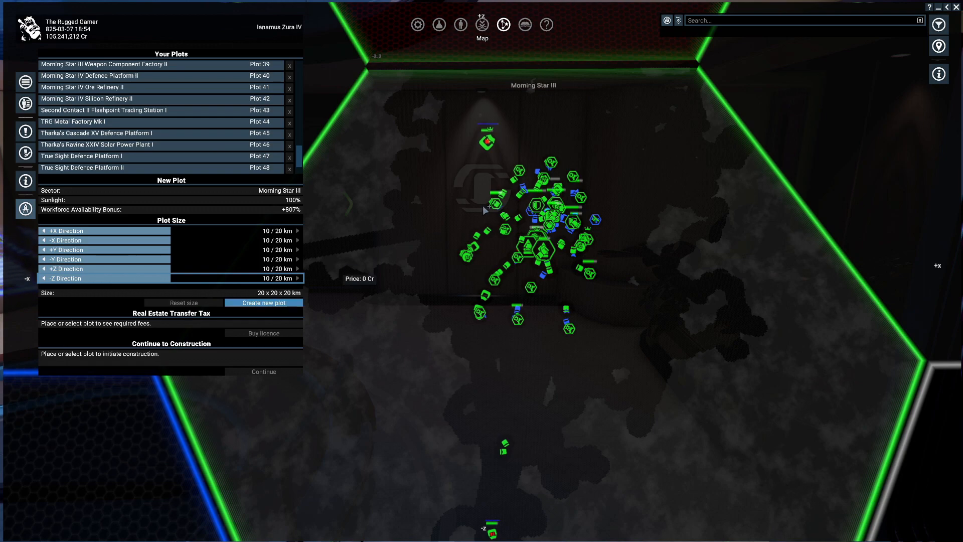
{"action": "mouse_move", "coordinate": [644, 189]}
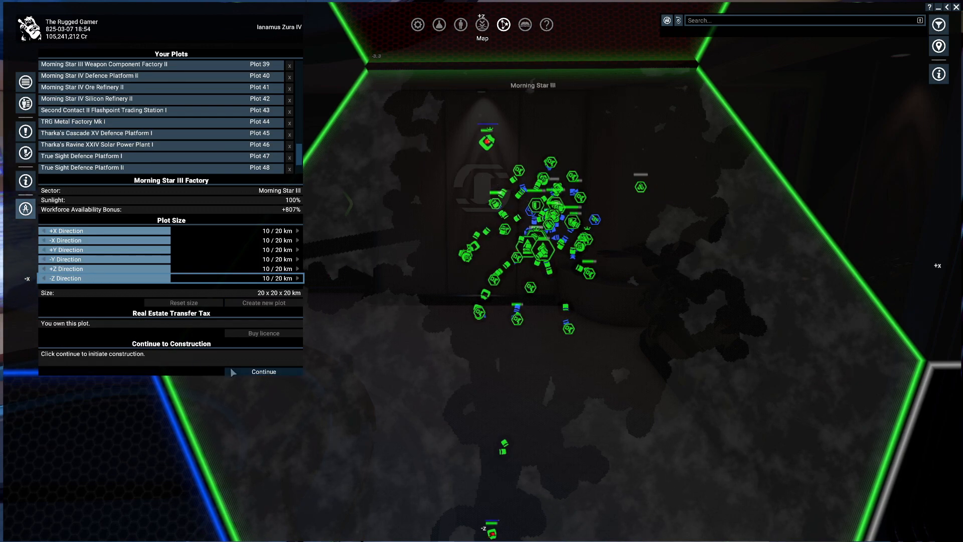
{"action": "left_click", "coordinate": [263, 371]}
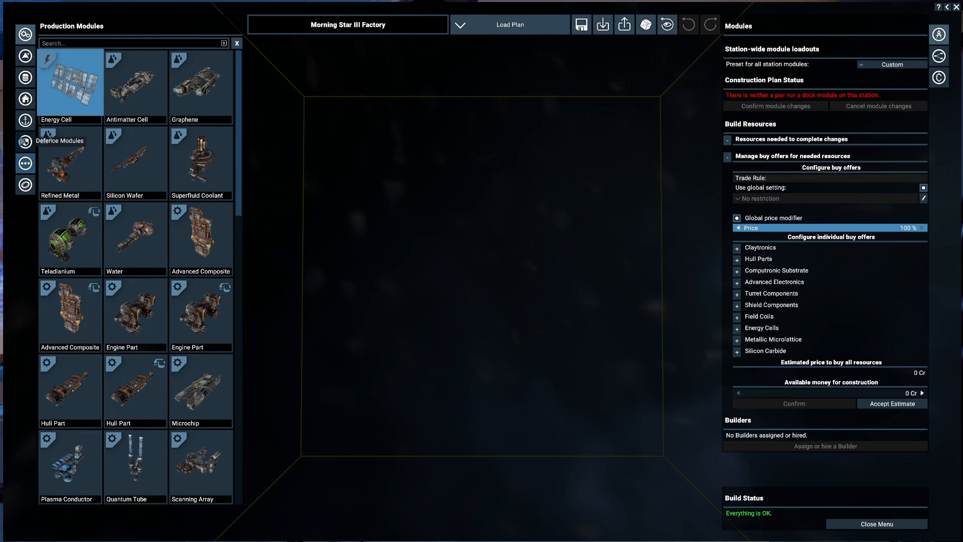
Step: Place two Split 3-Dock E piers from the Dock Modules list
{"action": "left_click", "coordinate": [25, 162]}
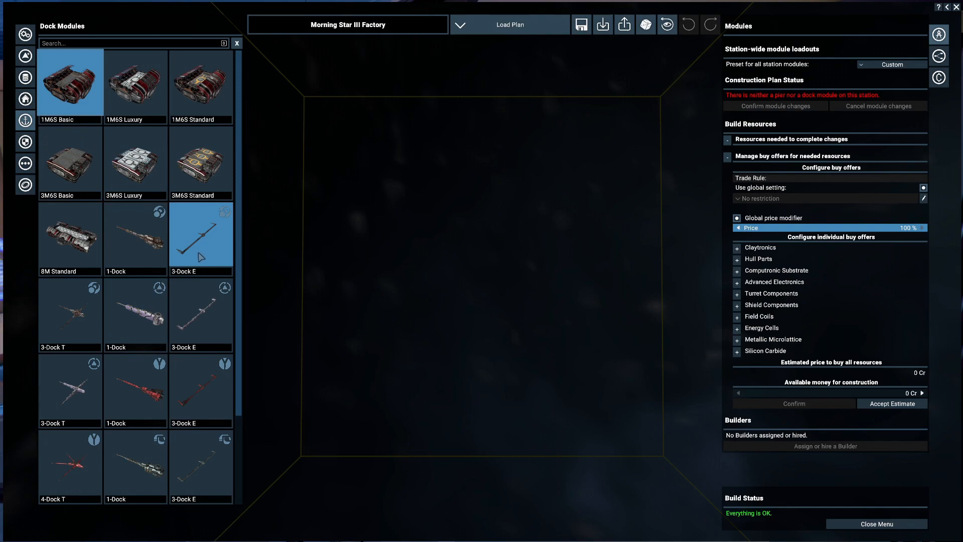
{"action": "scroll", "scroll_direction": "down", "scroll_amount": 3}
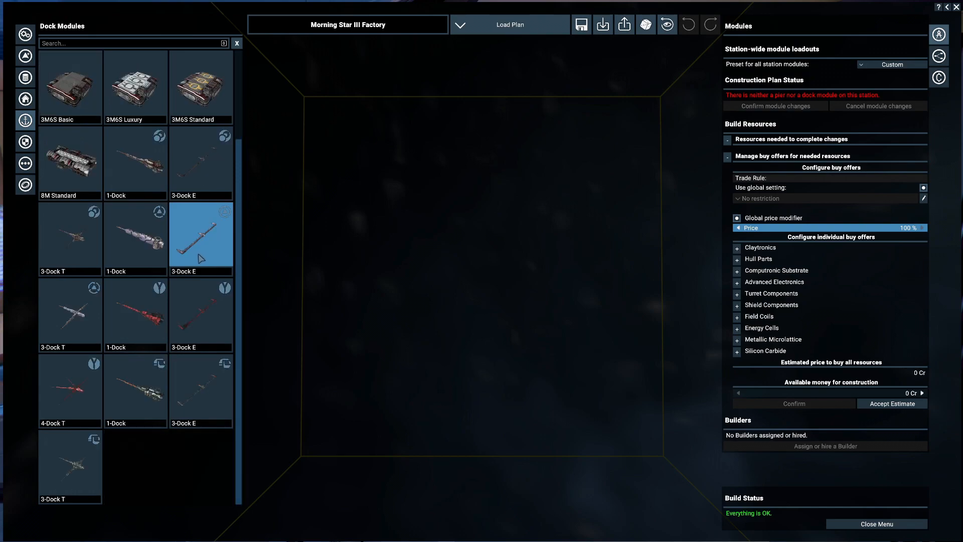
{"action": "mouse_move", "coordinate": [196, 331]}
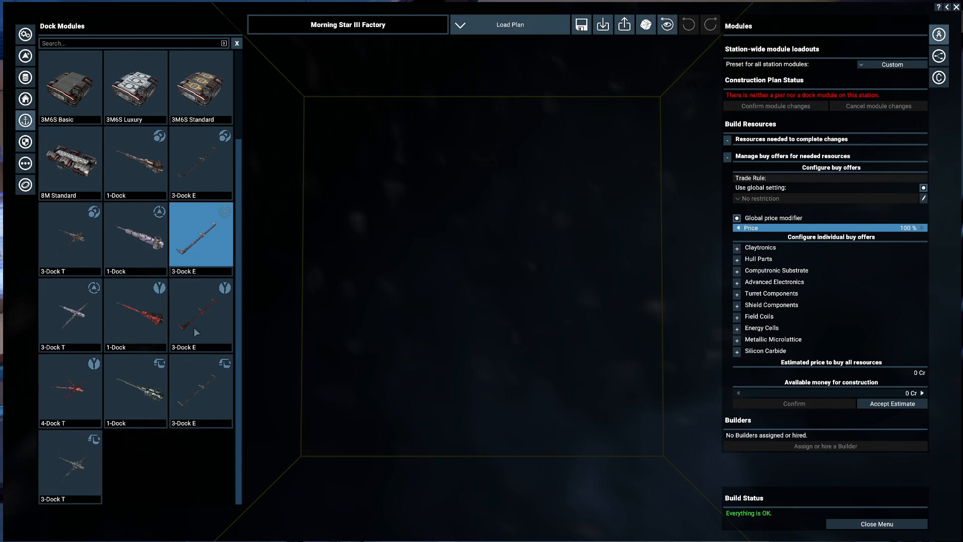
{"action": "left_click", "coordinate": [200, 310]}
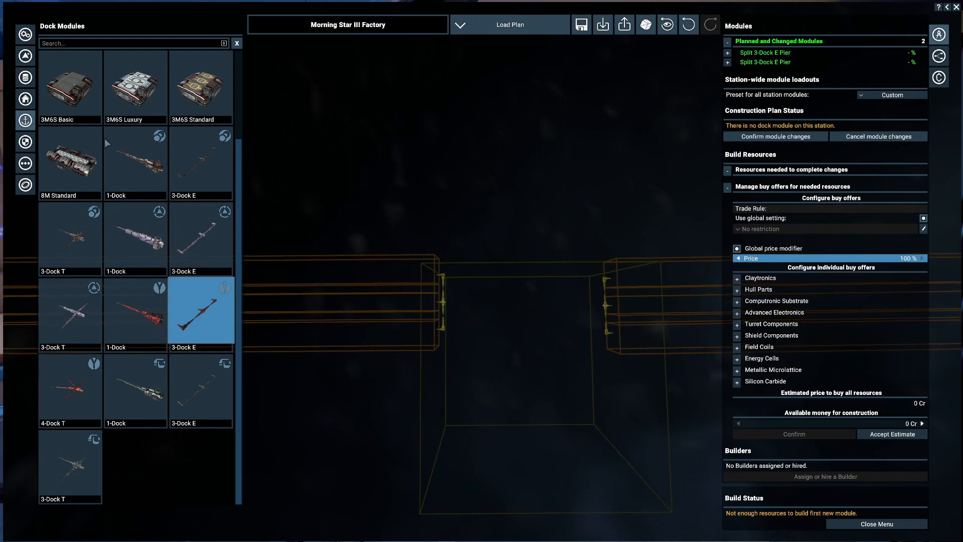
Step: Attach 8M Standard and 3M6S Luxury dock areas to the pier
{"action": "left_click", "coordinate": [70, 157]}
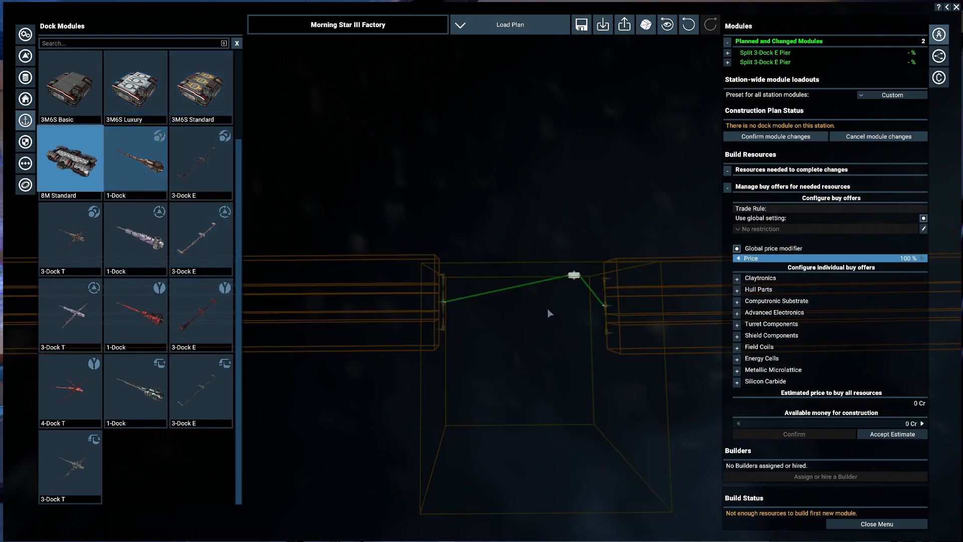
{"action": "left_click", "coordinate": [200, 158]}
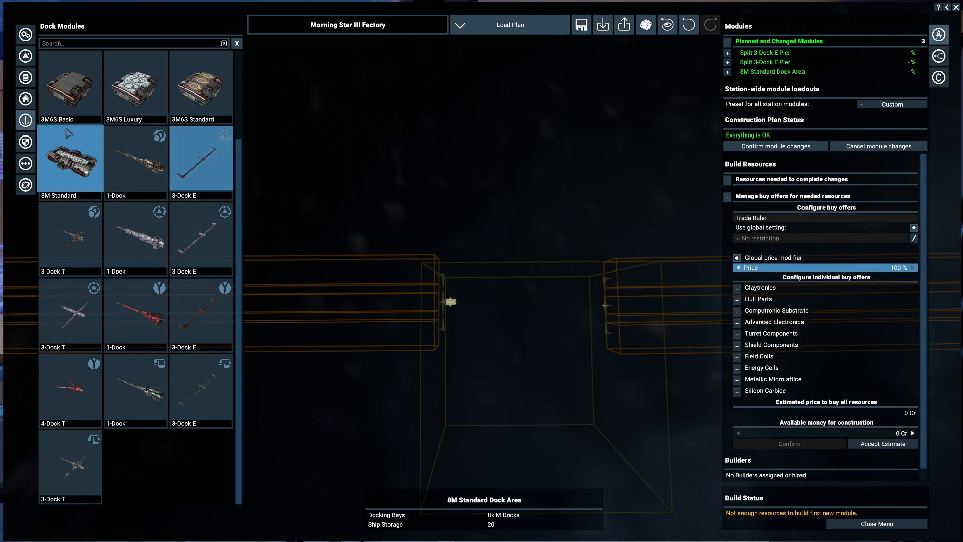
{"action": "left_click", "coordinate": [134, 83]}
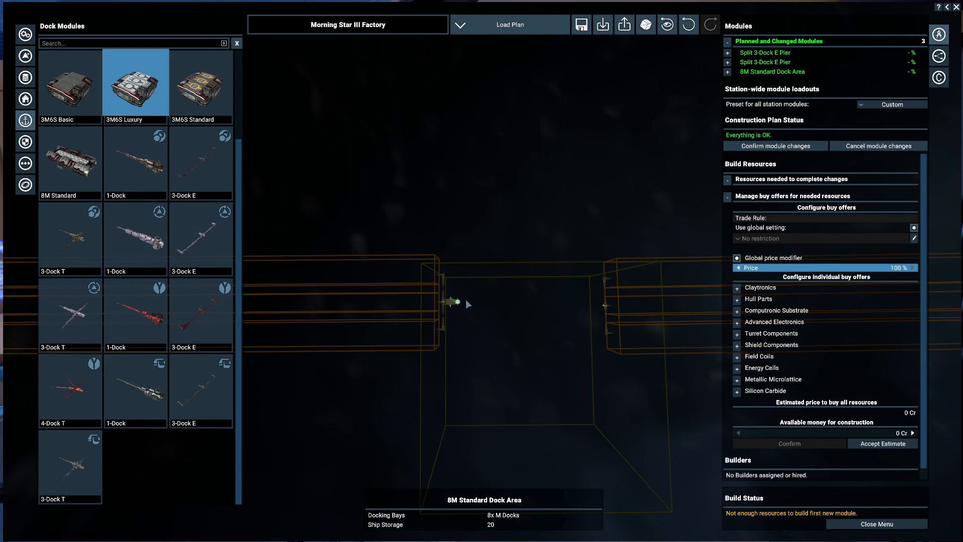
{"action": "left_click", "coordinate": [135, 81]}
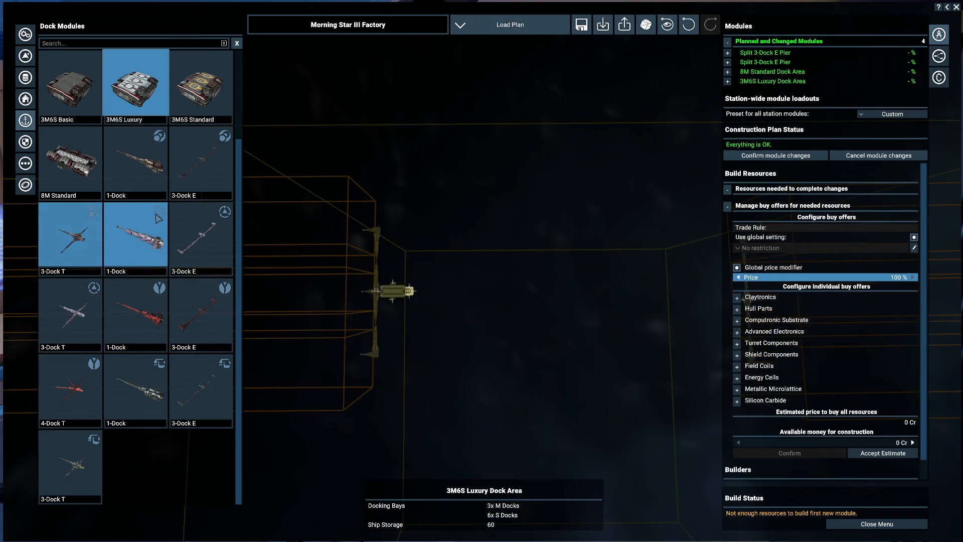
{"action": "mouse_move", "coordinate": [25, 99]}
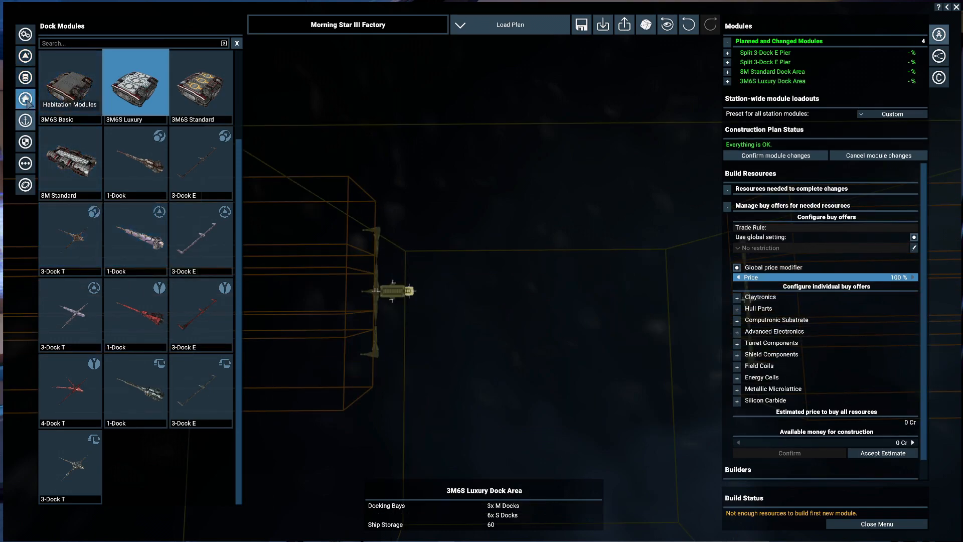
{"action": "left_click", "coordinate": [25, 98]}
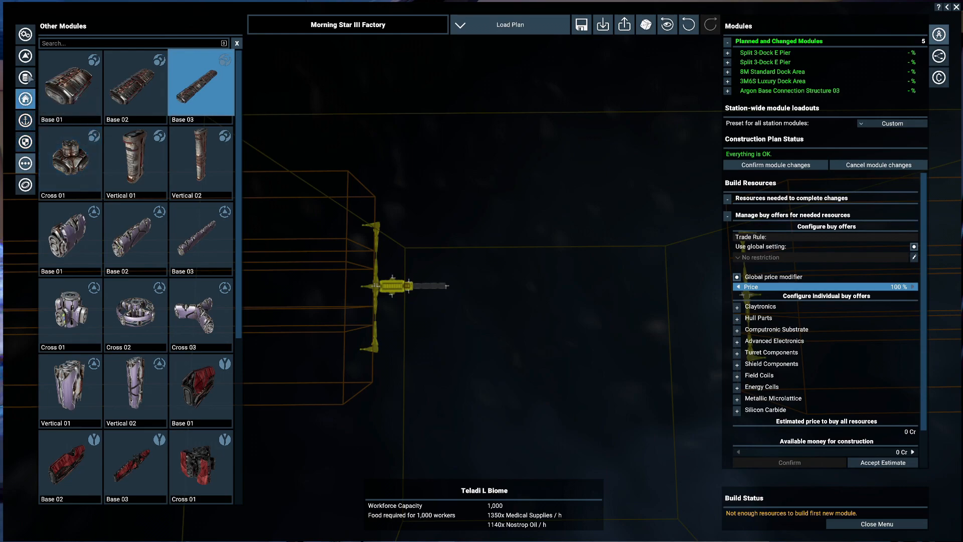
{"action": "mouse_move", "coordinate": [25, 120]}
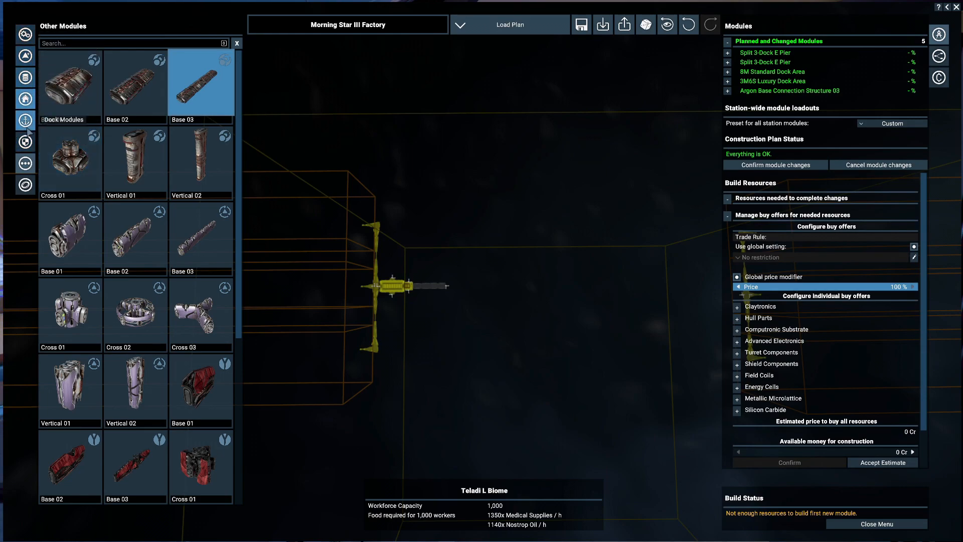
Step: Add two Argon L Habitats from Habitation Modules to the factory plan
{"action": "left_click", "coordinate": [25, 99]}
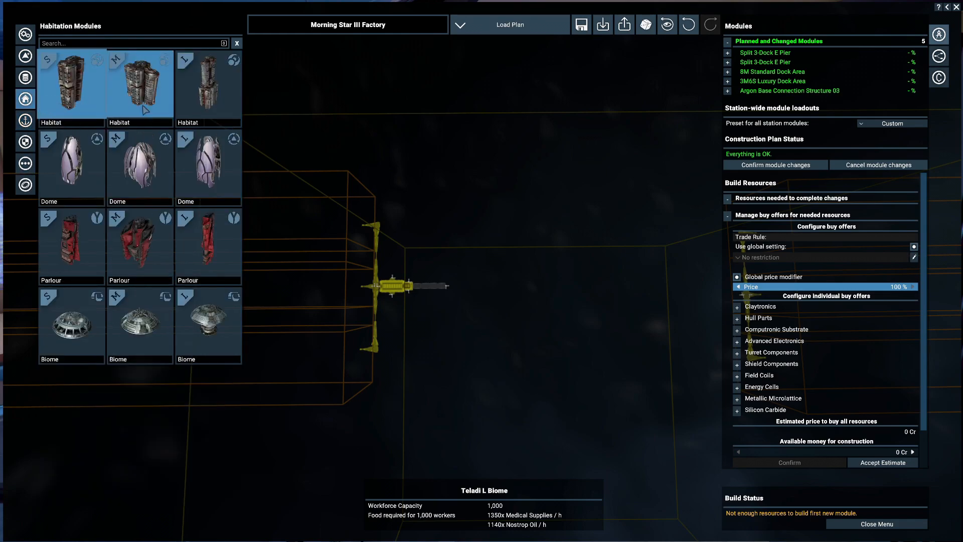
{"action": "left_click", "coordinate": [25, 163]}
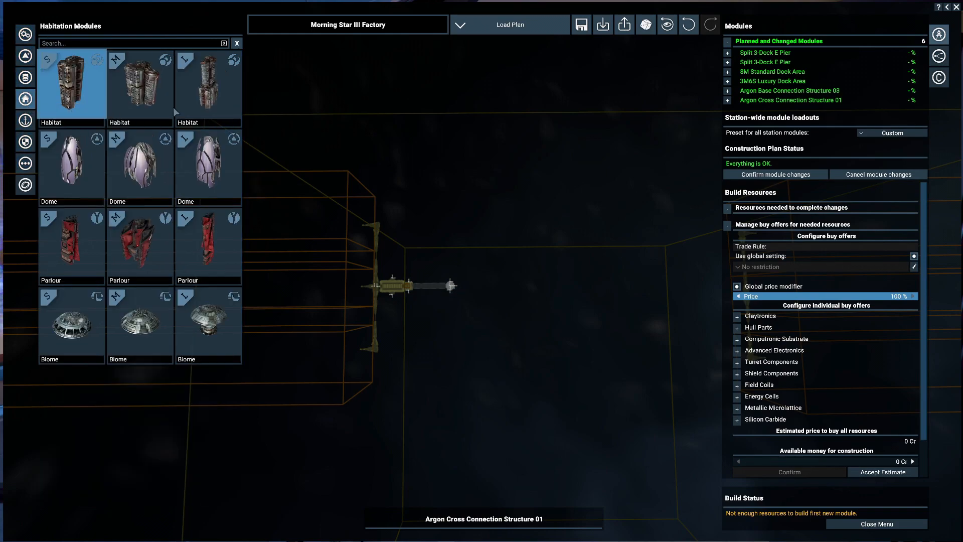
{"action": "left_click", "coordinate": [208, 84]}
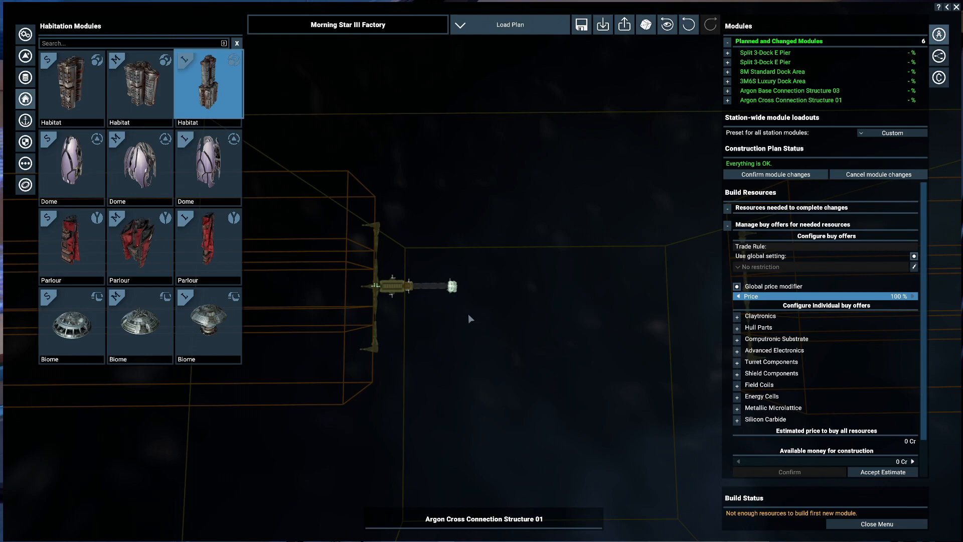
{"action": "left_click", "coordinate": [139, 84]}
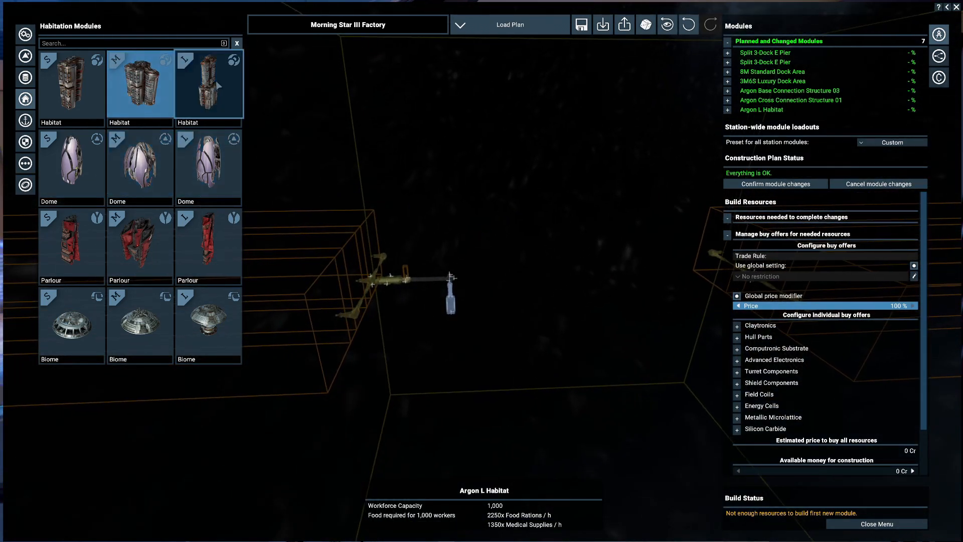
{"action": "left_click", "coordinate": [208, 83]}
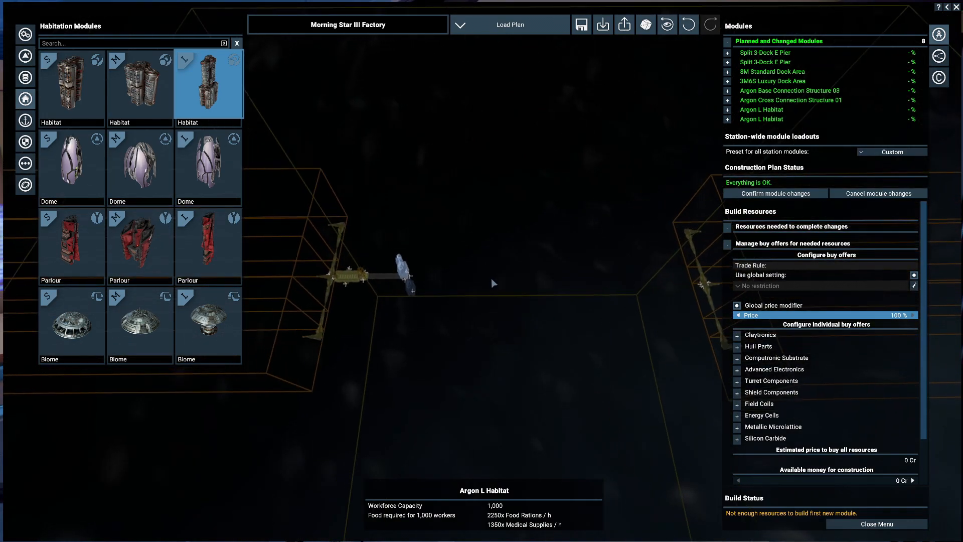
{"action": "mouse_move", "coordinate": [25, 141]}
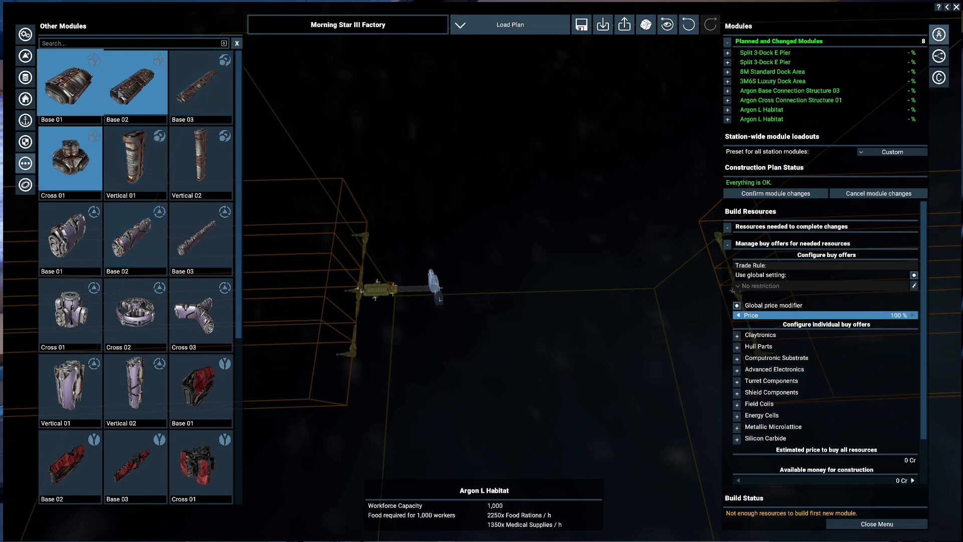
Step: Place Base 01 and Cross 01 connections and copy the pair twice along the spine
{"action": "left_click", "coordinate": [69, 82]}
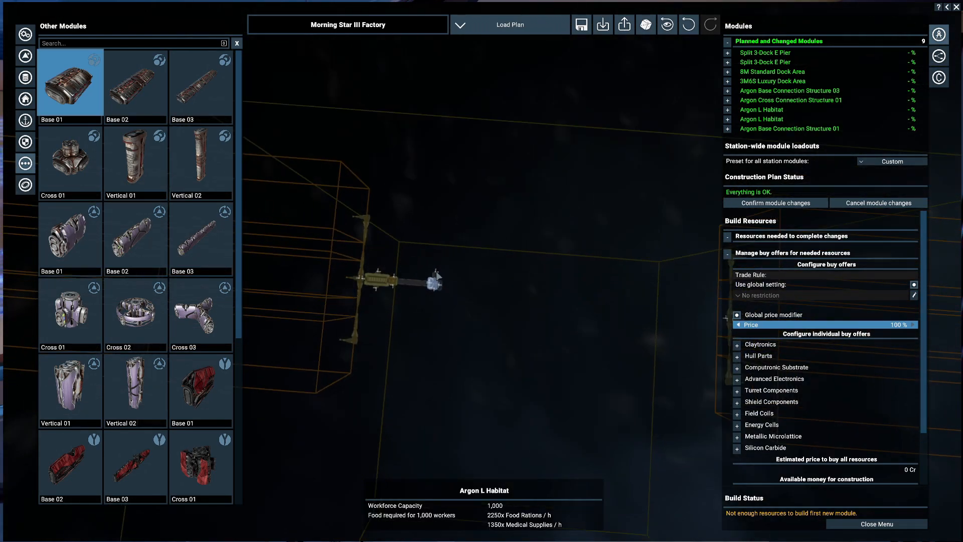
{"action": "mouse_move", "coordinate": [422, 362]}
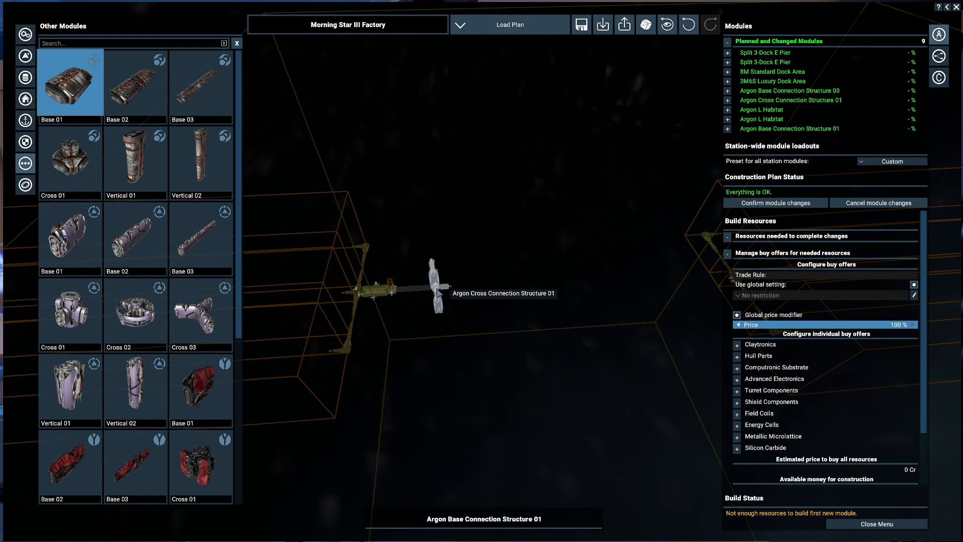
{"action": "left_click", "coordinate": [69, 159]}
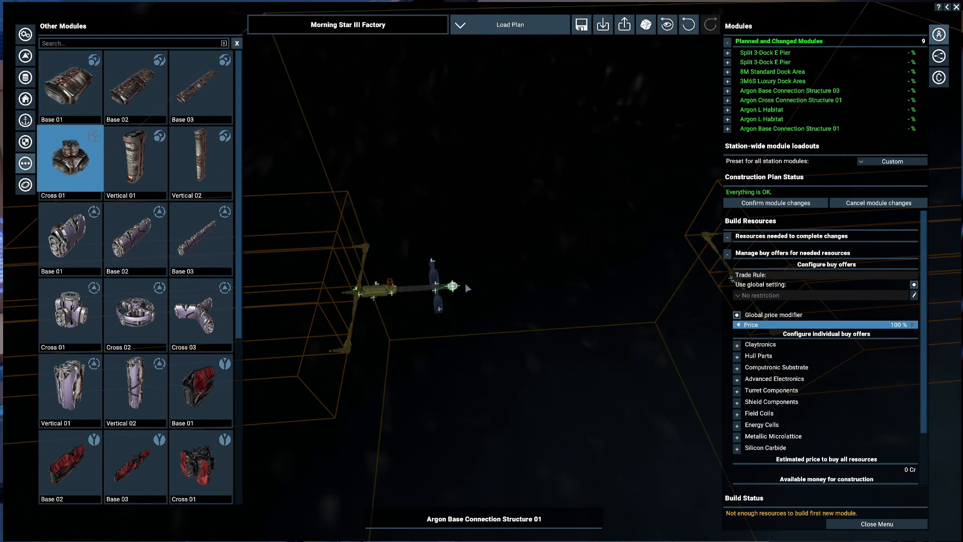
{"action": "right_click", "coordinate": [436, 289]}
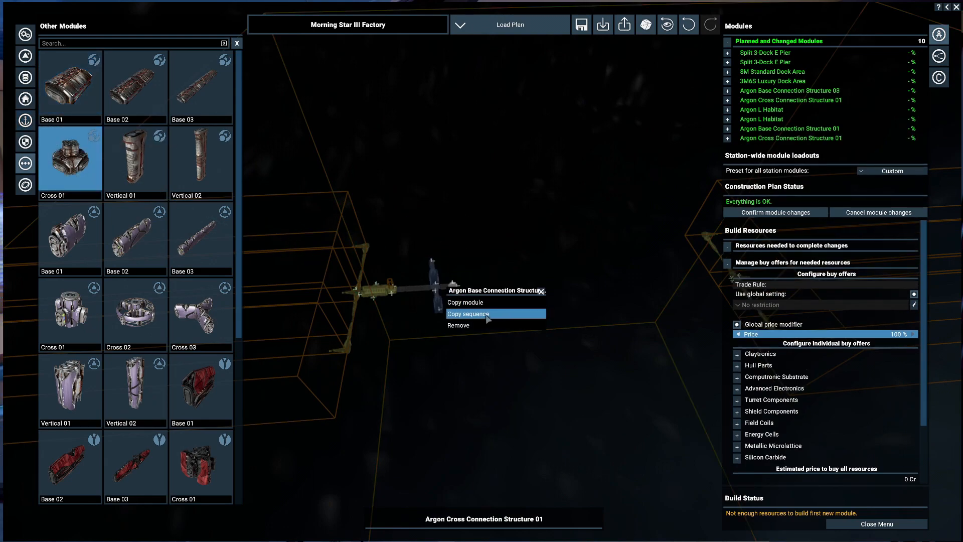
{"action": "left_click", "coordinate": [468, 314]}
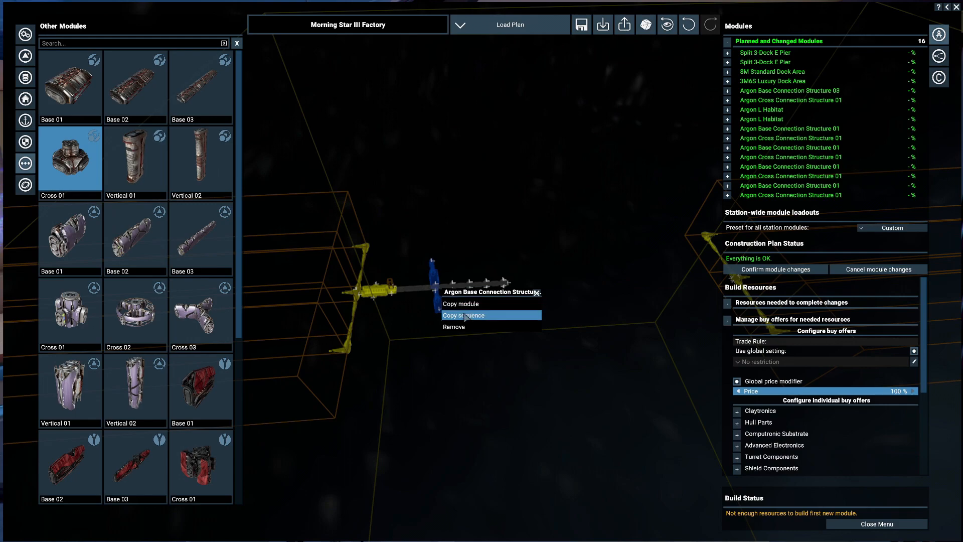
{"action": "left_click", "coordinate": [463, 315]}
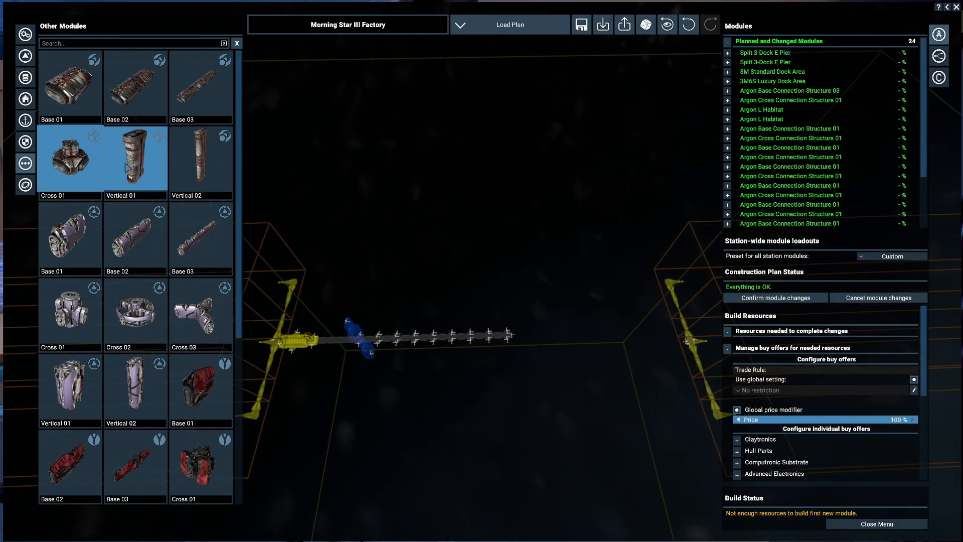
Step: Extend the connection chain with copied sequences and remove the extra connection
{"action": "left_click", "coordinate": [200, 82]}
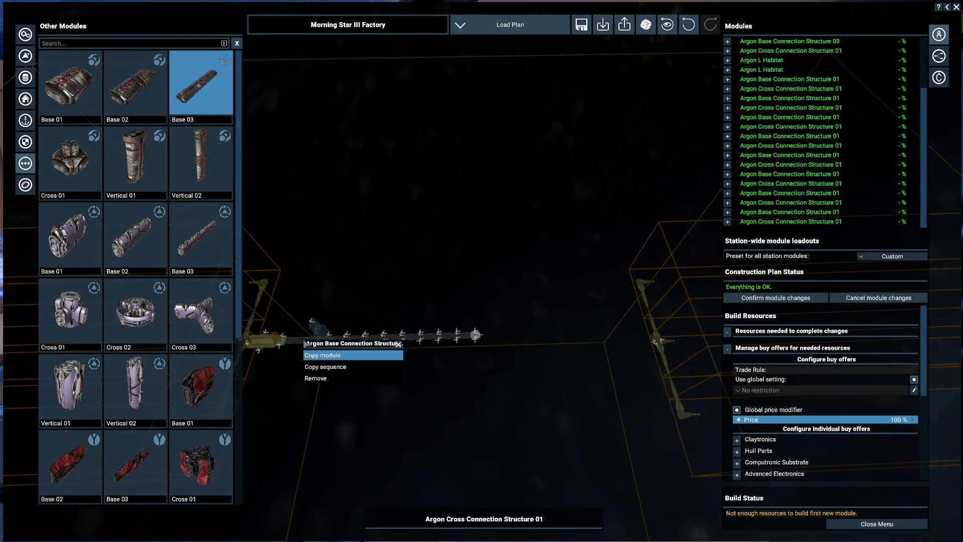
{"action": "left_click", "coordinate": [321, 354]}
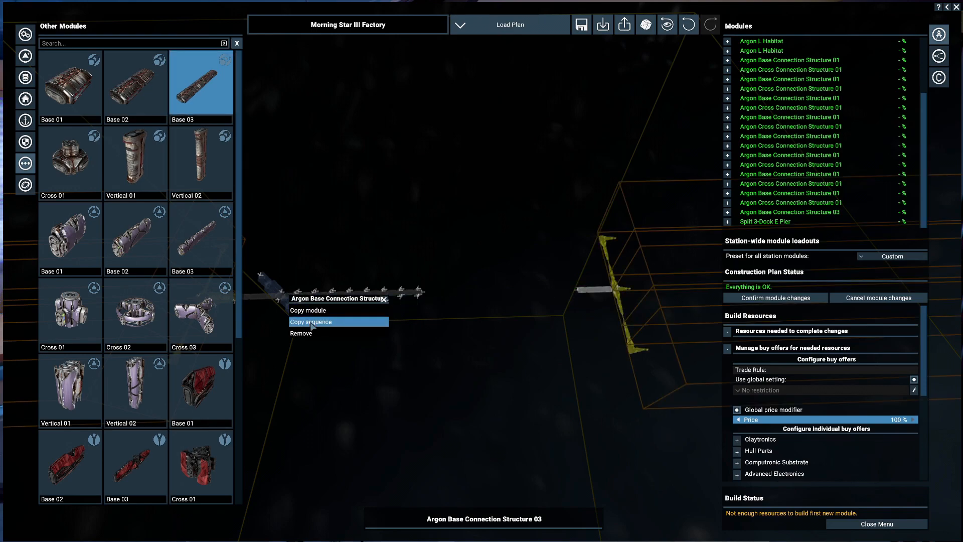
{"action": "left_click", "coordinate": [310, 320]}
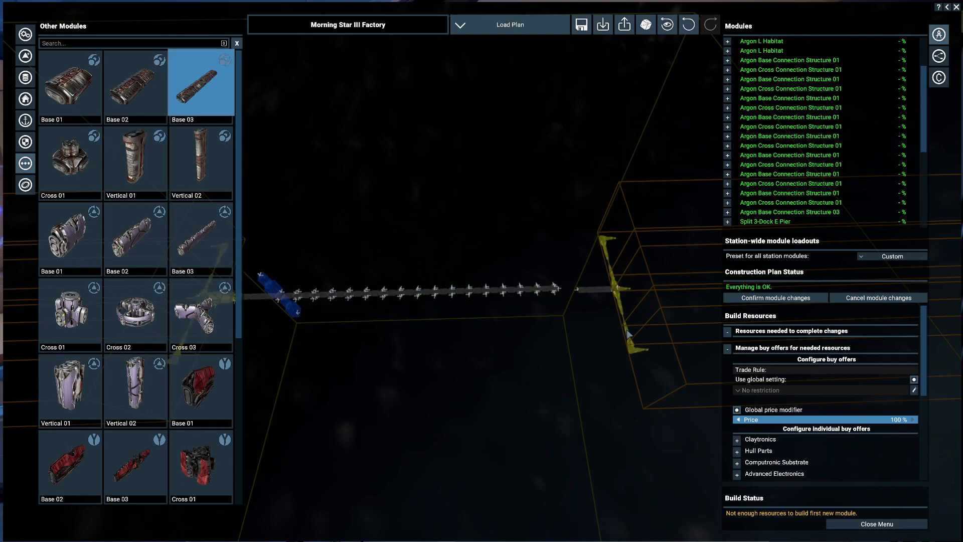
{"action": "right_click", "coordinate": [540, 288]}
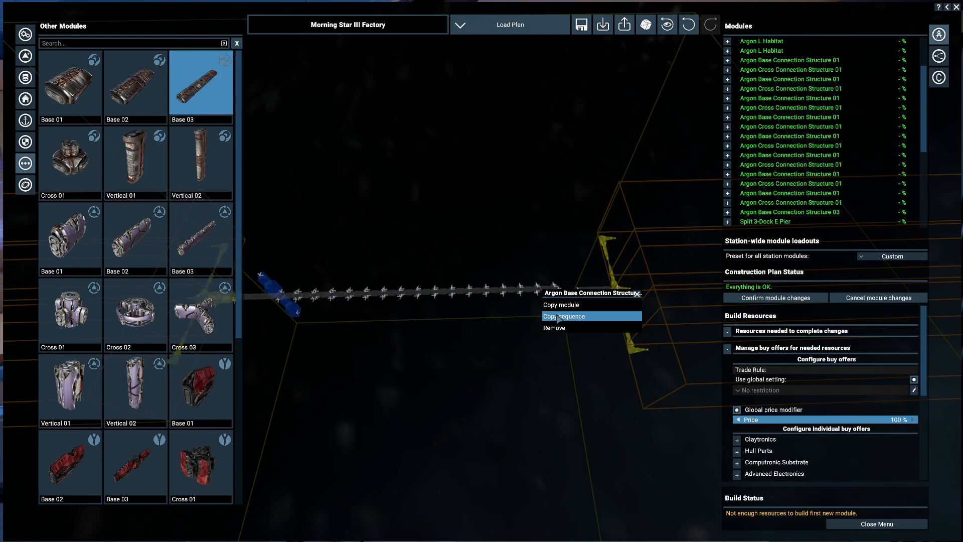
{"action": "mouse_move", "coordinate": [571, 328]}
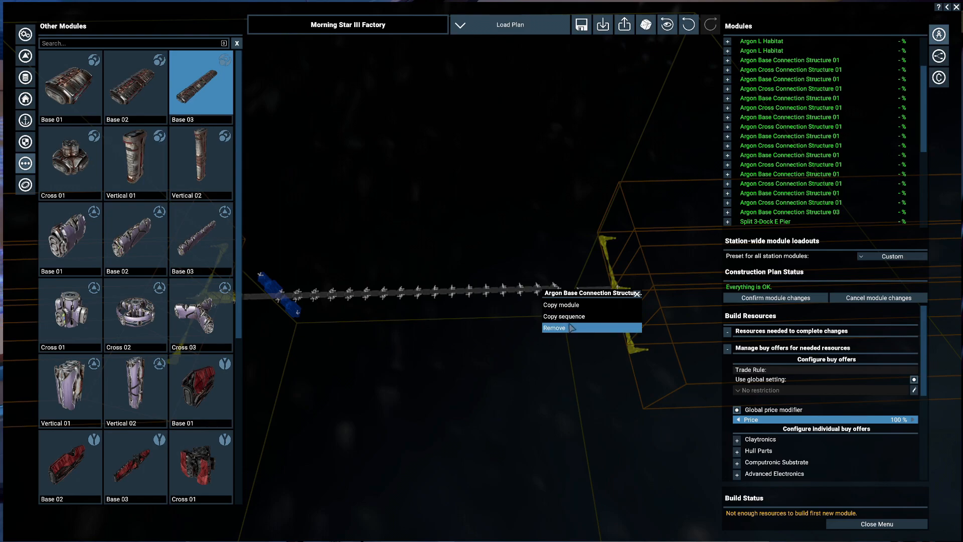
{"action": "left_click", "coordinate": [553, 327]}
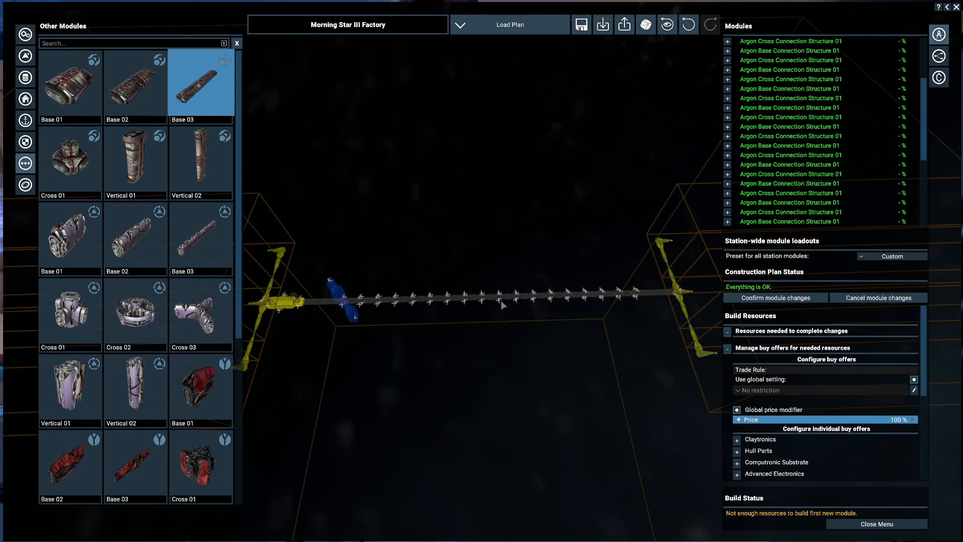
{"action": "mouse_move", "coordinate": [502, 306]}
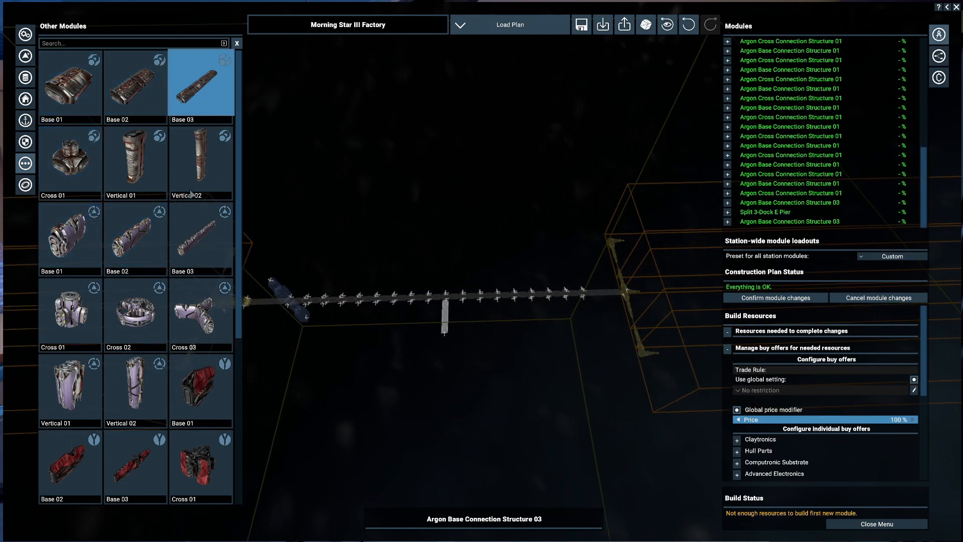
Step: Attach Cross 01 and Base 03 connections below the spine and remove a stray cross connection
{"action": "left_click", "coordinate": [70, 155]}
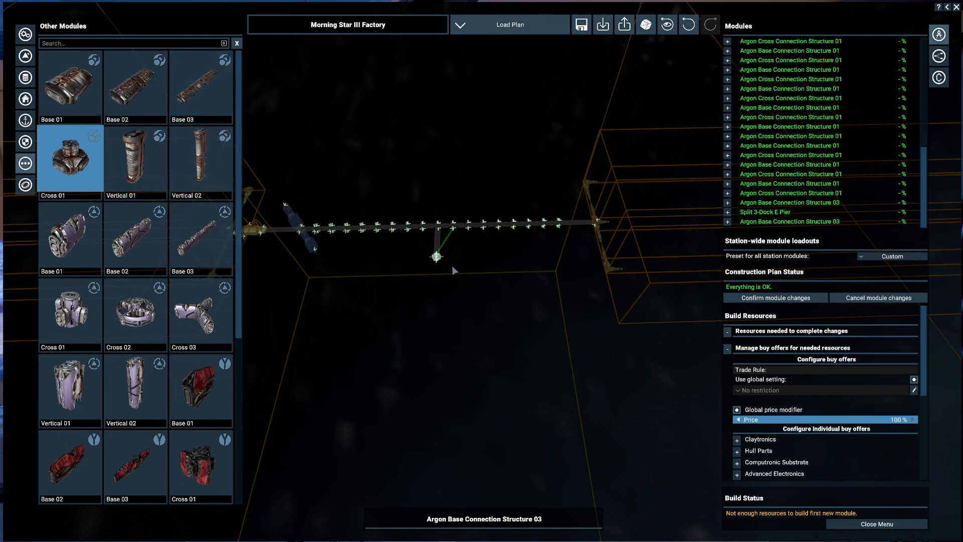
{"action": "left_click", "coordinate": [200, 83]}
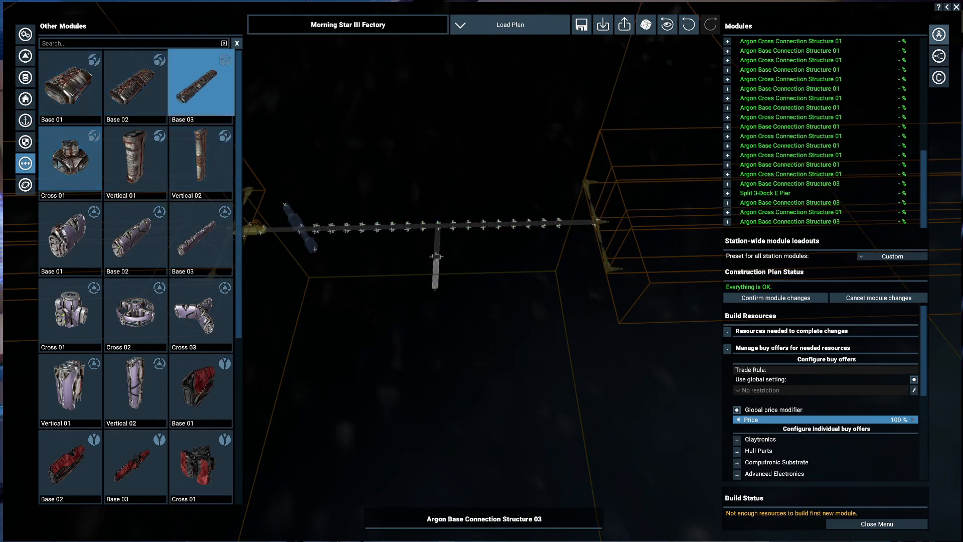
{"action": "left_click", "coordinate": [69, 158]}
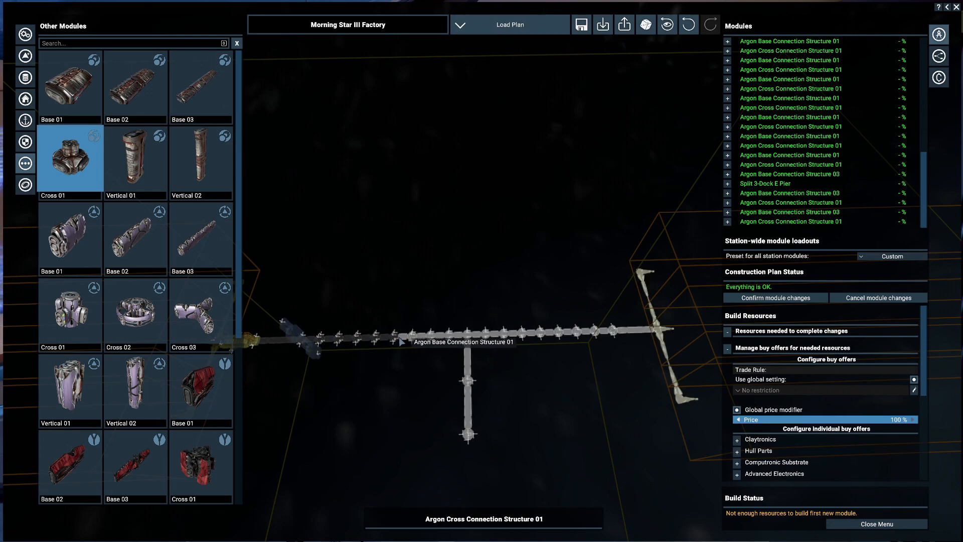
{"action": "mouse_move", "coordinate": [468, 338]}
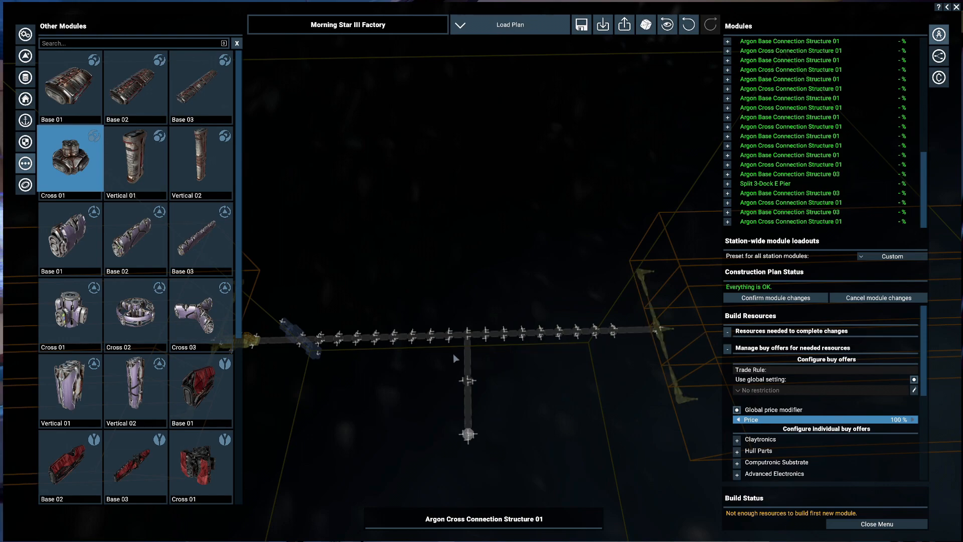
{"action": "mouse_move", "coordinate": [451, 356]}
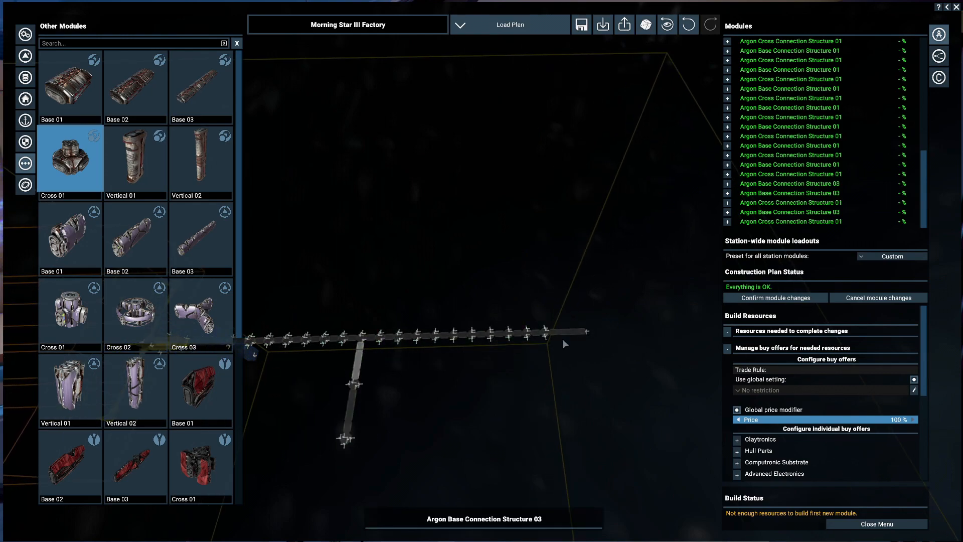
{"action": "mouse_move", "coordinate": [545, 333]}
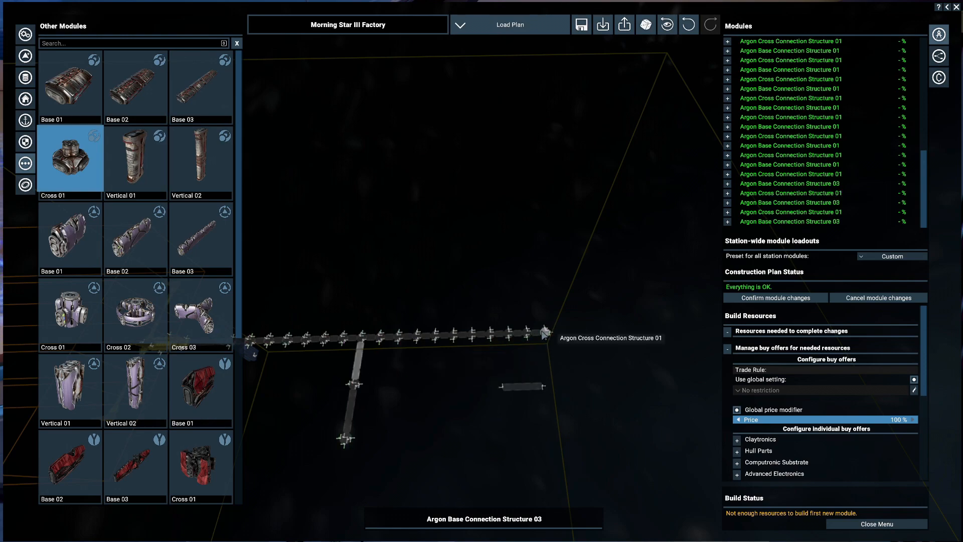
{"action": "right_click", "coordinate": [545, 333]}
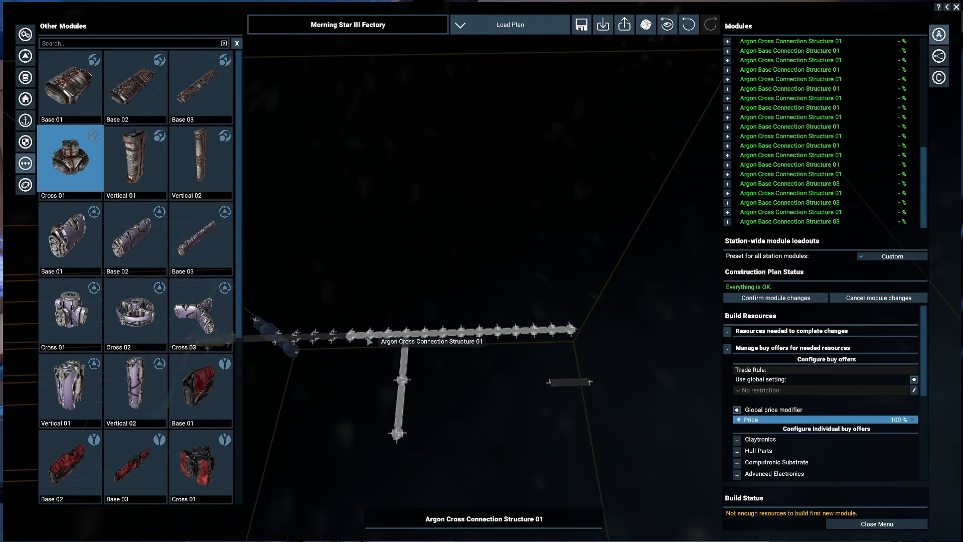
{"action": "right_click", "coordinate": [540, 331]}
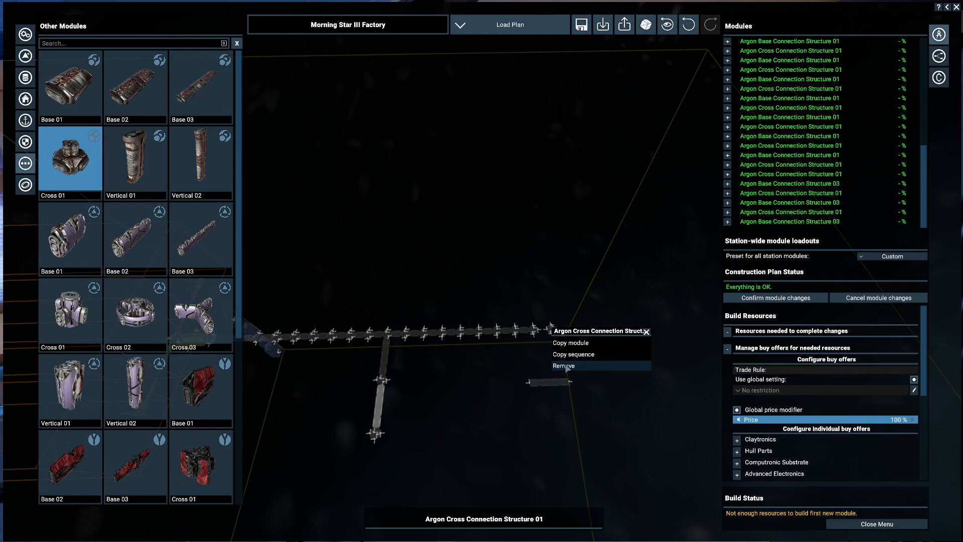
{"action": "left_click", "coordinate": [561, 365]}
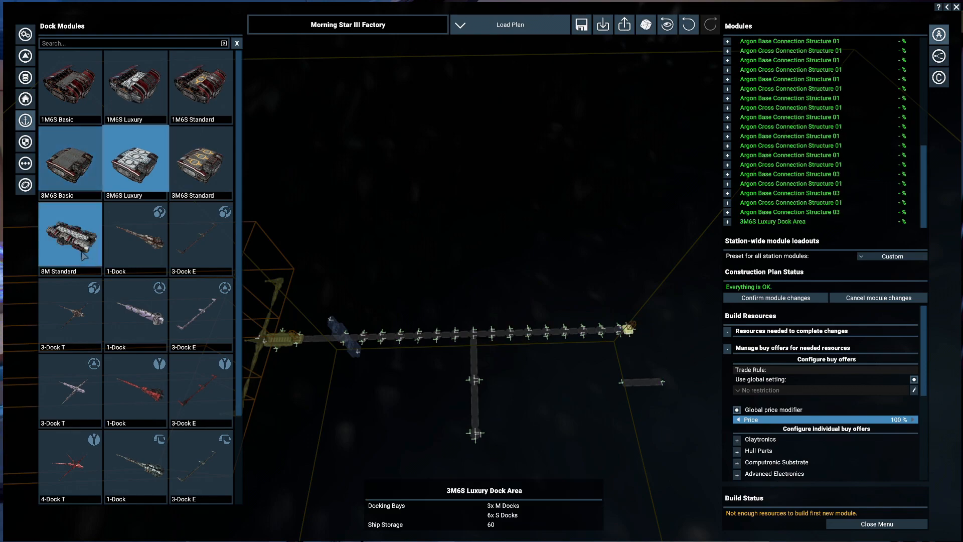
Step: Snap 3M6S Luxury and 8M Standard dock areas onto the spine's far end and exit the planner
{"action": "left_click", "coordinate": [70, 234]}
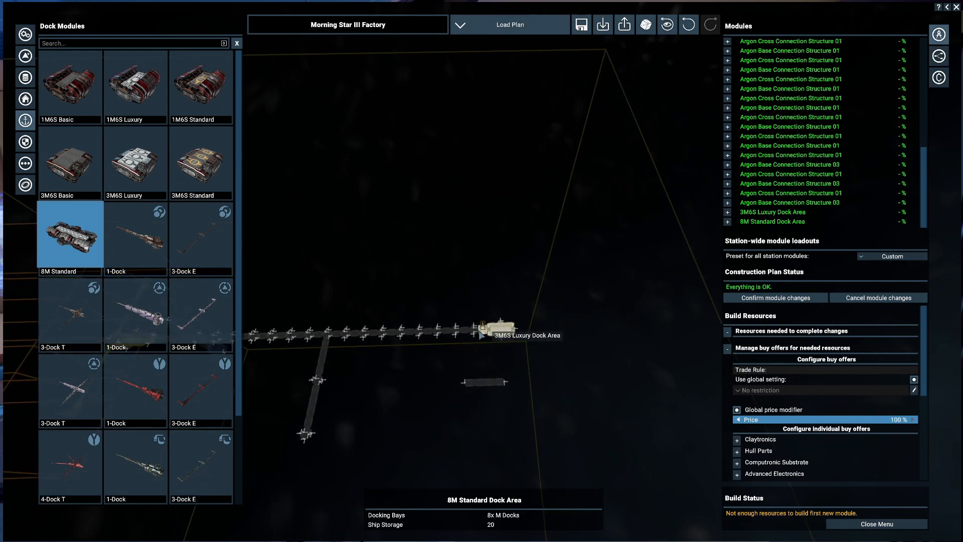
{"action": "left_click", "coordinate": [507, 334]}
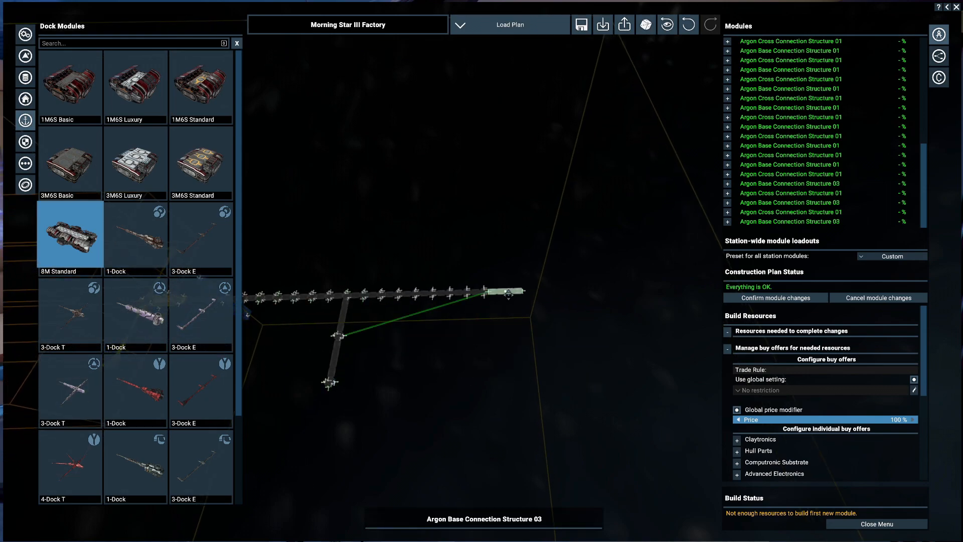
{"action": "left_click", "coordinate": [136, 161]}
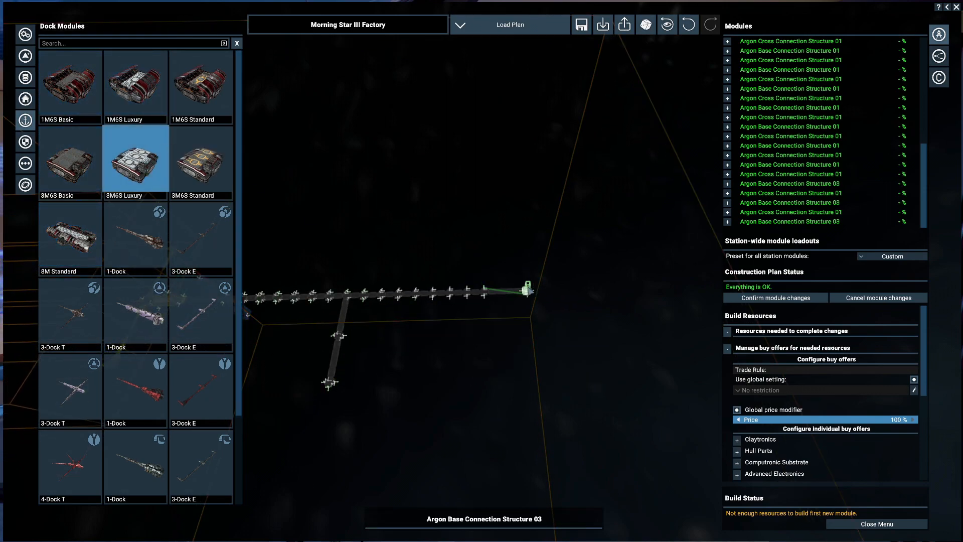
{"action": "left_click", "coordinate": [69, 234]}
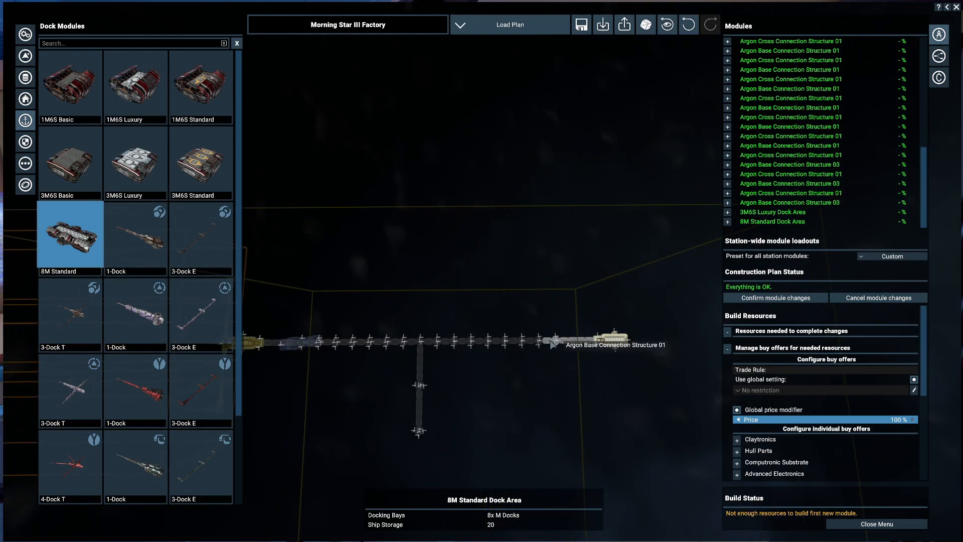
{"action": "right_click", "coordinate": [602, 344]}
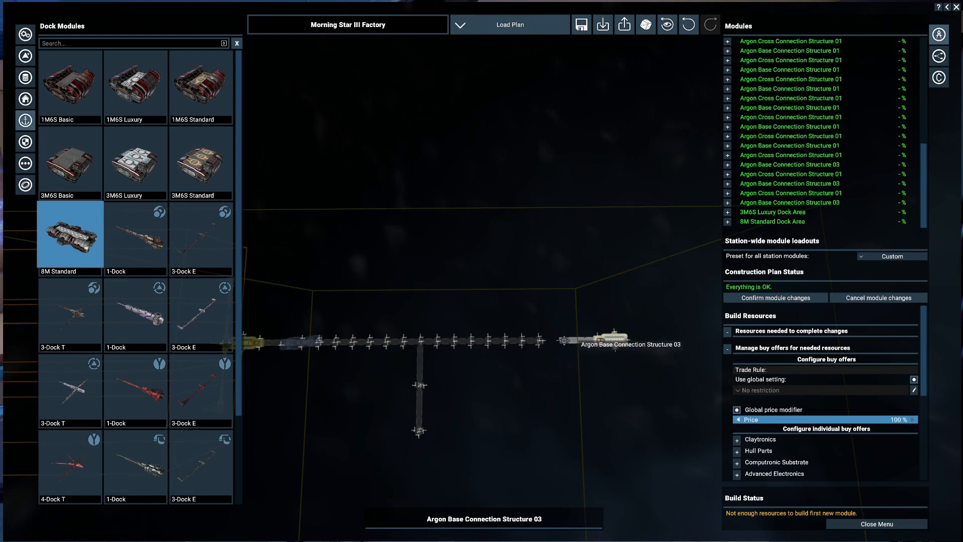
{"action": "left_click", "coordinate": [876, 523]}
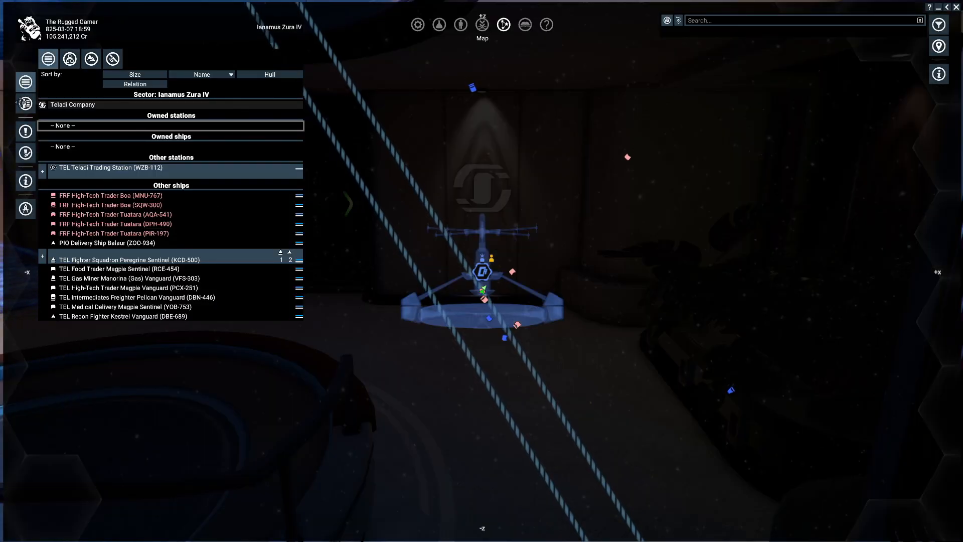
Step: Choose the Morning Star III Factory plot (Plot 23) in Manage Plots and continue
{"action": "left_click", "coordinate": [69, 58]}
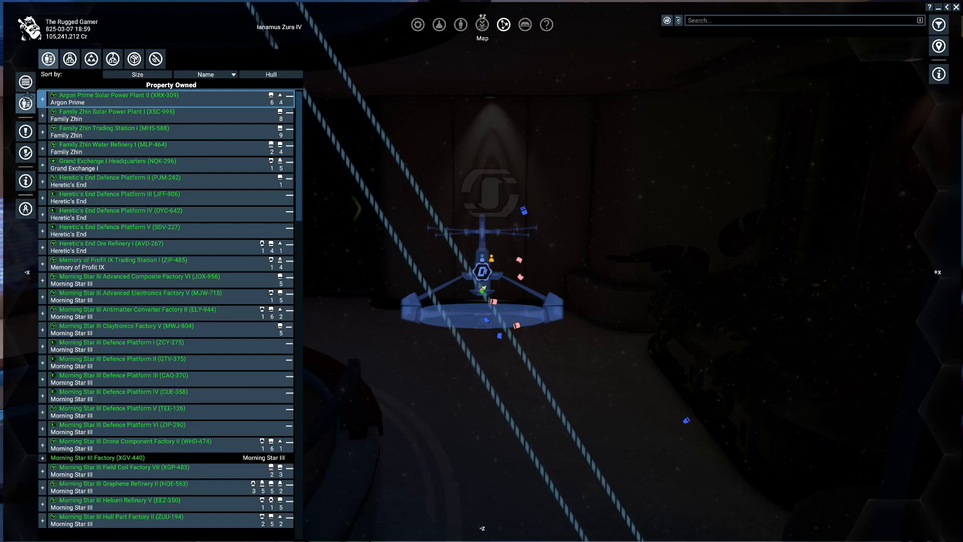
{"action": "mouse_move", "coordinate": [25, 208]}
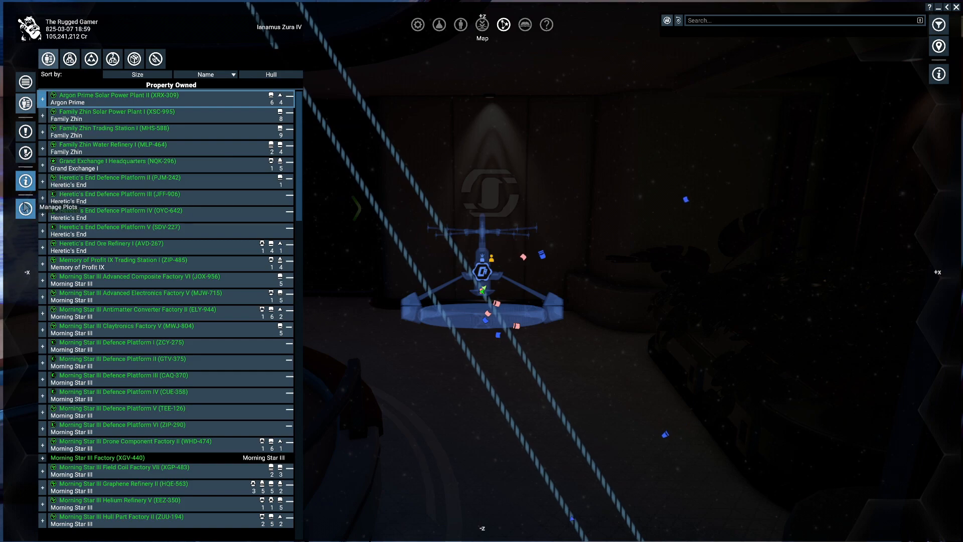
{"action": "left_click", "coordinate": [25, 208]}
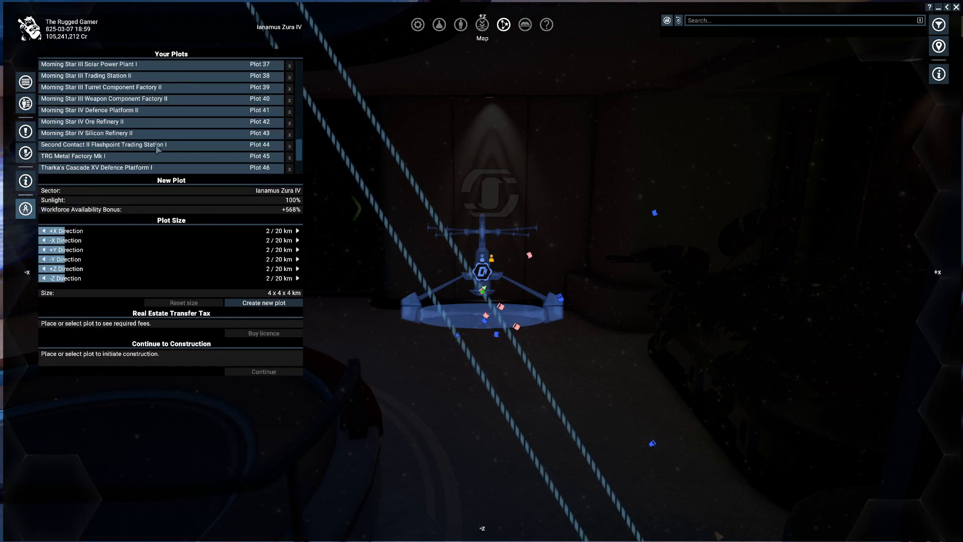
{"action": "scroll", "scroll_direction": "down", "scroll_amount": 3}
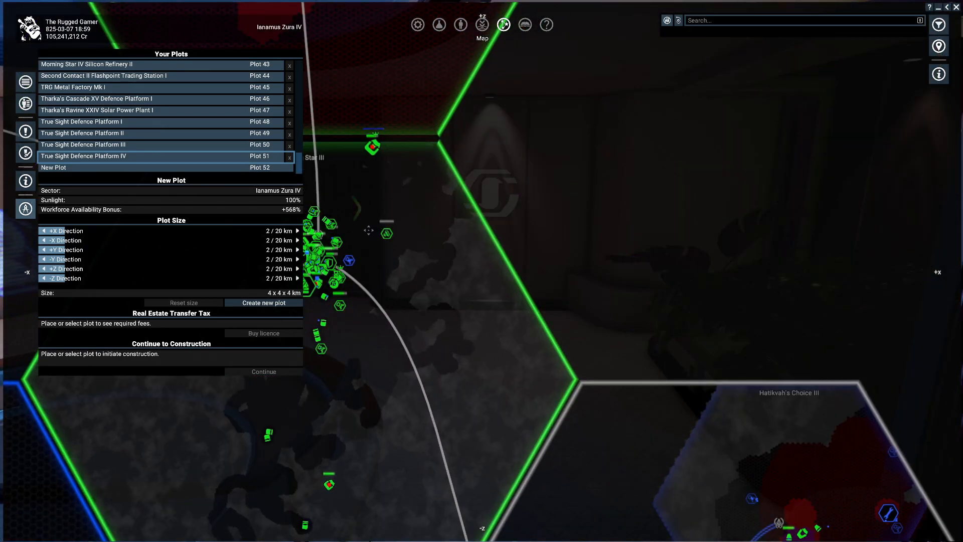
{"action": "scroll", "scroll_direction": "up", "scroll_amount": 3}
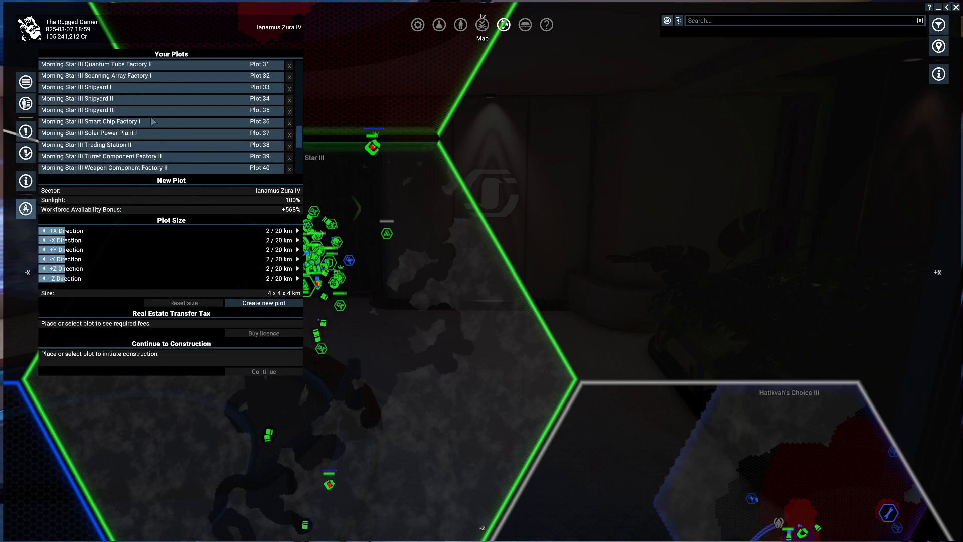
{"action": "scroll", "scroll_direction": "up", "scroll_amount": 3}
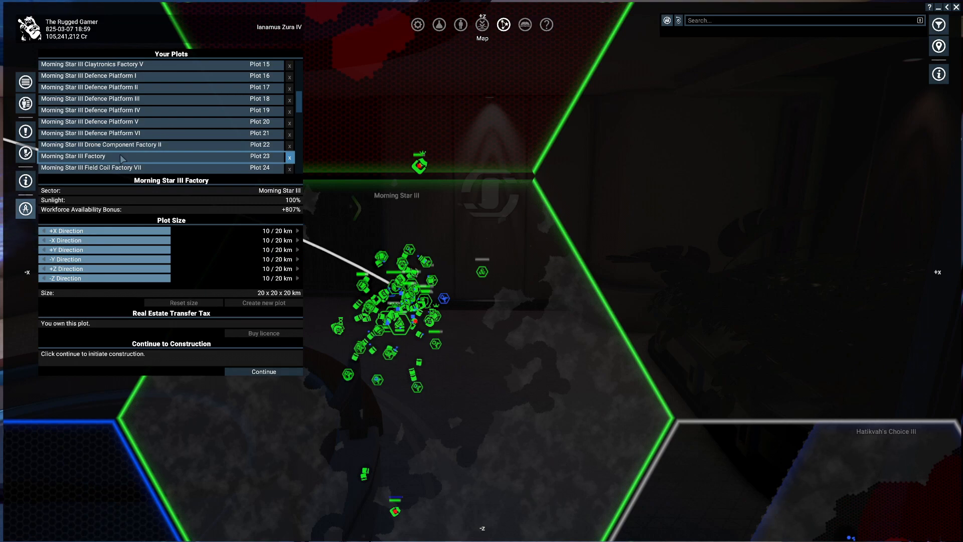
{"action": "scroll", "scroll_direction": "up", "scroll_amount": 3}
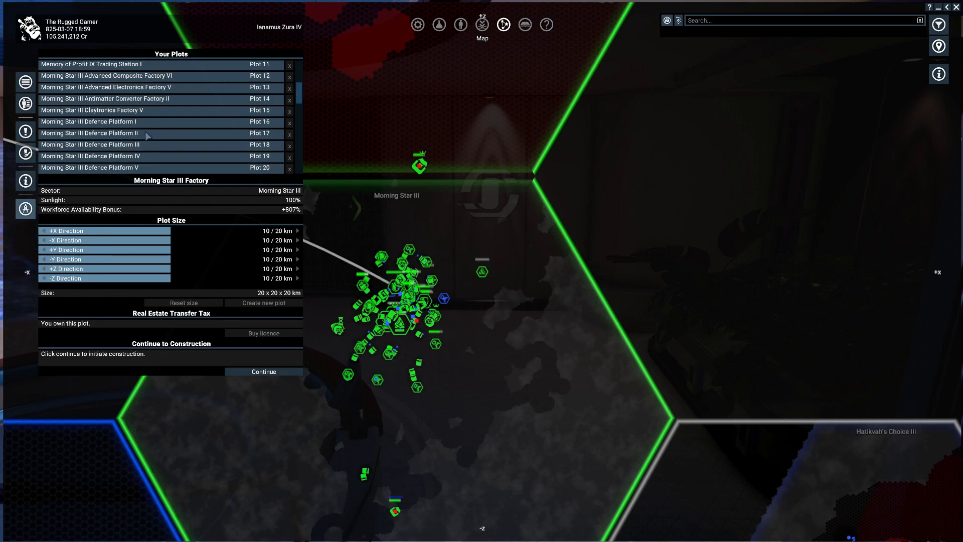
{"action": "left_click", "coordinate": [263, 371]}
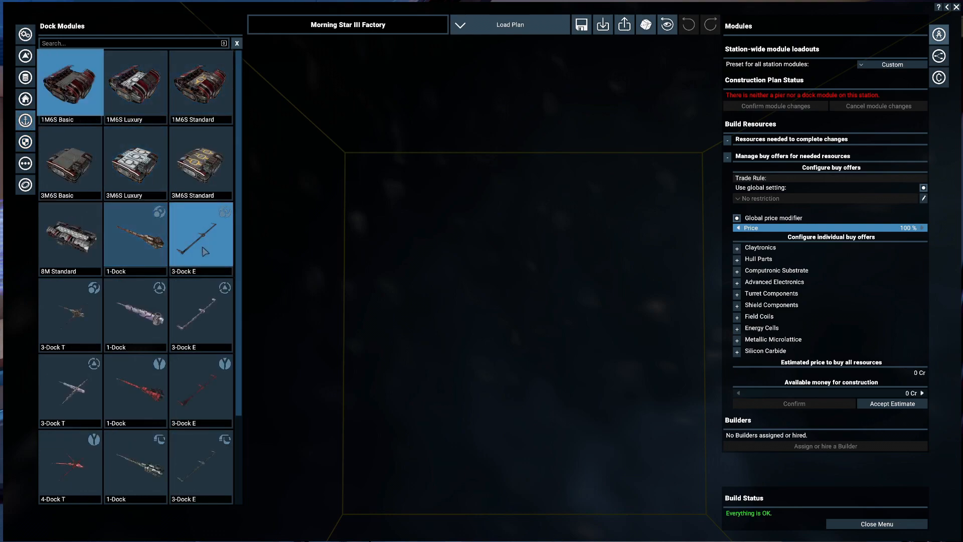
Step: Place a 3-Dock E pier with 8M Standard and 3M6S Luxury dock areas, and copy the cluster
{"action": "left_click", "coordinate": [201, 233]}
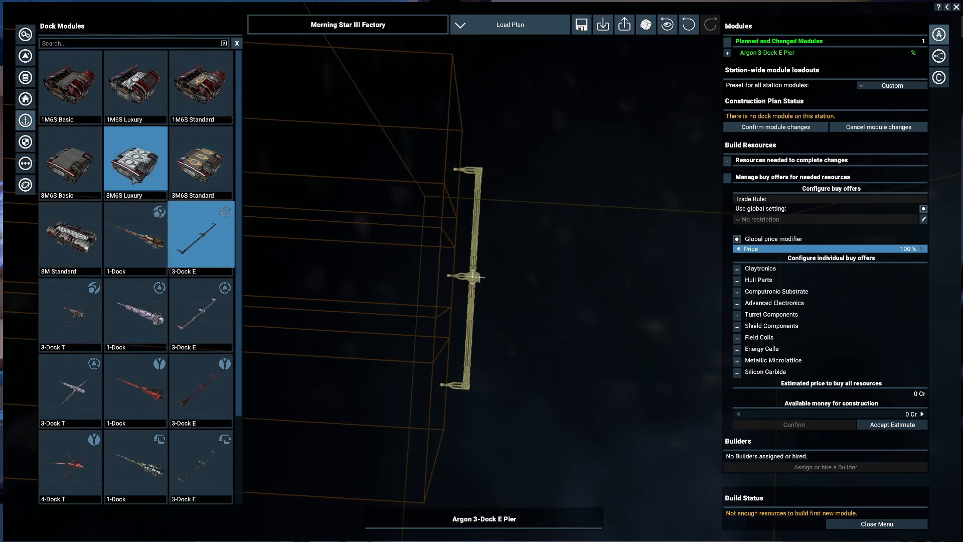
{"action": "left_click", "coordinate": [69, 234]}
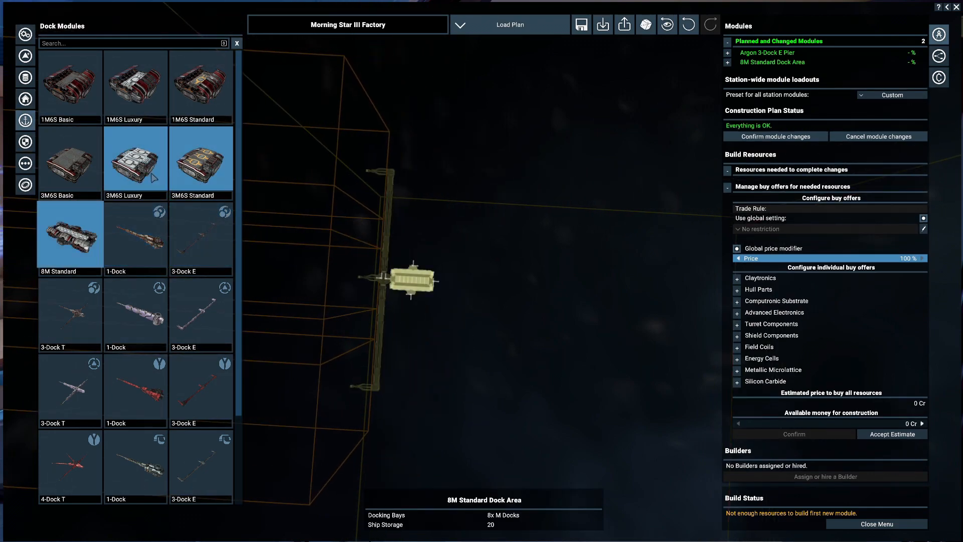
{"action": "left_click", "coordinate": [135, 158]}
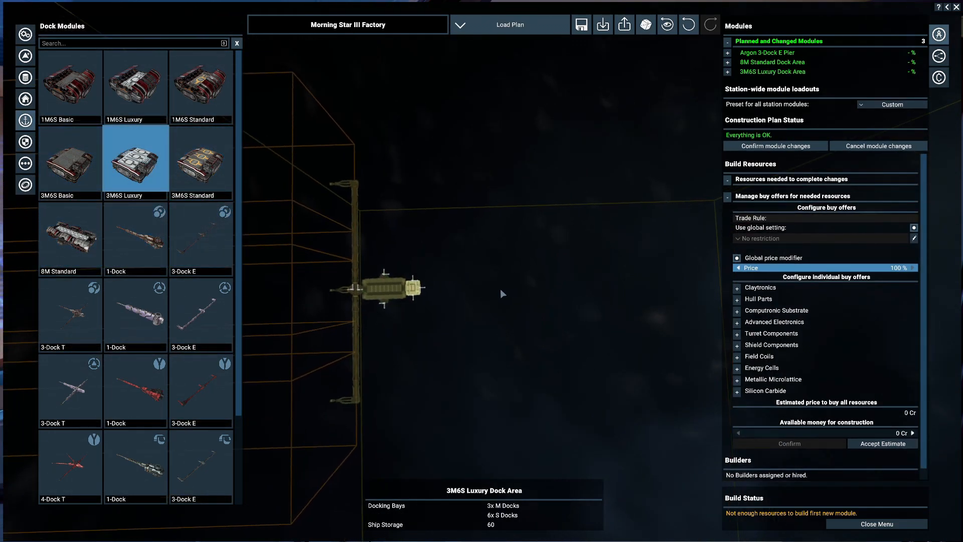
{"action": "right_click", "coordinate": [381, 282]}
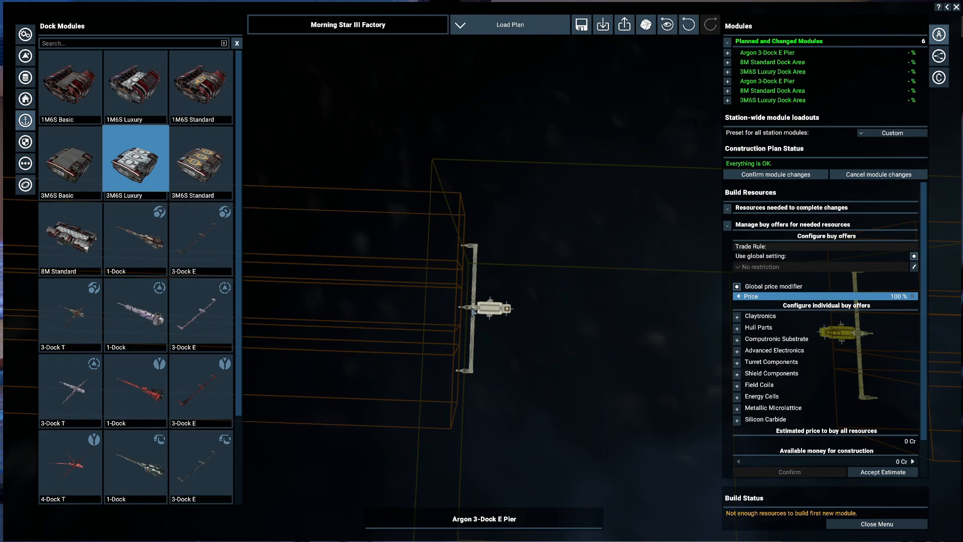
{"action": "left_click", "coordinate": [200, 234]}
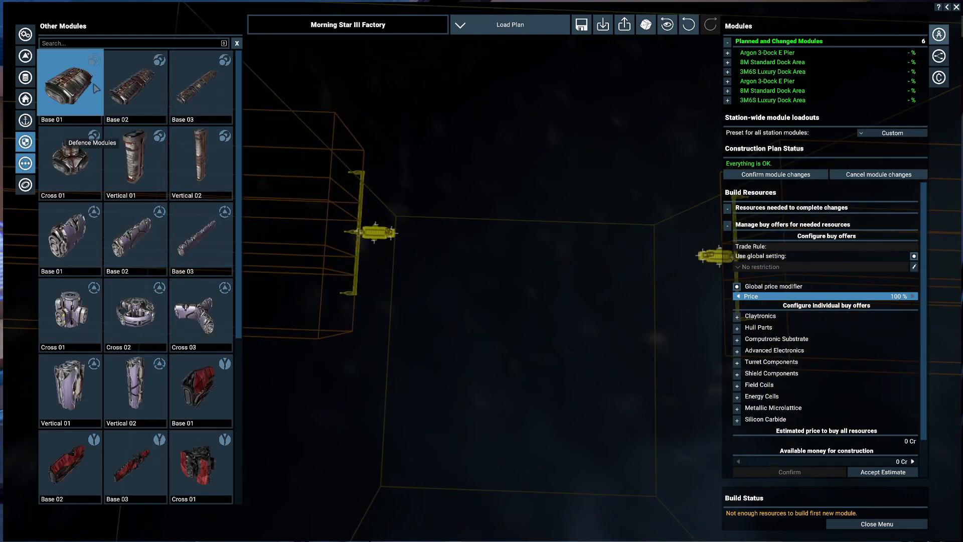
Step: Attach a Base 03 connection to the dock cluster and copy connection sequences to reach the other dock
{"action": "left_click", "coordinate": [200, 83]}
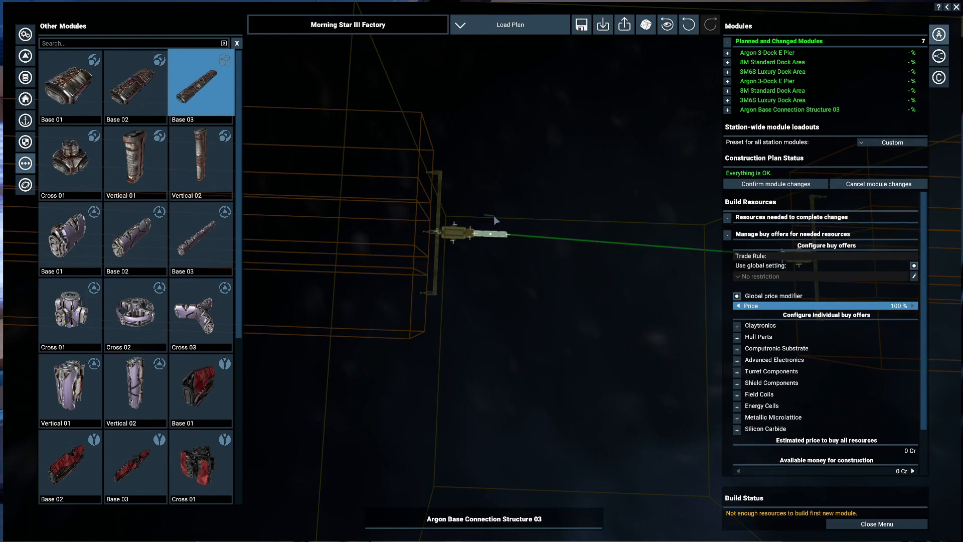
{"action": "left_click", "coordinate": [69, 157]}
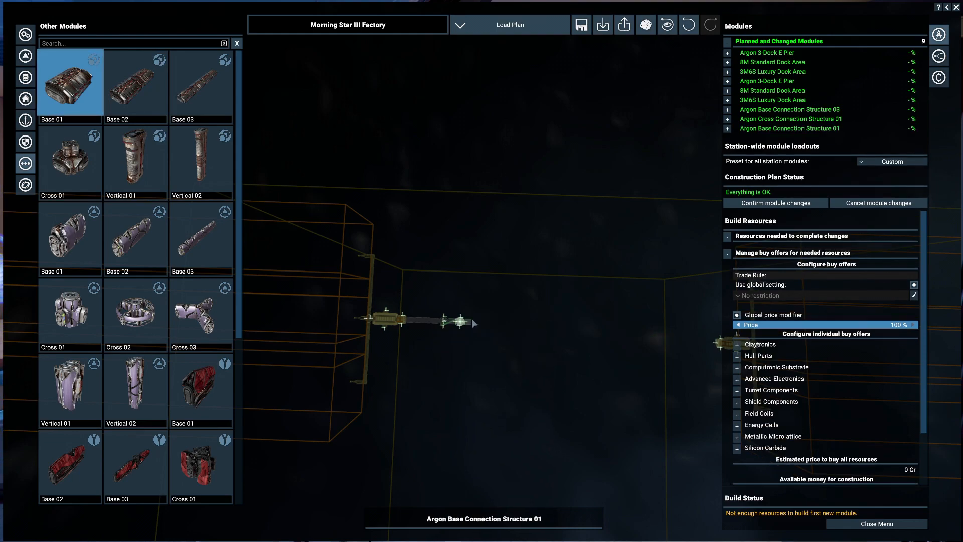
{"action": "right_click", "coordinate": [399, 319]}
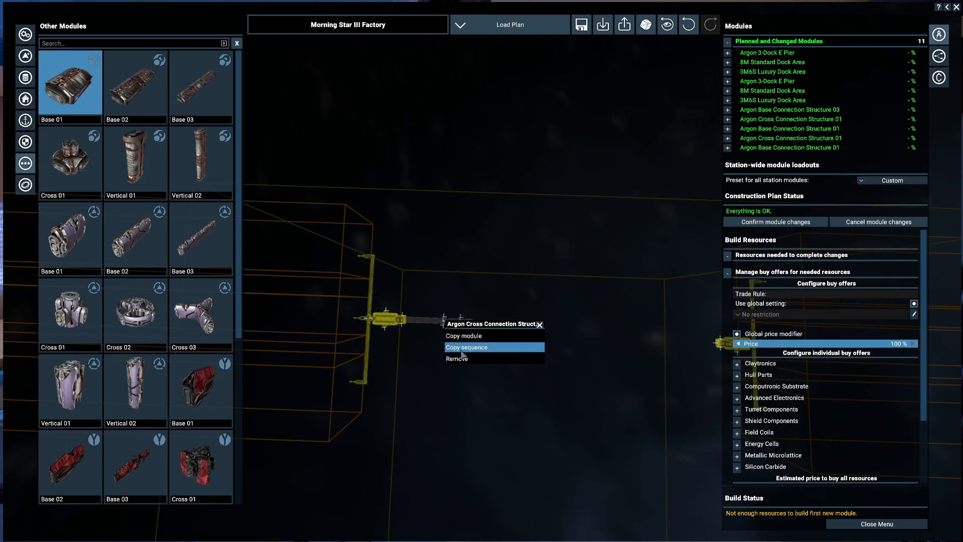
{"action": "left_click", "coordinate": [466, 347]}
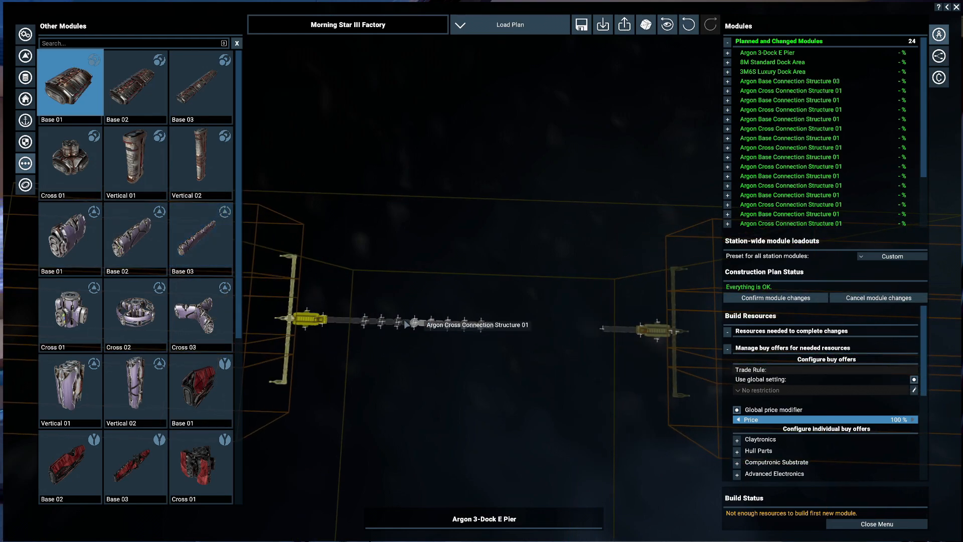
{"action": "mouse_move", "coordinate": [411, 325]}
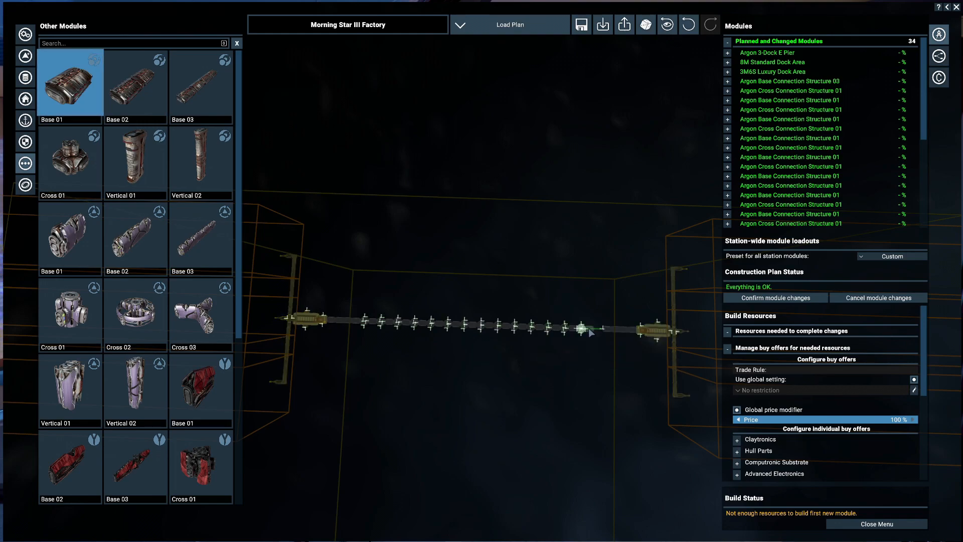
{"action": "right_click", "coordinate": [602, 331]}
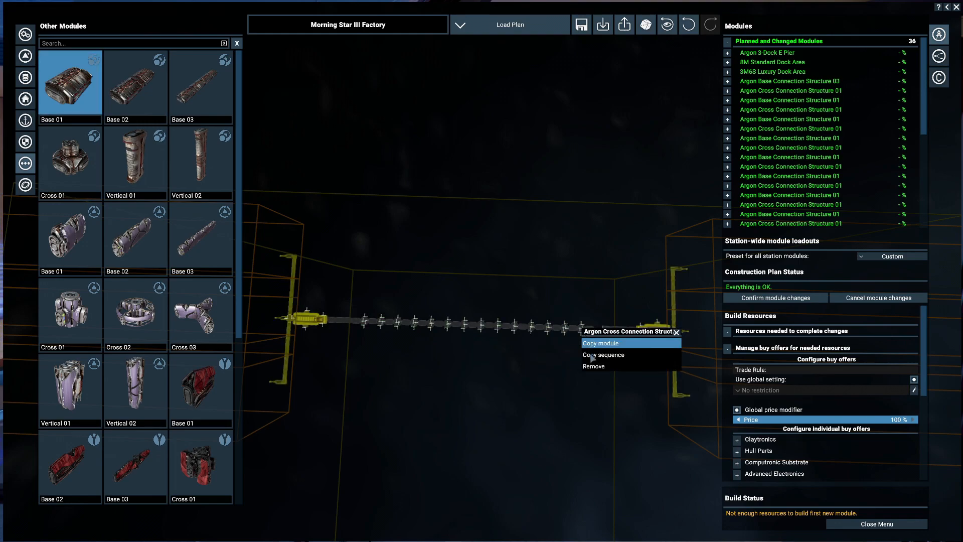
{"action": "left_click", "coordinate": [599, 342]}
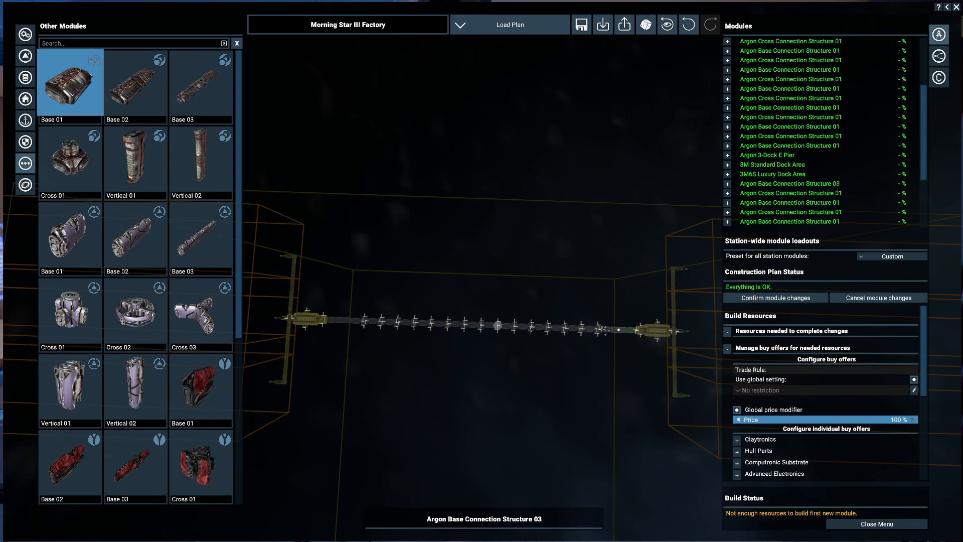
{"action": "mouse_move", "coordinate": [642, 330]}
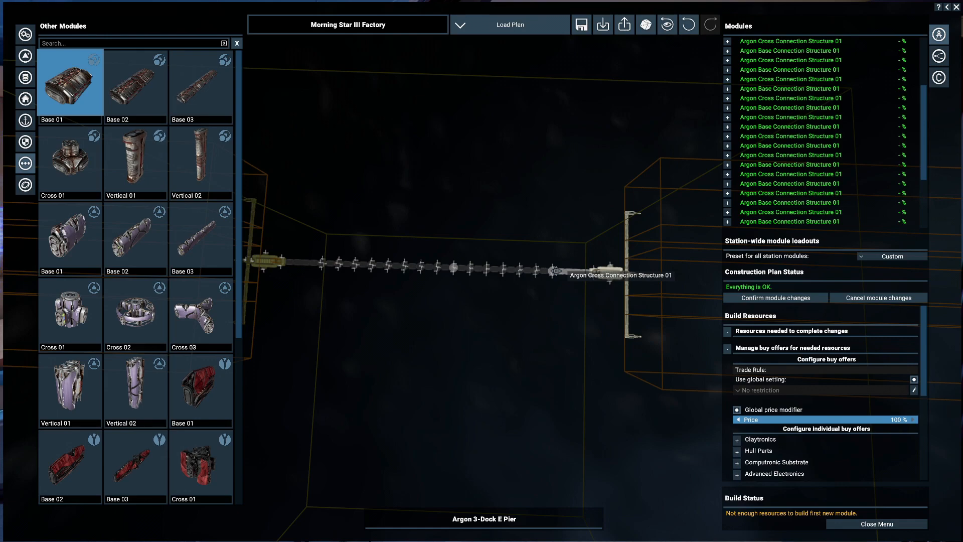
{"action": "mouse_move", "coordinate": [541, 270]}
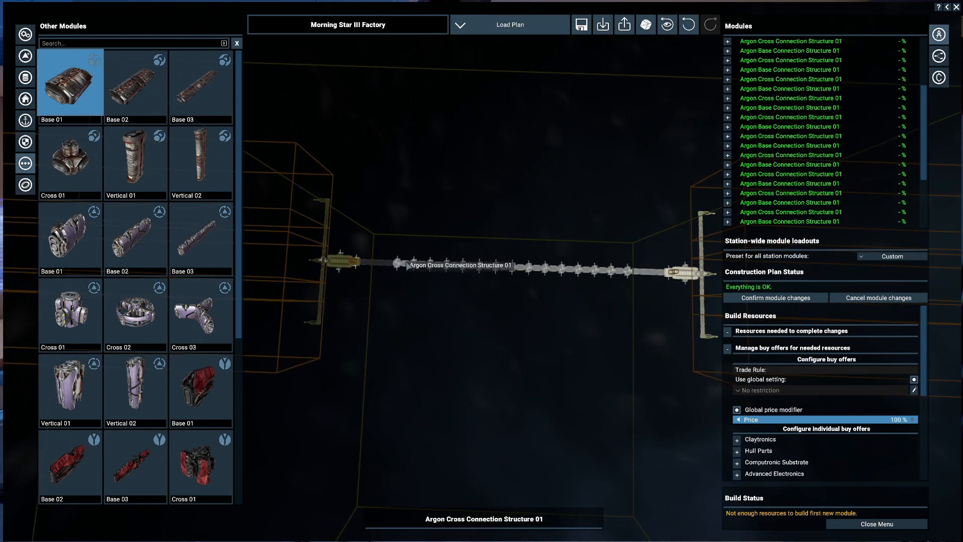
{"action": "mouse_move", "coordinate": [465, 270]}
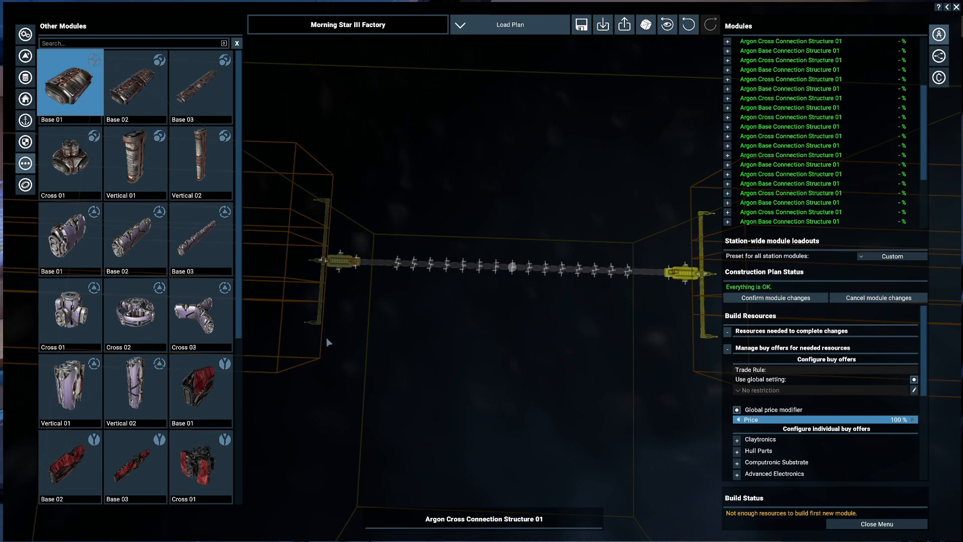
Step: Place two Argon L Habitats on the branch below the connection chain
{"action": "left_click", "coordinate": [200, 83]}
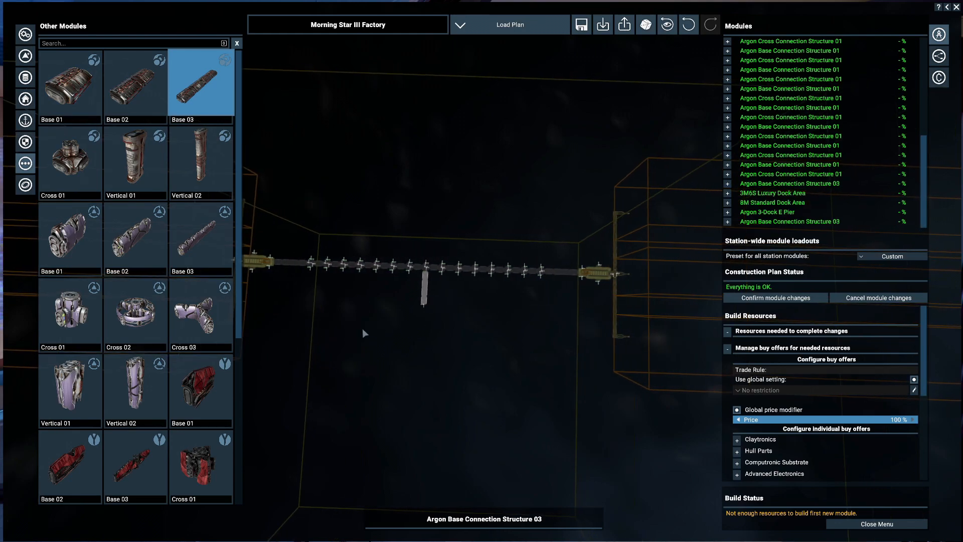
{"action": "left_click", "coordinate": [25, 99]}
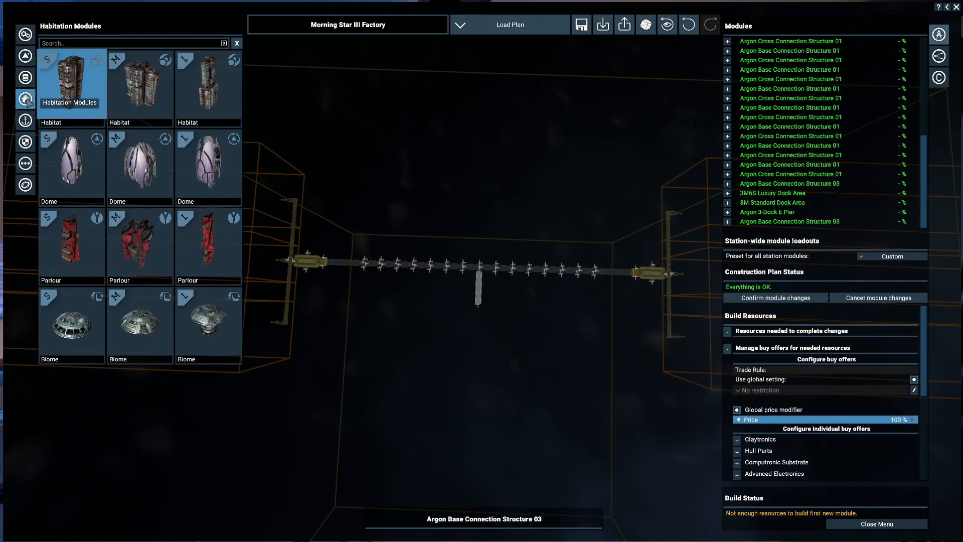
{"action": "left_click", "coordinate": [208, 84]}
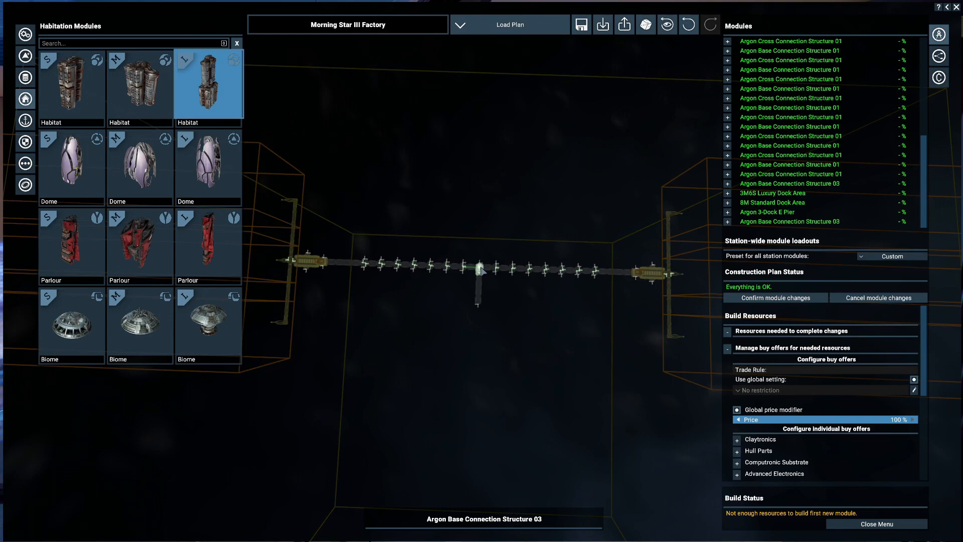
{"action": "left_click", "coordinate": [208, 85]}
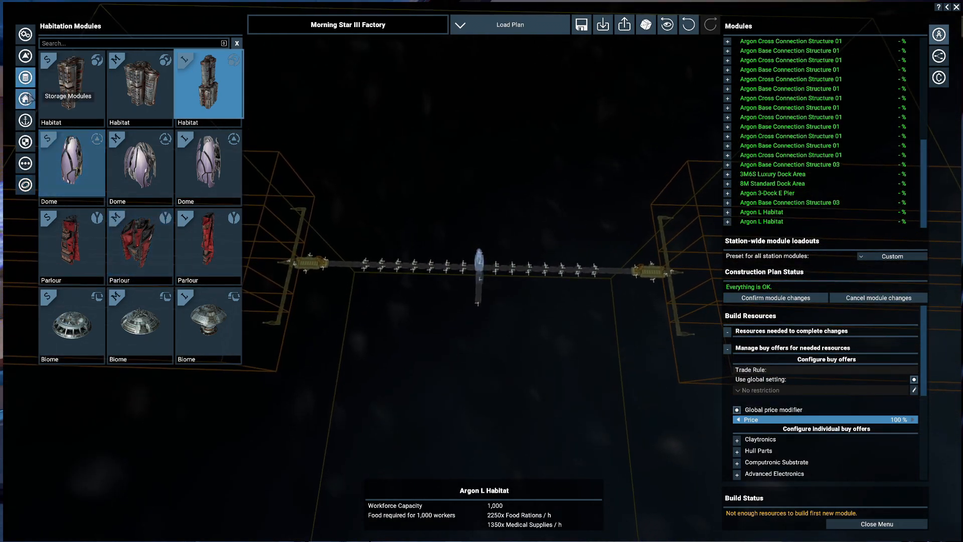
Step: Extend the lower arm with a base connection and cap it with a Cross 01 structure
{"action": "left_click", "coordinate": [25, 162]}
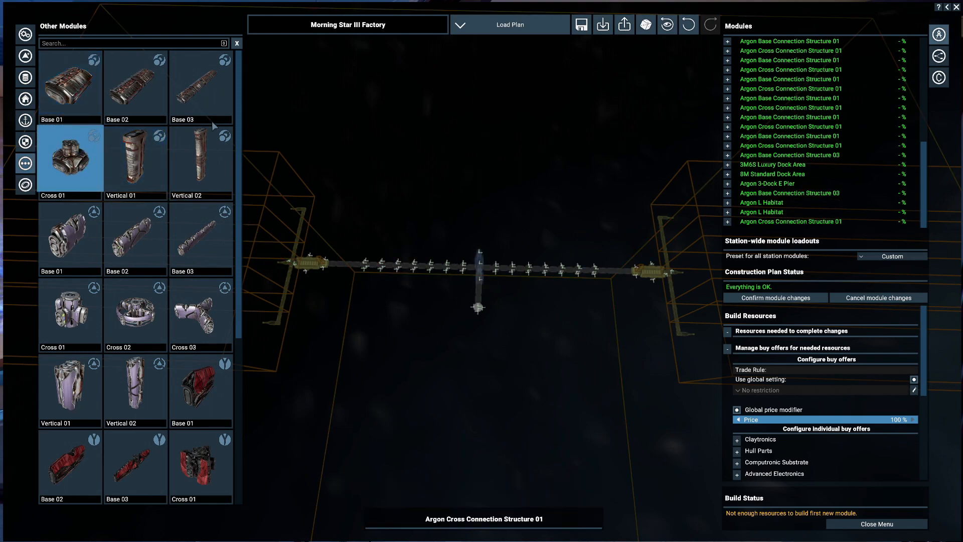
{"action": "left_click", "coordinate": [200, 82]}
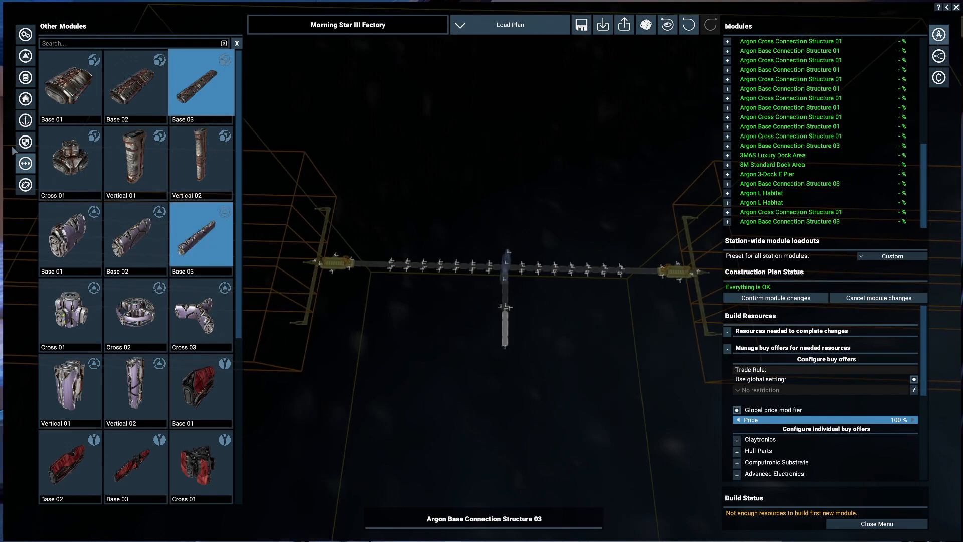
{"action": "left_click", "coordinate": [70, 159]}
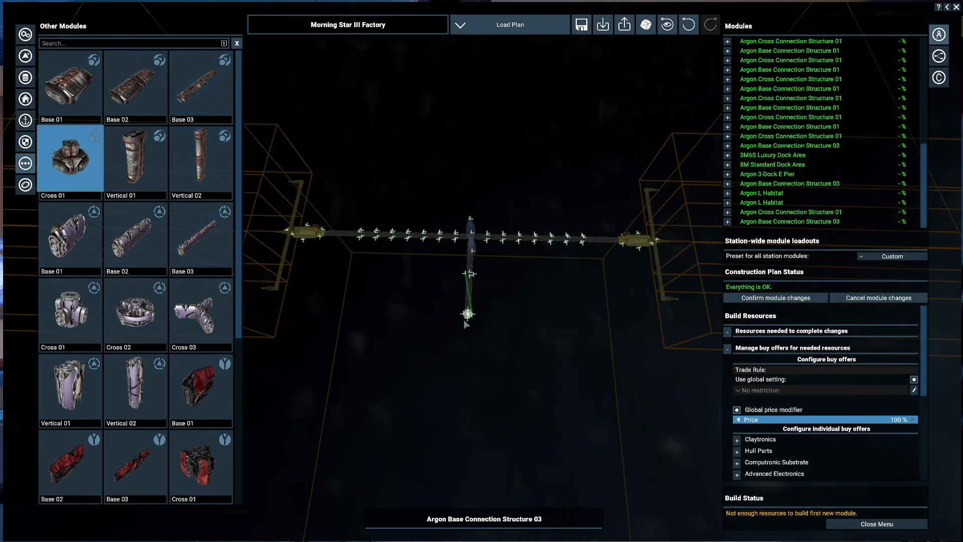
{"action": "left_click", "coordinate": [201, 82]}
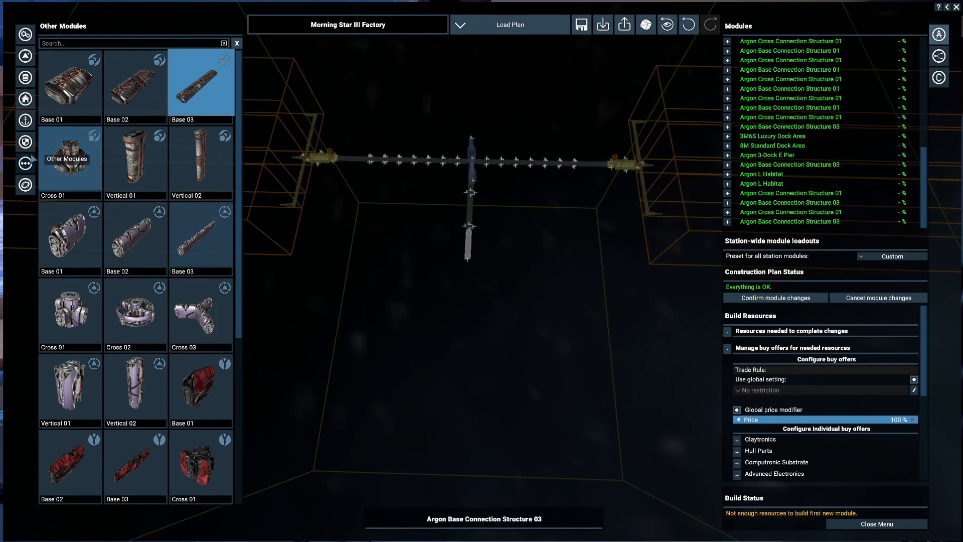
{"action": "left_click", "coordinate": [69, 158]}
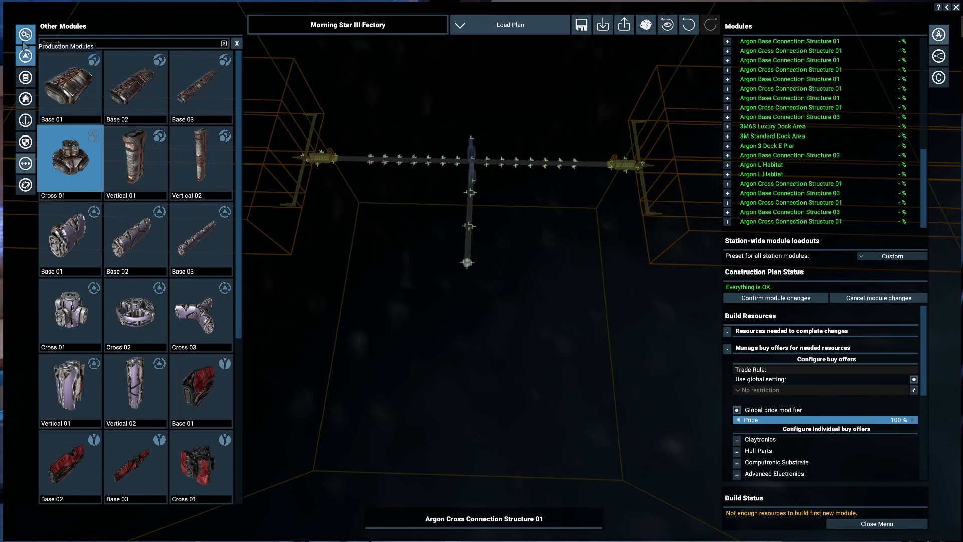
Step: Search production modules for 'component' and place missile, turret and weapon component modules beside the branch
{"action": "left_click", "coordinate": [25, 55]}
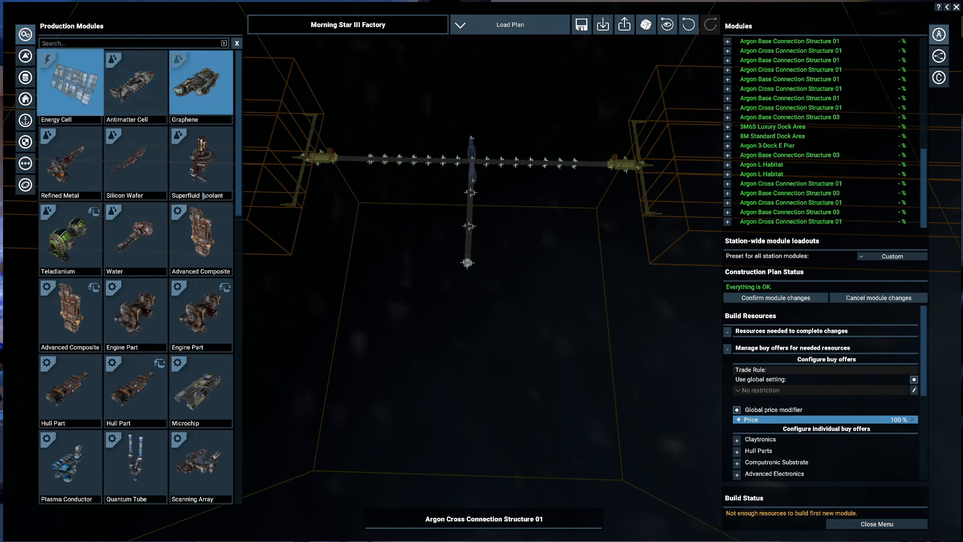
{"action": "left_click", "coordinate": [132, 43]}
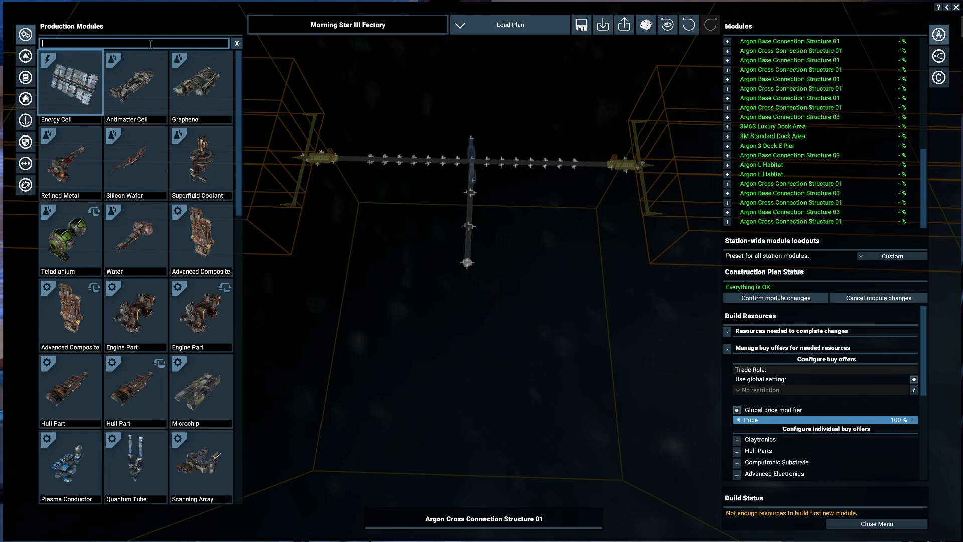
{"action": "type", "text": "com"}
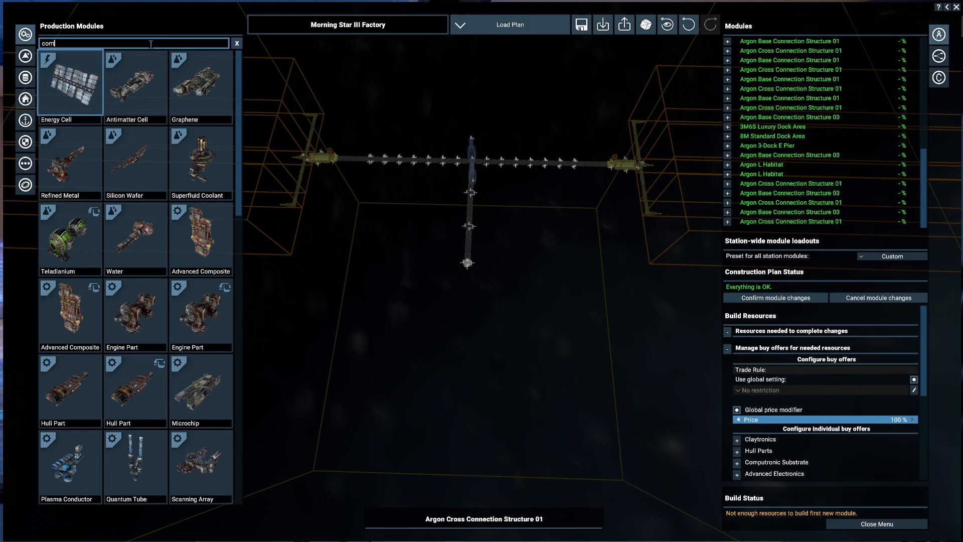
{"action": "type", "text": "ponent"}
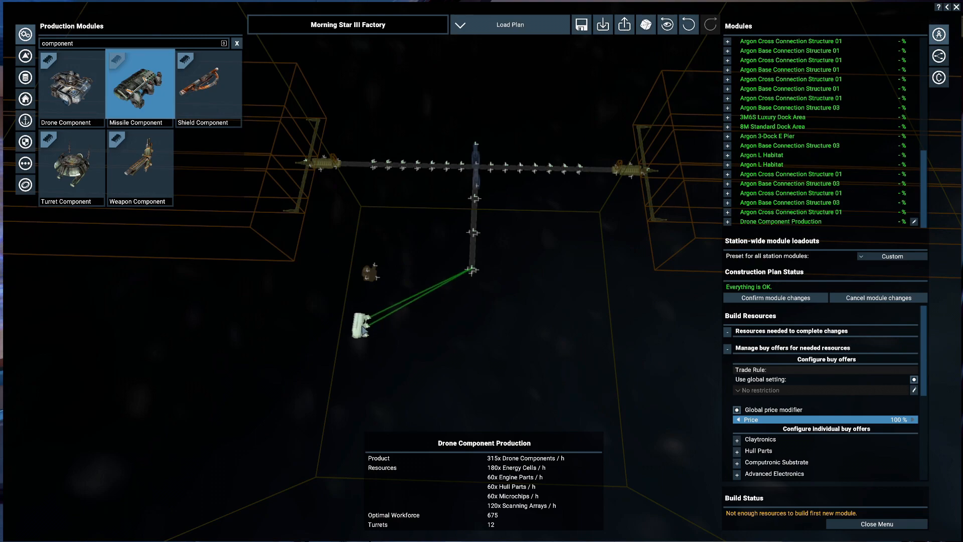
{"action": "left_click", "coordinate": [207, 84]}
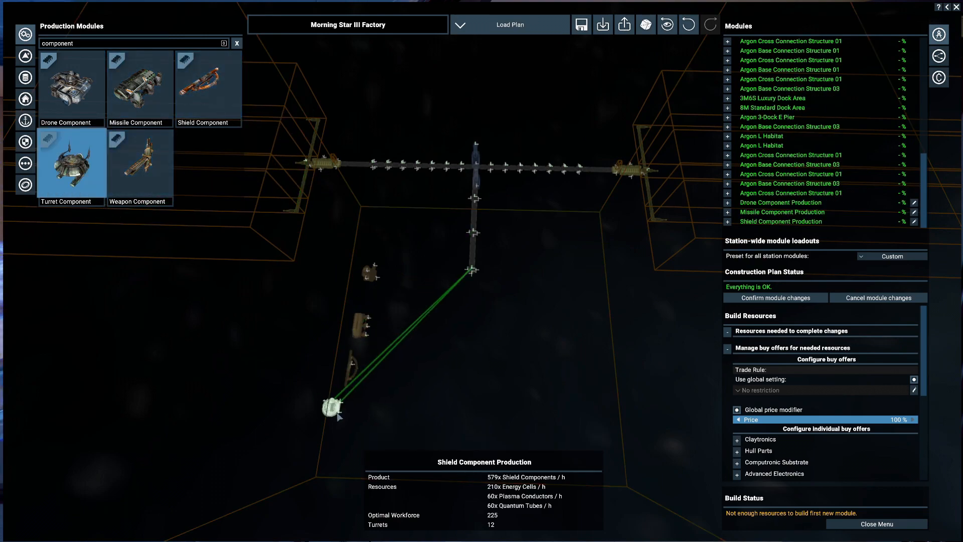
{"action": "left_click", "coordinate": [139, 161]}
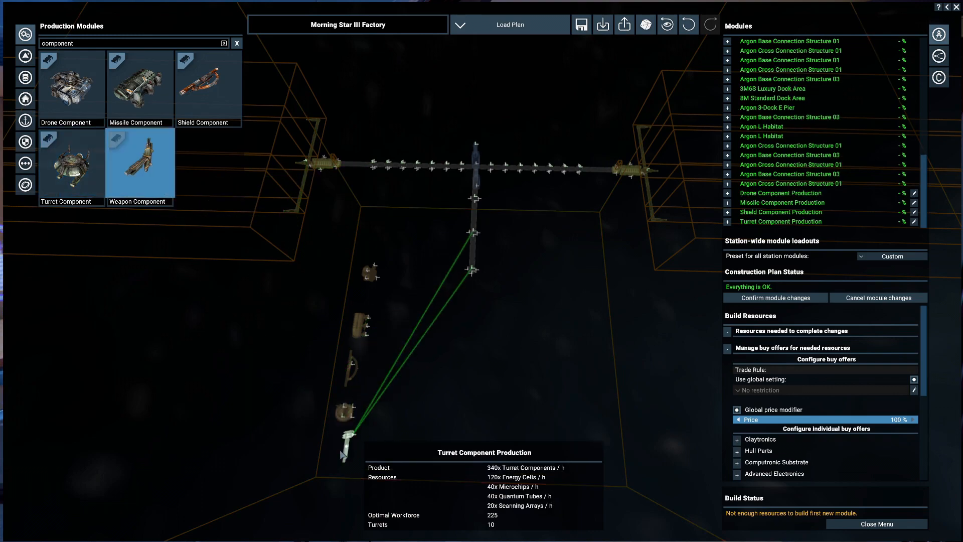
{"action": "left_click", "coordinate": [140, 162]}
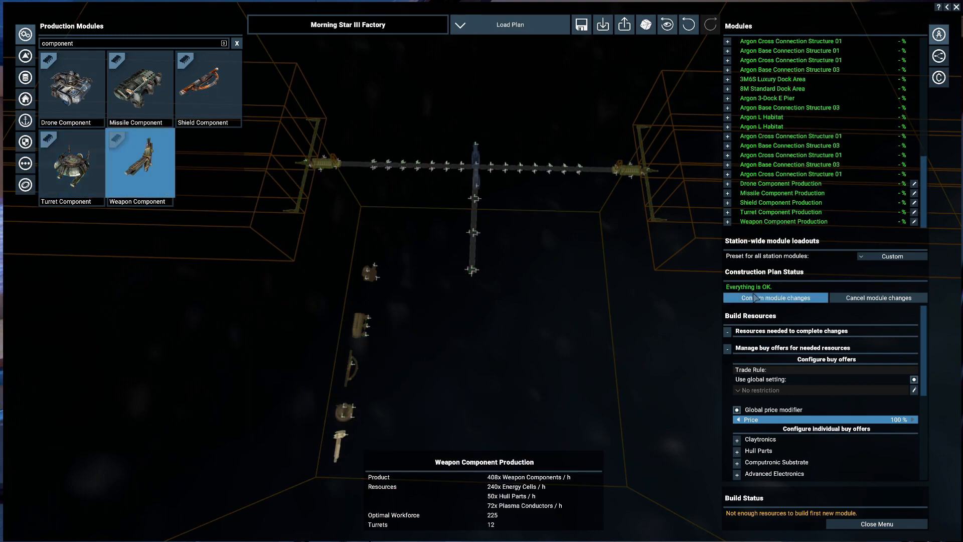
Step: Confirm the 50 planned modules, review the logical station overview, and return to the plan
{"action": "left_click", "coordinate": [774, 297]}
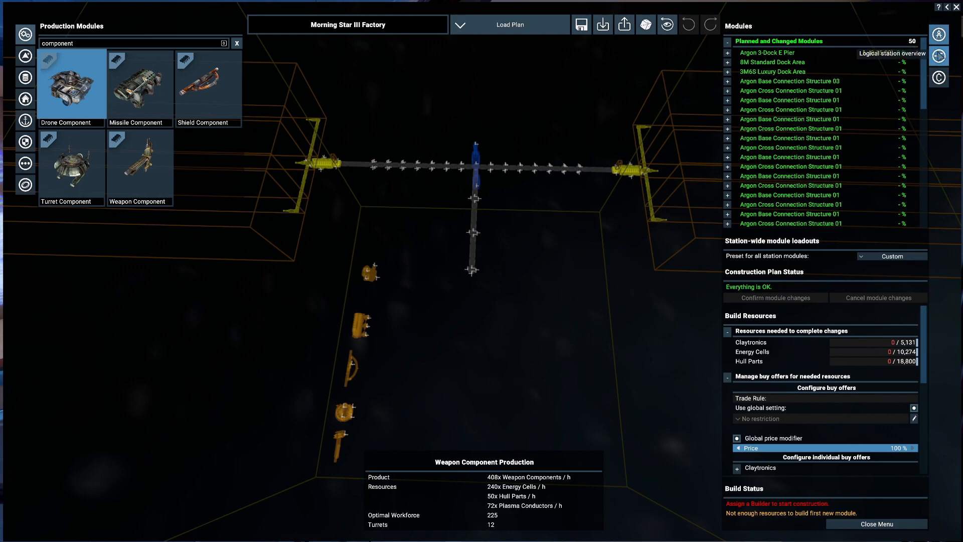
{"action": "left_click", "coordinate": [891, 52]}
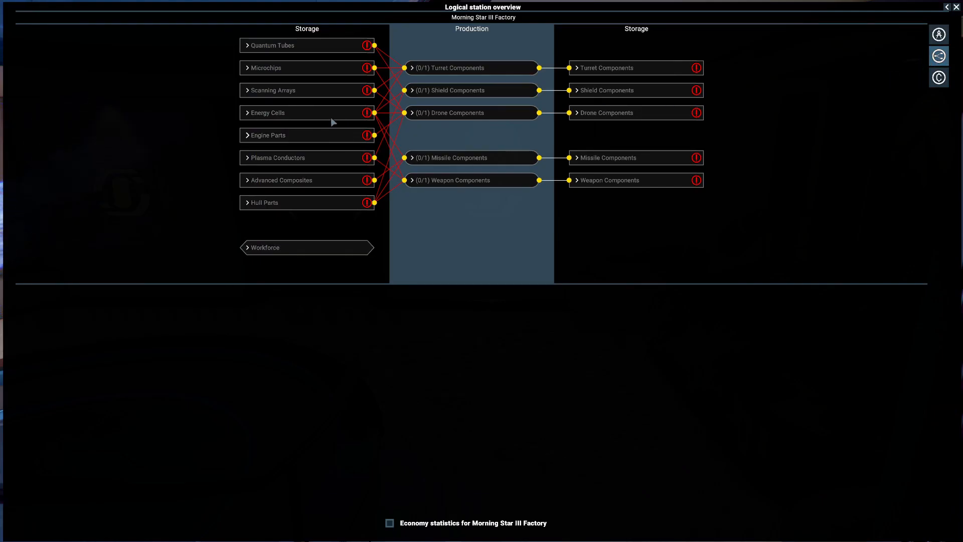
{"action": "mouse_move", "coordinate": [278, 210]}
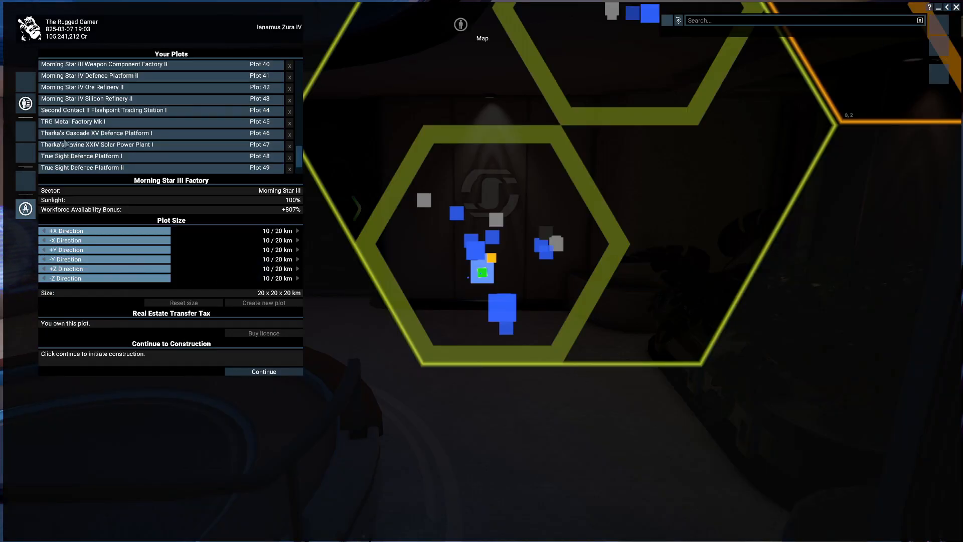
{"action": "left_click", "coordinate": [262, 371]}
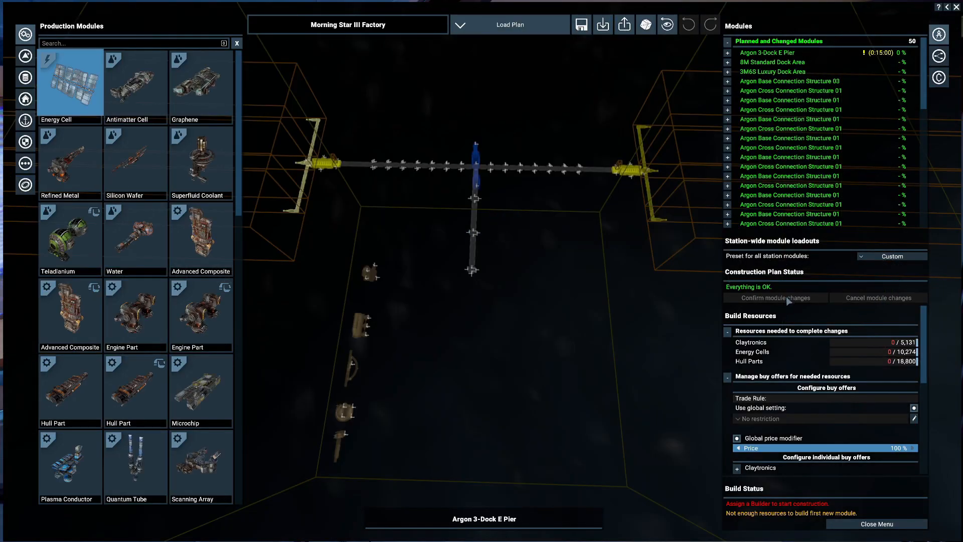
Step: Place a Teladi L Container Storage and copy the storage-production pair repeatedly along the lower branch
{"action": "left_click", "coordinate": [25, 79]}
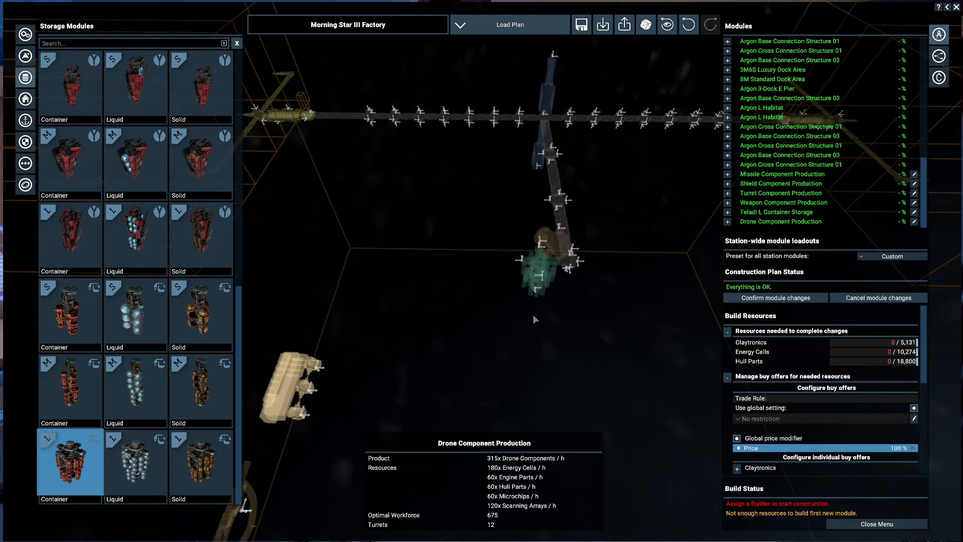
{"action": "right_click", "coordinate": [537, 300]}
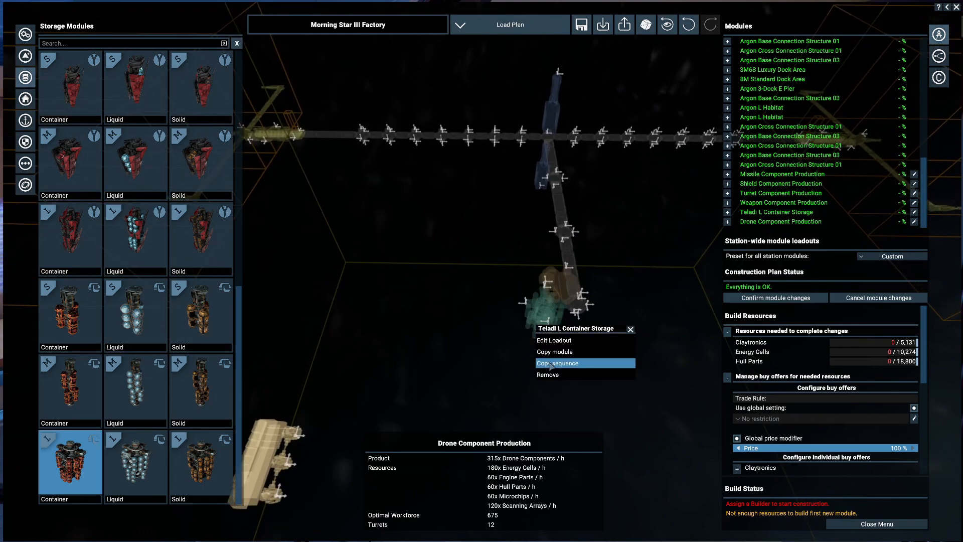
{"action": "left_click", "coordinate": [557, 362]}
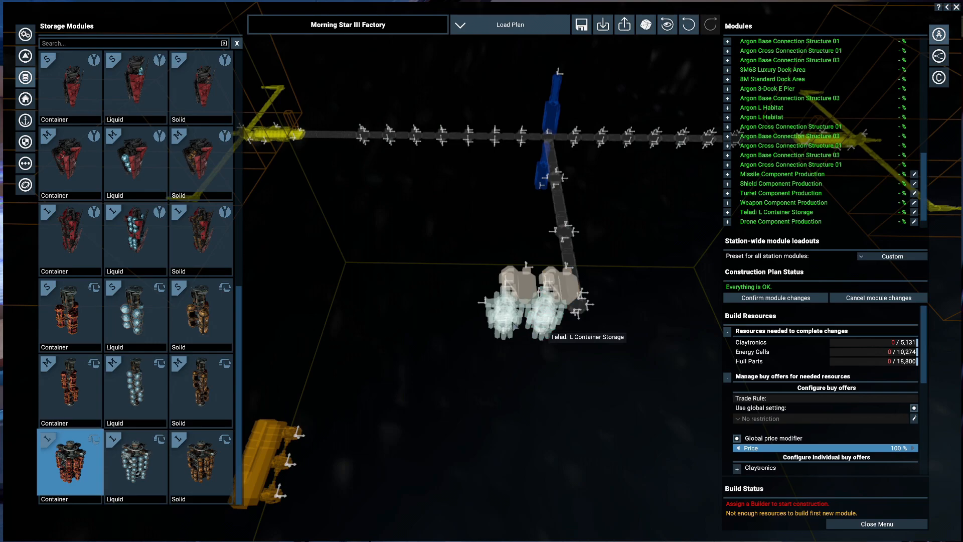
{"action": "right_click", "coordinate": [540, 301]}
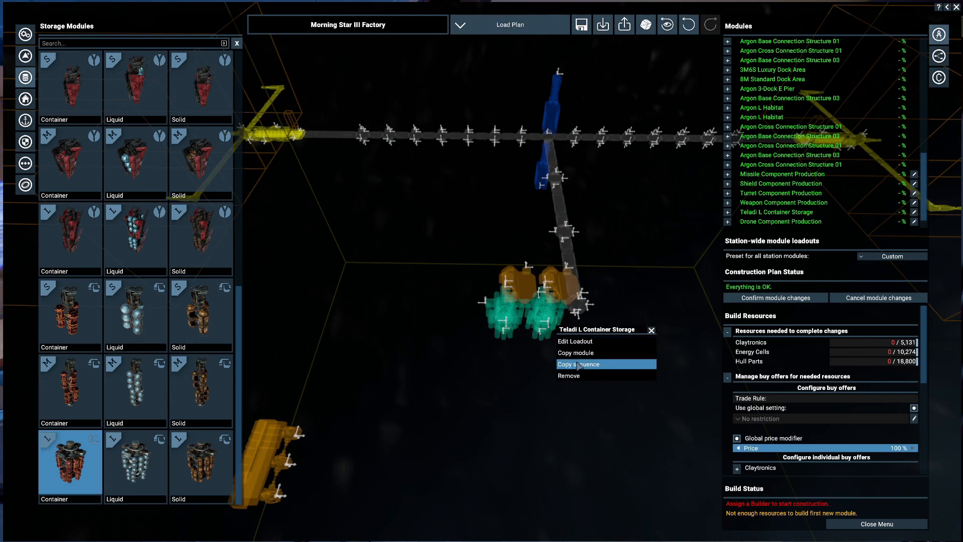
{"action": "left_click", "coordinate": [575, 363]}
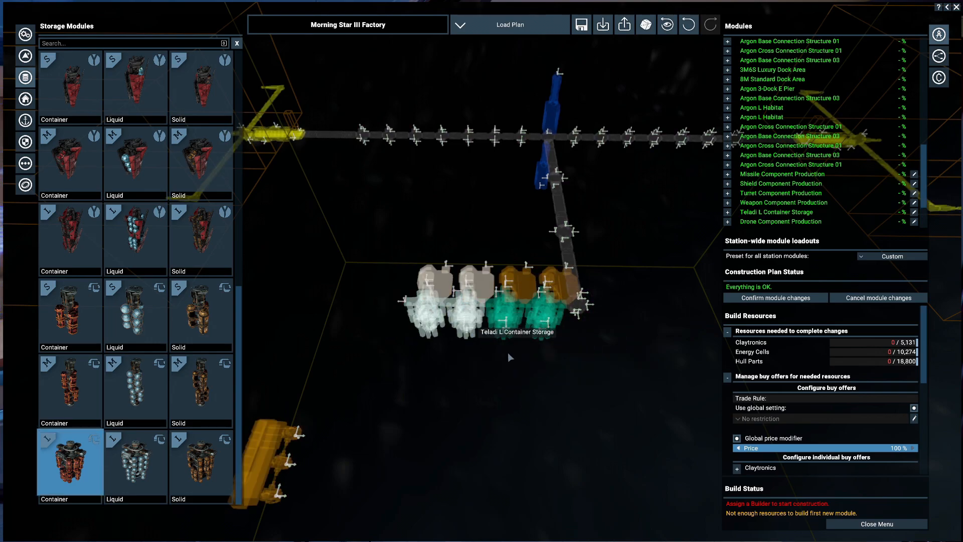
{"action": "right_click", "coordinate": [516, 301]}
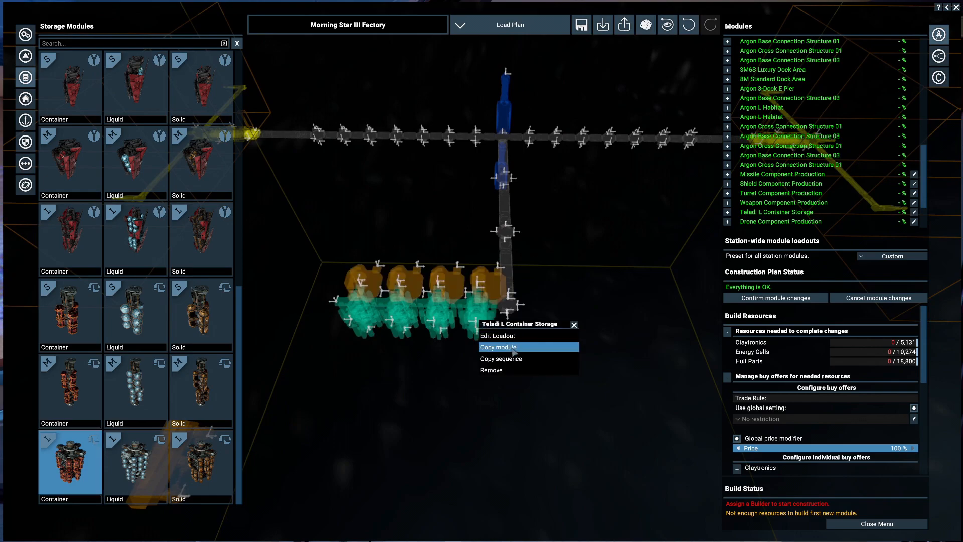
{"action": "left_click", "coordinate": [498, 347]}
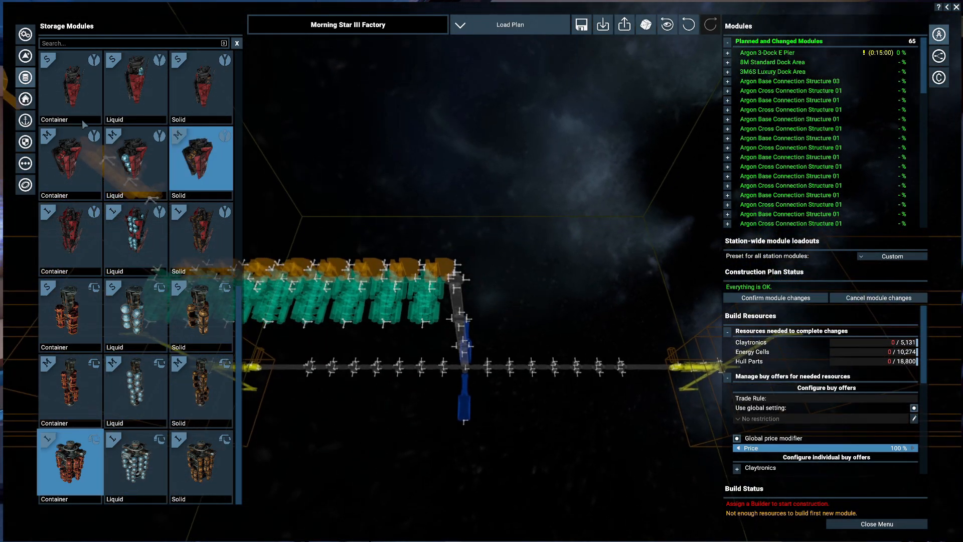
Step: Place Vertical 01 and Vertical 02 connectors and copy the connector and module row sequence
{"action": "left_click", "coordinate": [25, 162]}
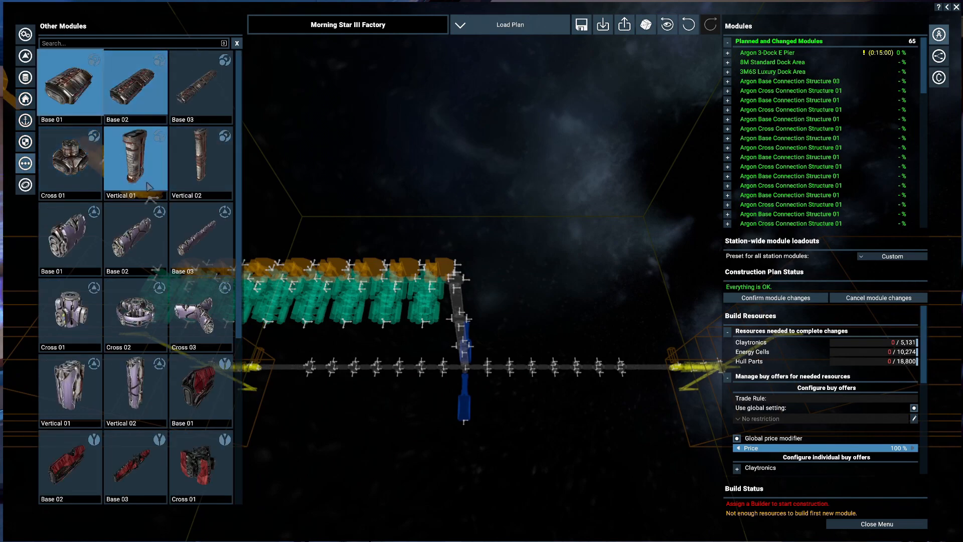
{"action": "left_click", "coordinate": [200, 159]}
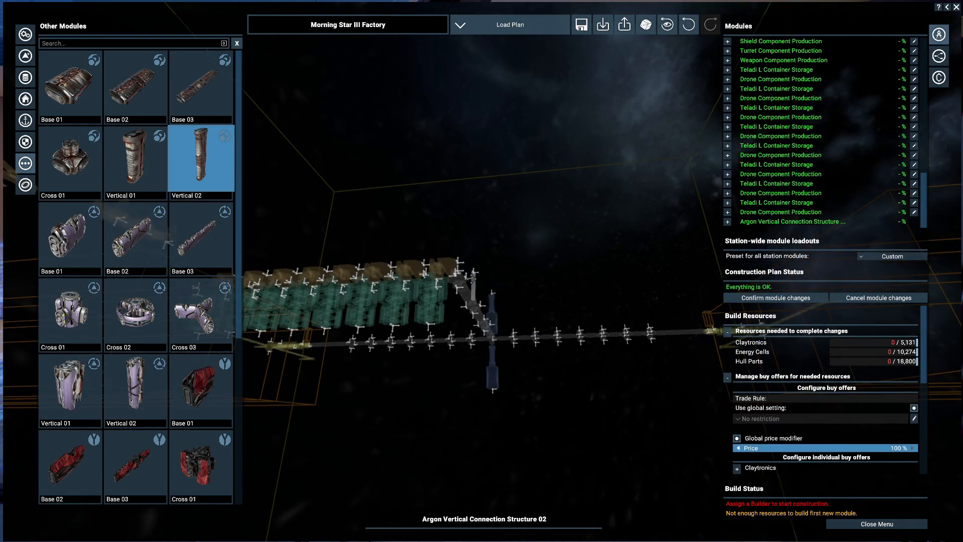
{"action": "mouse_move", "coordinate": [470, 277]}
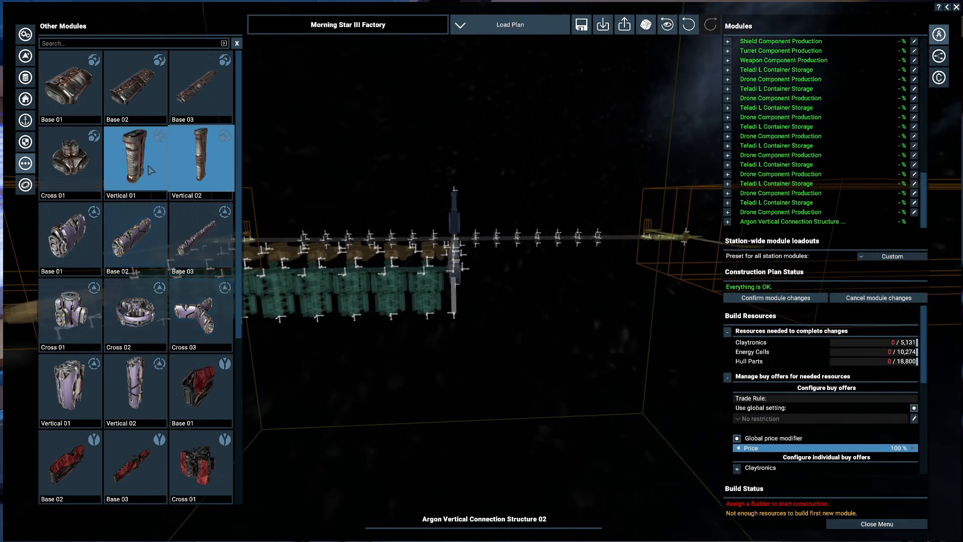
{"action": "left_click", "coordinate": [200, 158]}
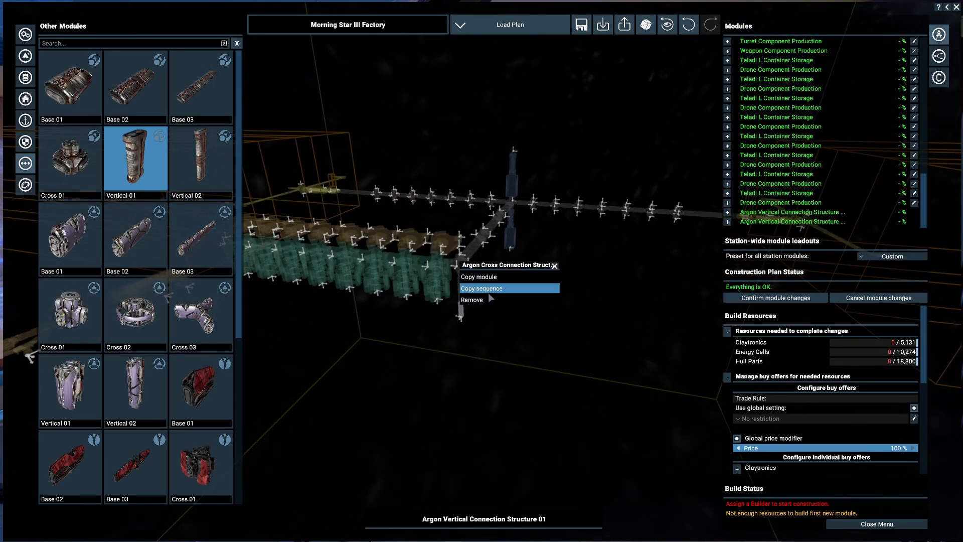
{"action": "left_click", "coordinate": [481, 288]}
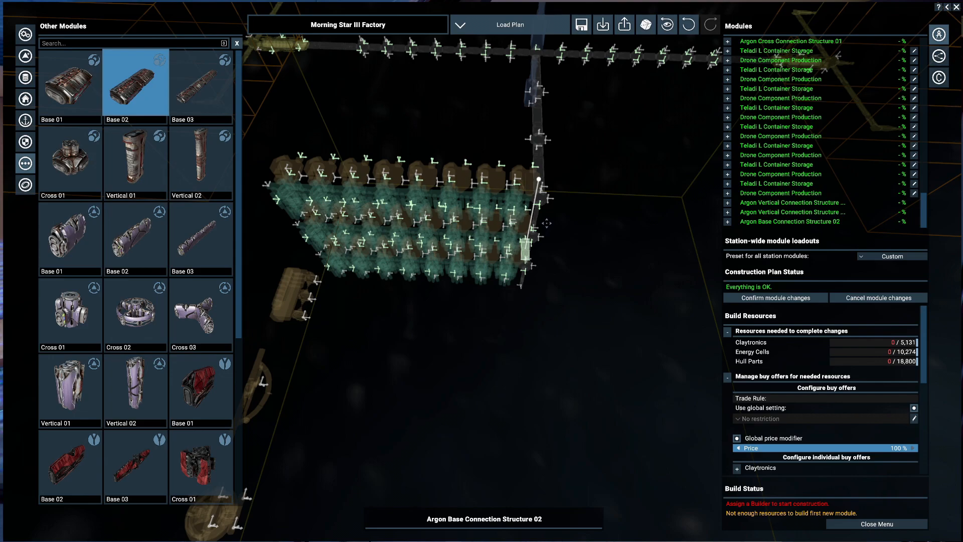
{"action": "mouse_move", "coordinate": [583, 282]}
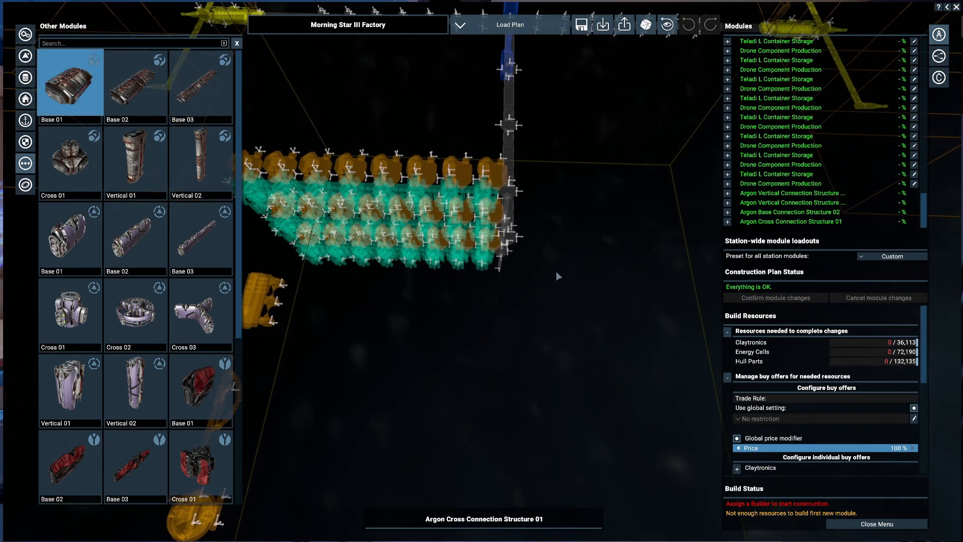
{"action": "mouse_move", "coordinate": [25, 80]}
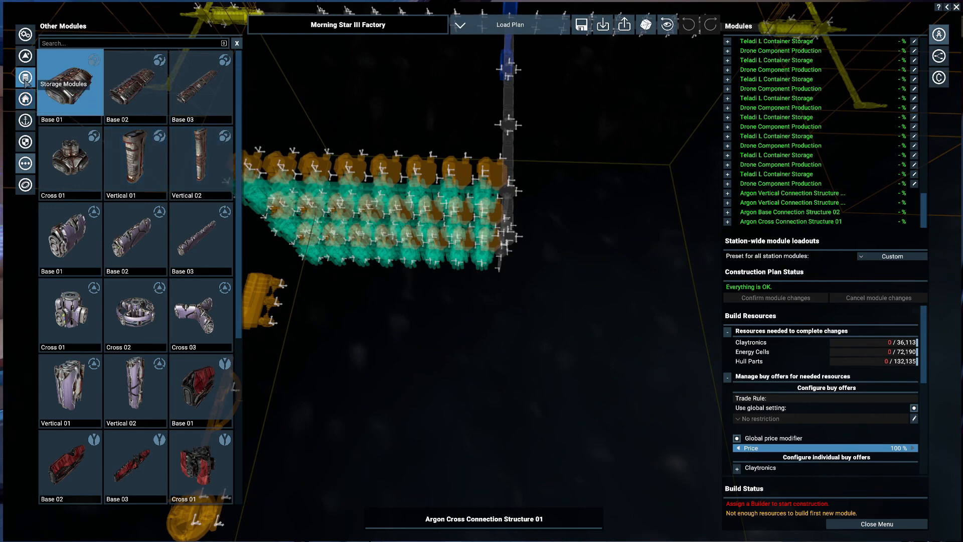
Step: Place a Container L storage module and bring up its actions menu
{"action": "left_click", "coordinate": [25, 78]}
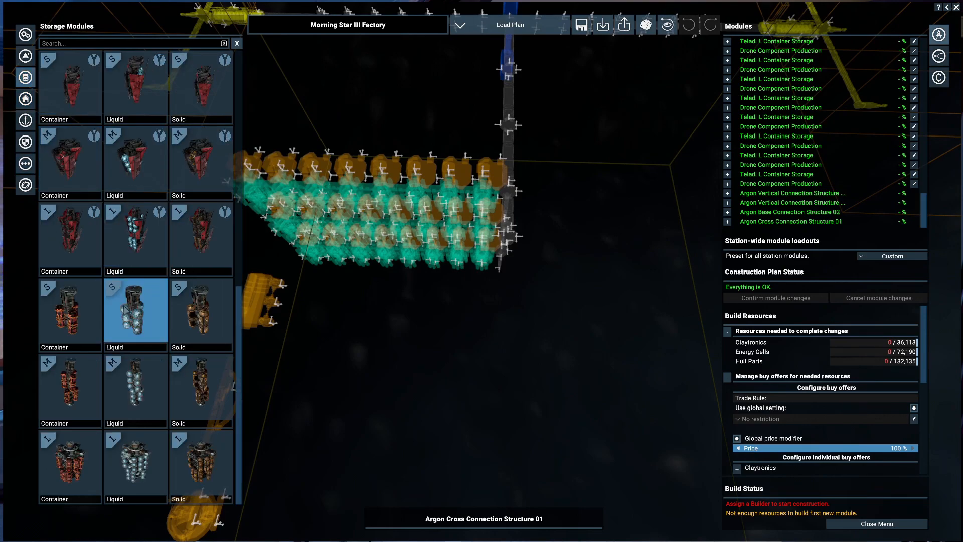
{"action": "left_click", "coordinate": [69, 463]}
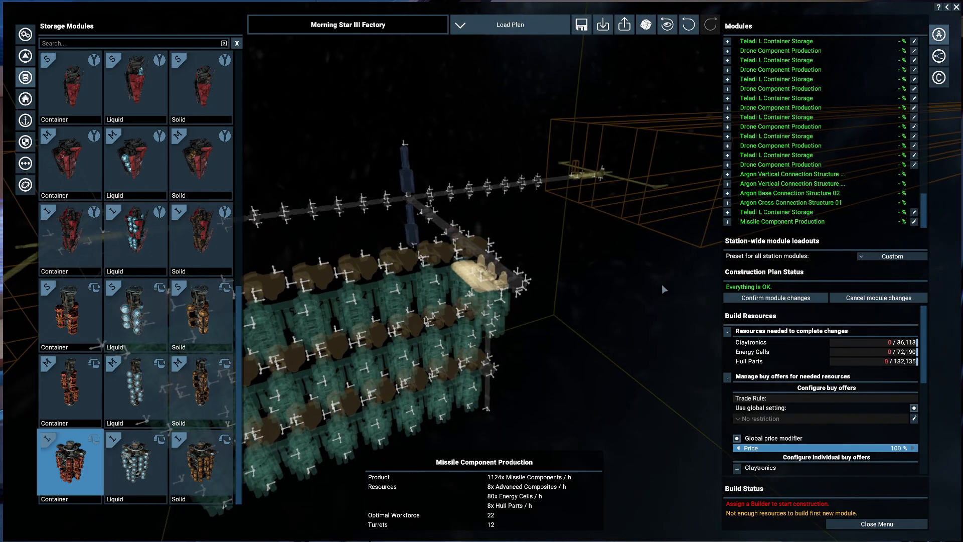
{"action": "right_click", "coordinate": [491, 301]}
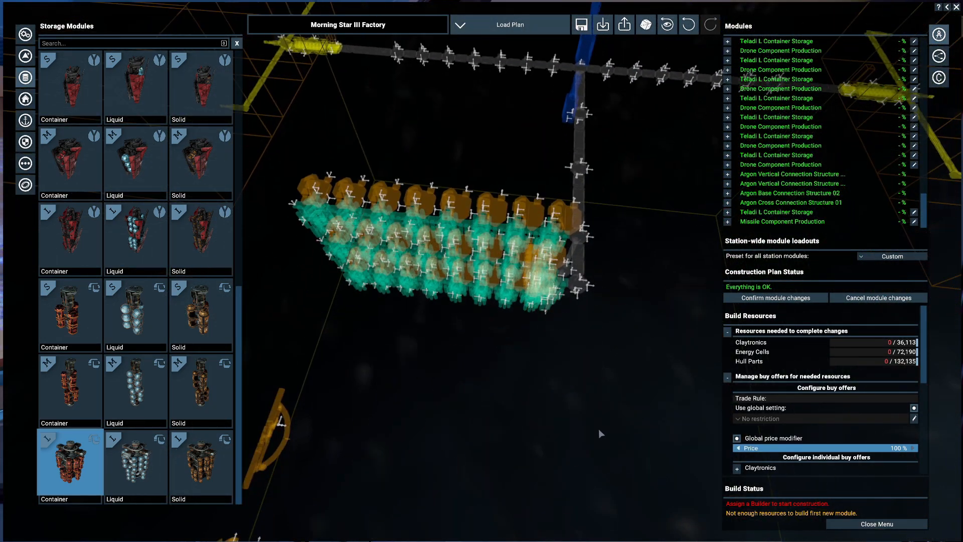
{"action": "right_click", "coordinate": [522, 236]}
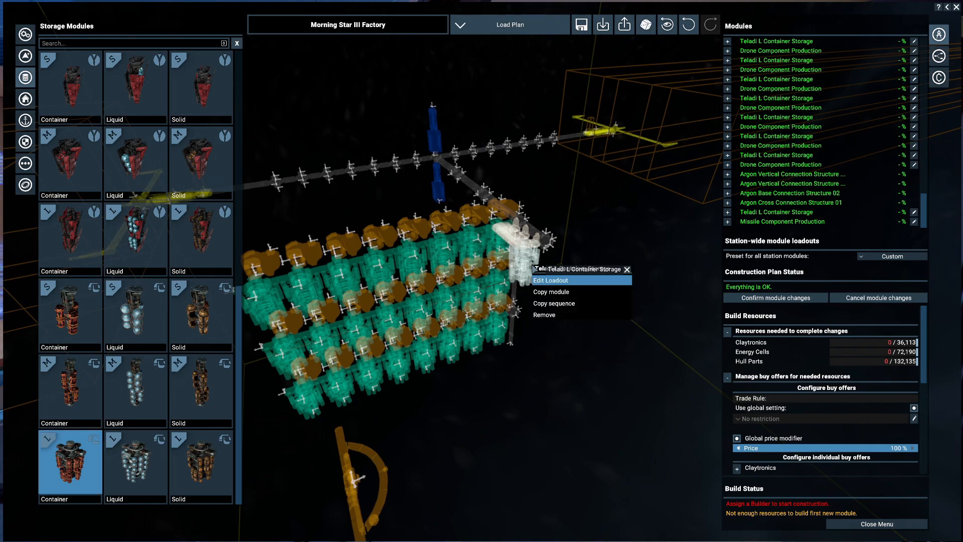
{"action": "left_click", "coordinate": [550, 280]}
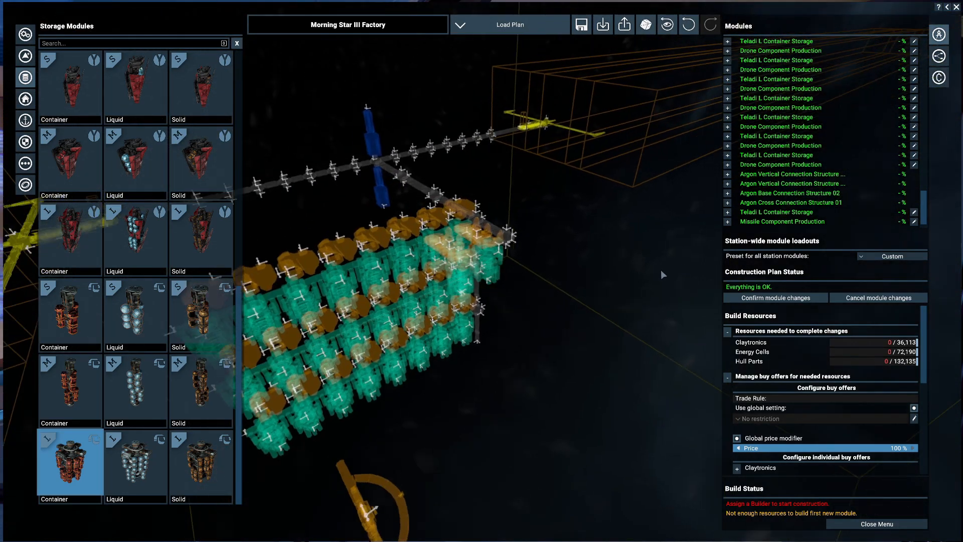
{"action": "mouse_move", "coordinate": [485, 293]}
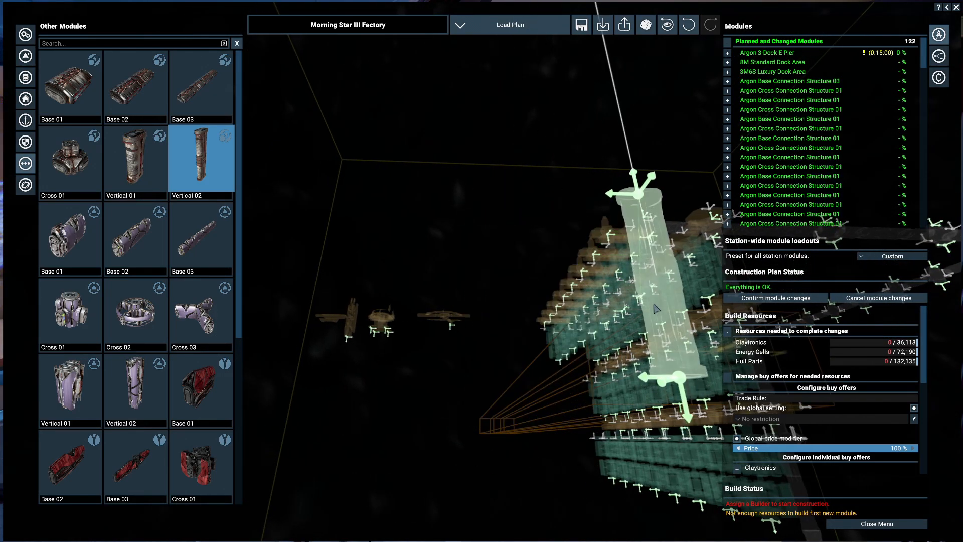
Step: Scroll the module list down to reach the Vertical 01/02 connection structures
{"action": "scroll", "scroll_direction": "down", "scroll_amount": 3}
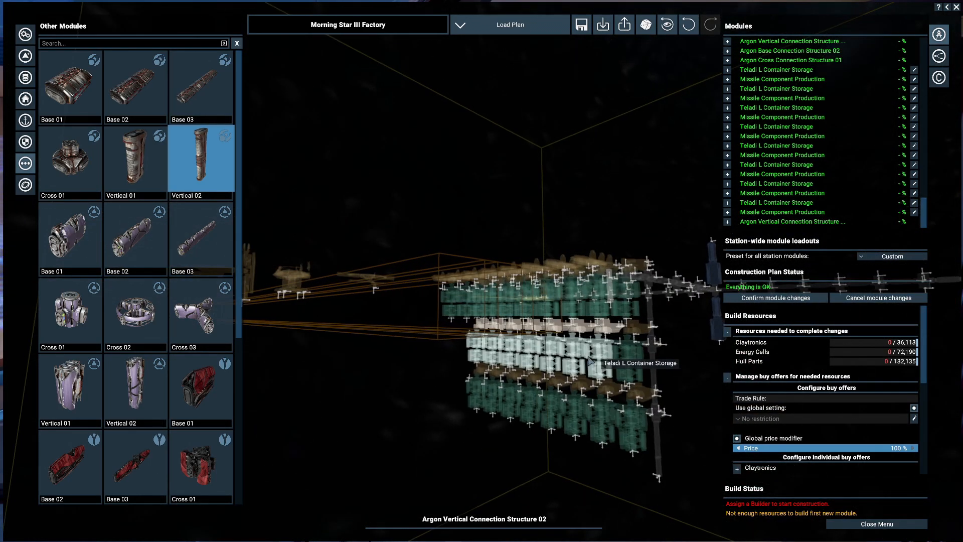
{"action": "mouse_move", "coordinate": [701, 339]}
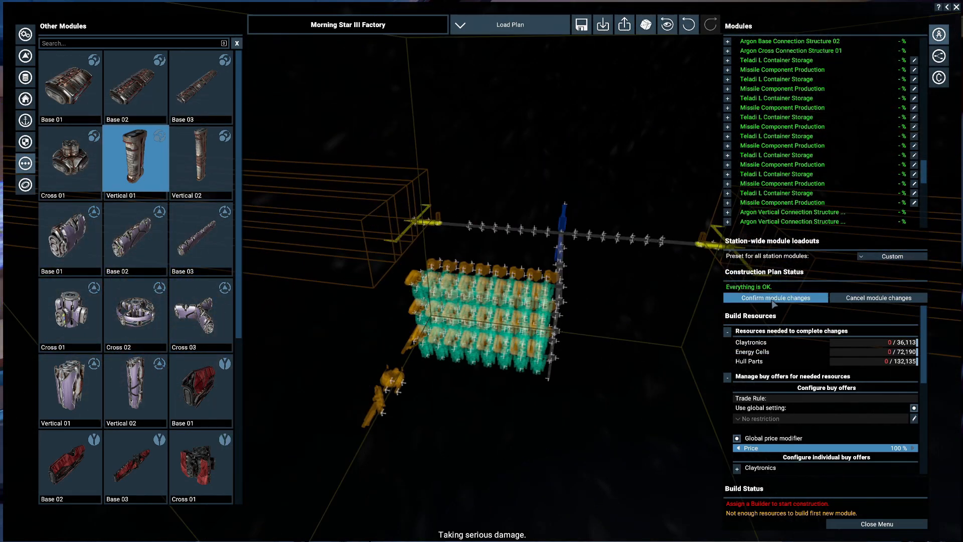
Step: Confirm module changes and restrict the Claytronics buy offer to only my property
{"action": "left_click", "coordinate": [775, 298]}
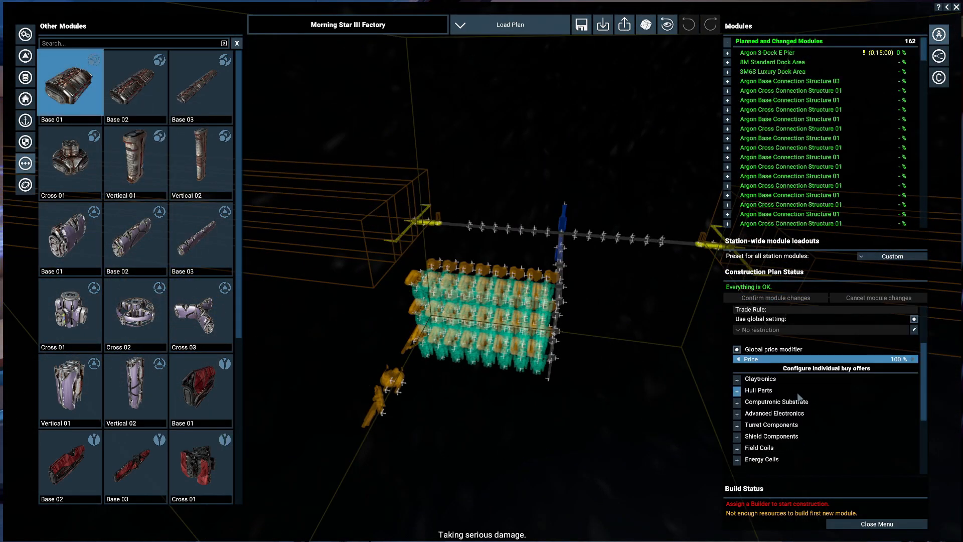
{"action": "left_click", "coordinate": [737, 378]}
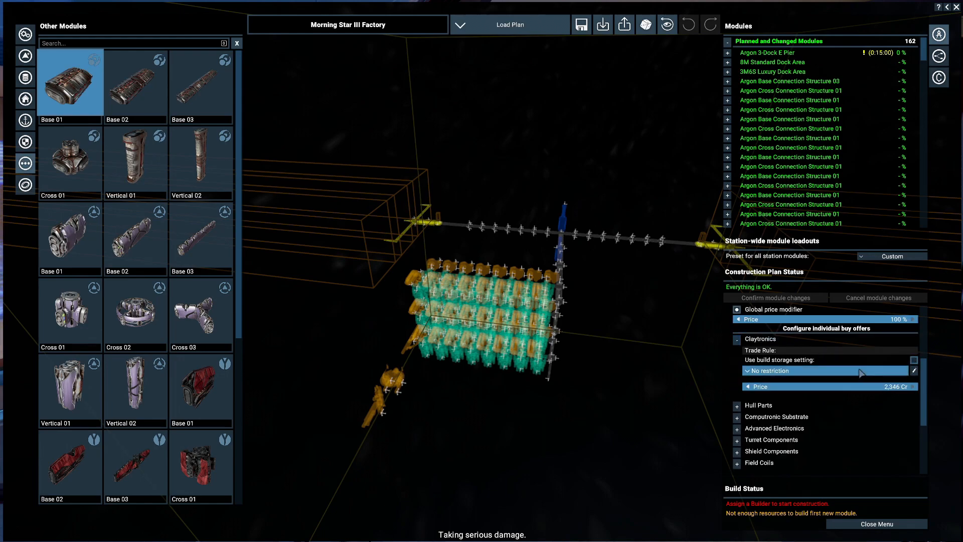
{"action": "left_click", "coordinate": [826, 370]}
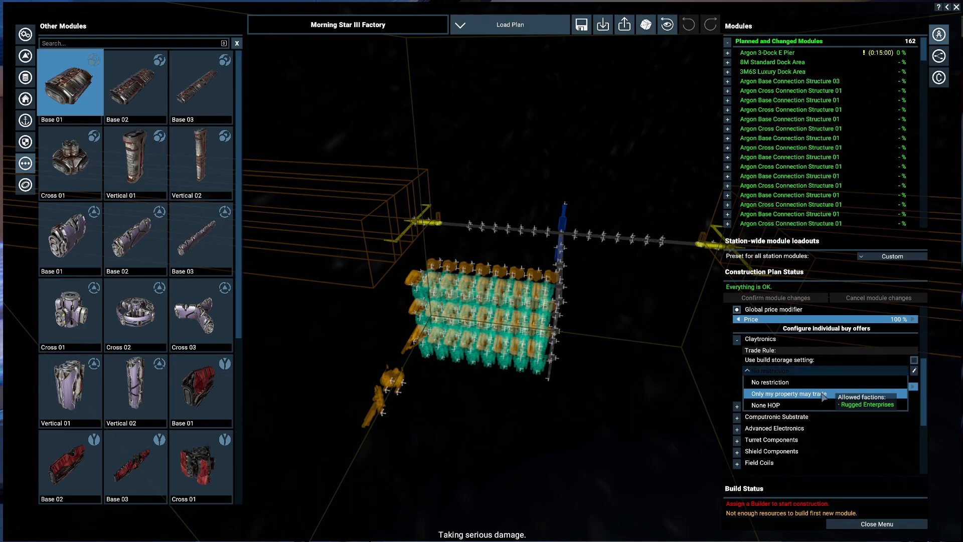
{"action": "left_click", "coordinate": [788, 394]}
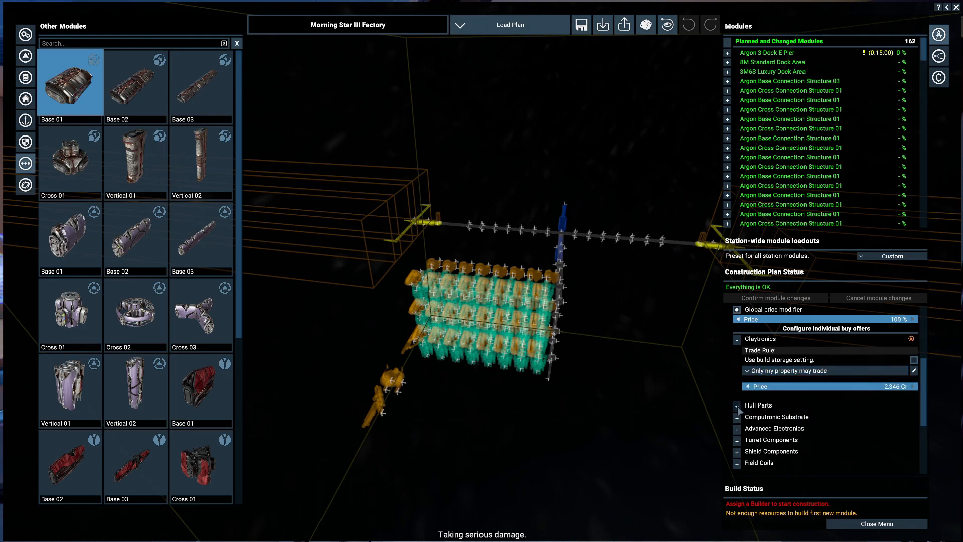
Step: Restrict Hull Parts and Energy Cells buy offers to my property and fund 20.8 million credits
{"action": "left_click", "coordinate": [736, 405]}
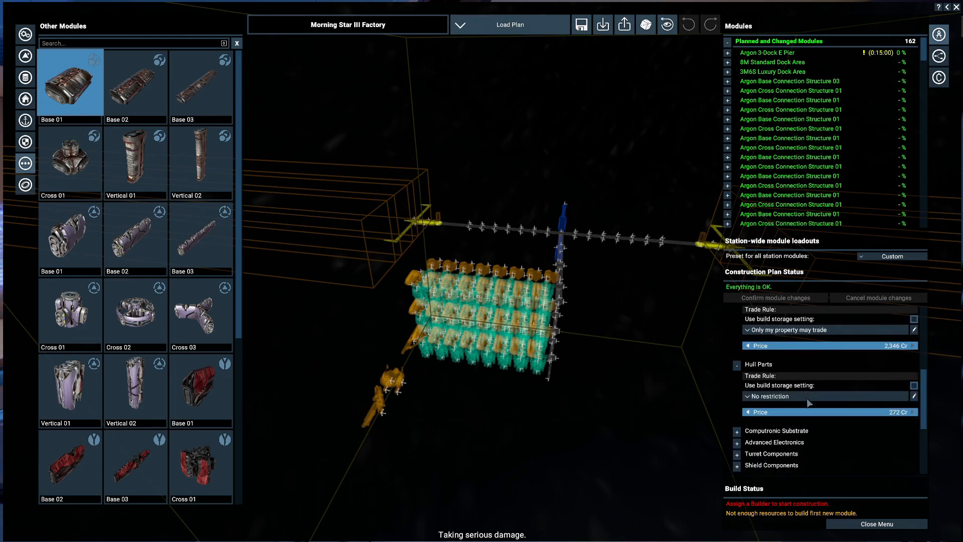
{"action": "left_click", "coordinate": [826, 396]}
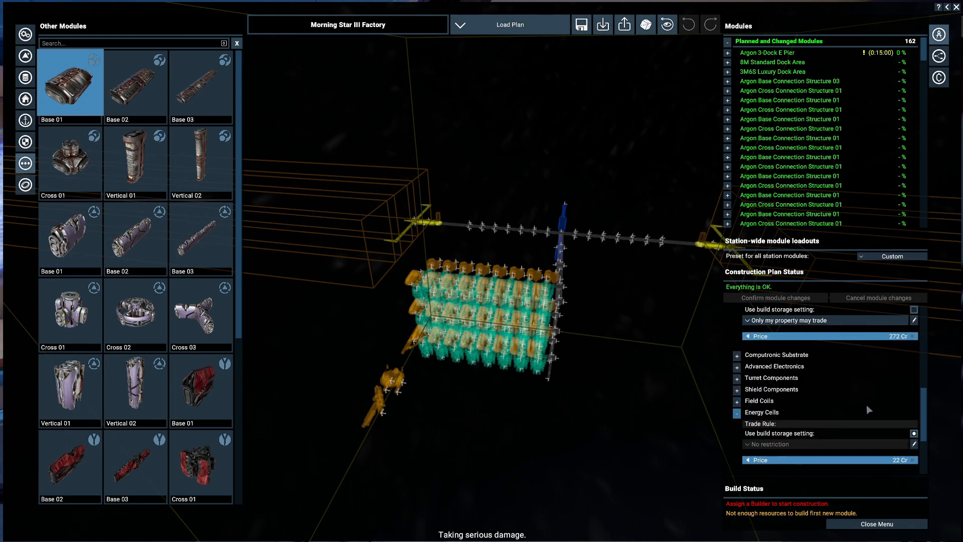
{"action": "scroll", "scroll_direction": "down", "scroll_amount": 3}
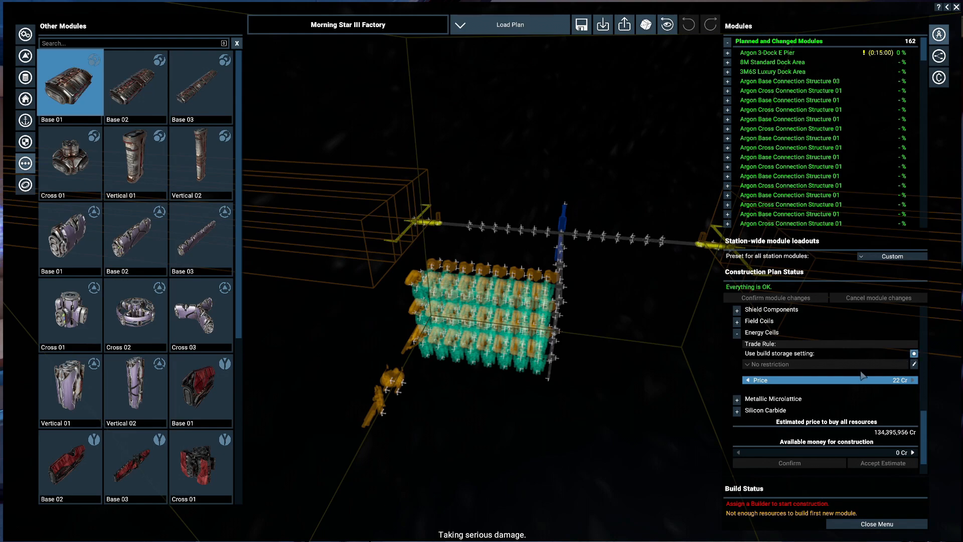
{"action": "left_click", "coordinate": [823, 364]}
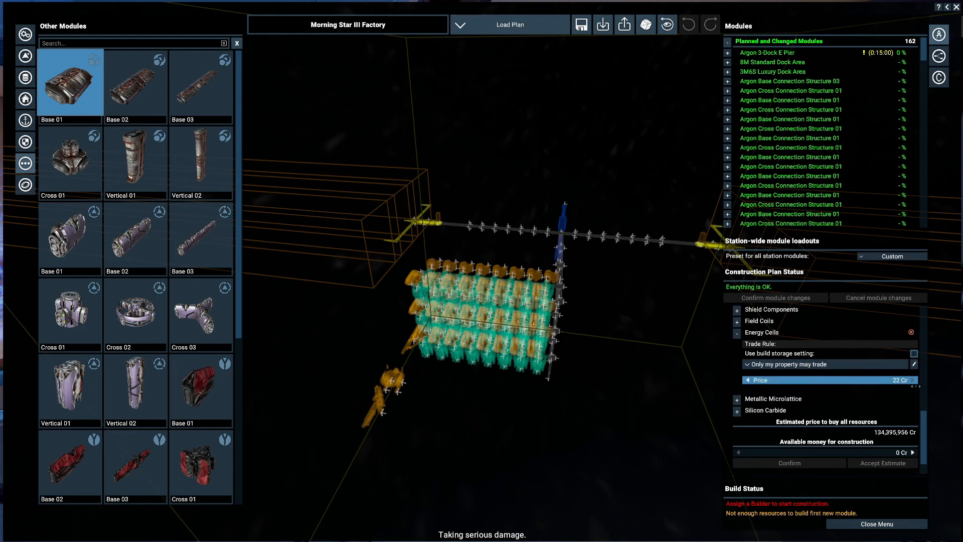
{"action": "left_click", "coordinate": [735, 332]}
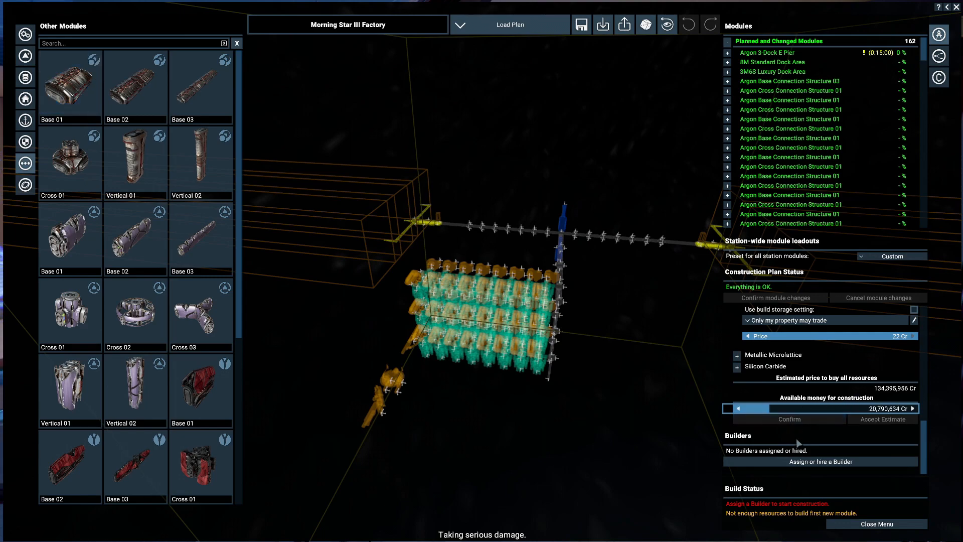
Step: Pick a builder ship for the Morning Star III Factory from the builder list
{"action": "left_click", "coordinate": [820, 462]}
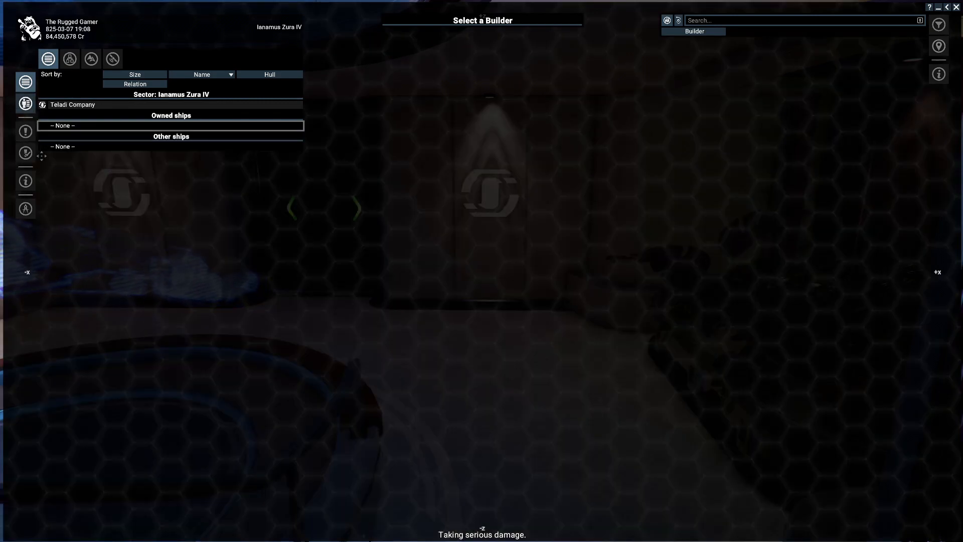
{"action": "left_click", "coordinate": [68, 58]}
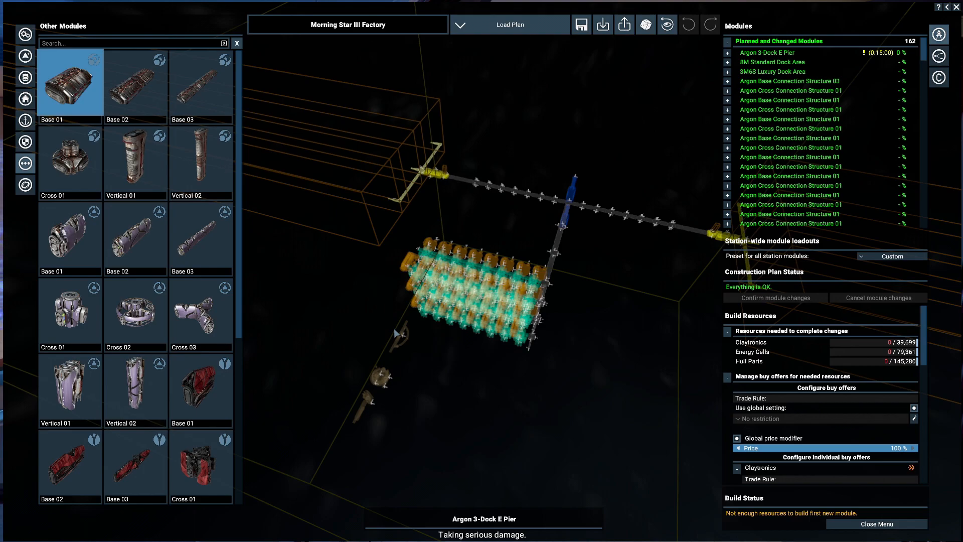
{"action": "mouse_move", "coordinate": [399, 336]}
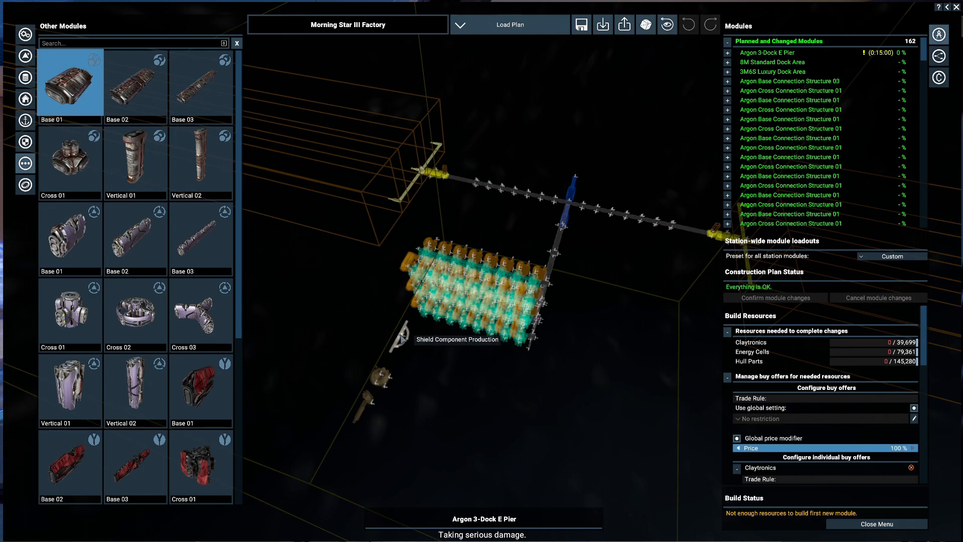
{"action": "mouse_move", "coordinate": [937, 79]}
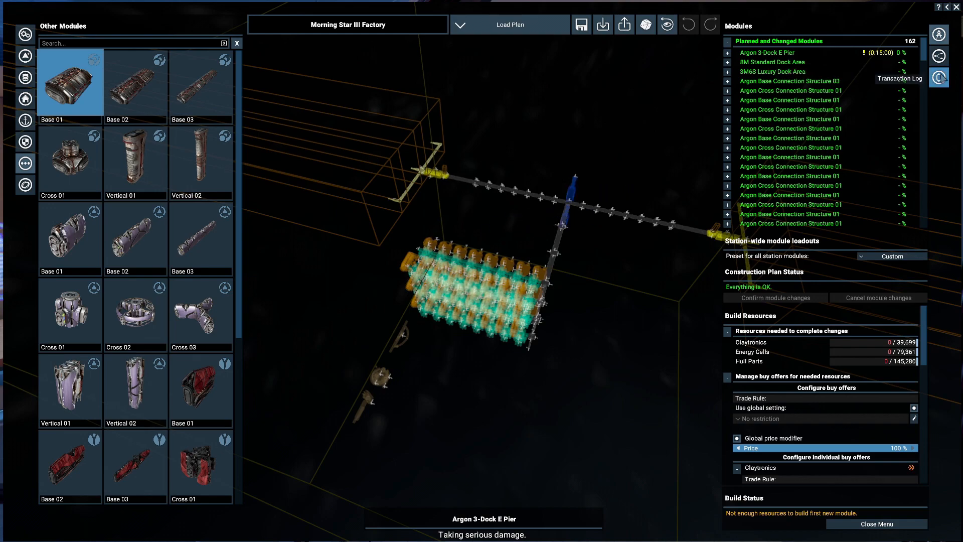
{"action": "mouse_move", "coordinate": [870, 524]}
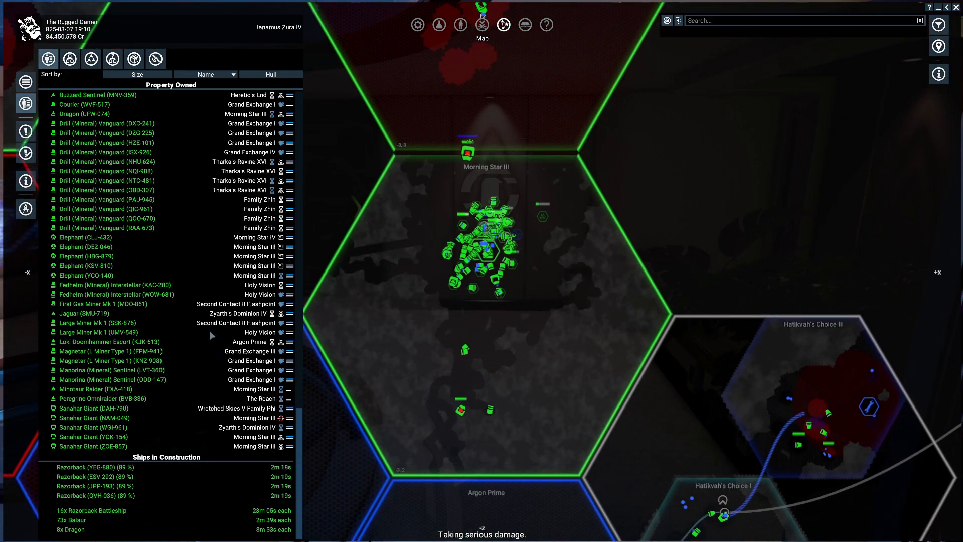
Step: Scroll the owned-property list on the map to view fleets and unassigned ships
{"action": "scroll", "scroll_direction": "up", "scroll_amount": 3}
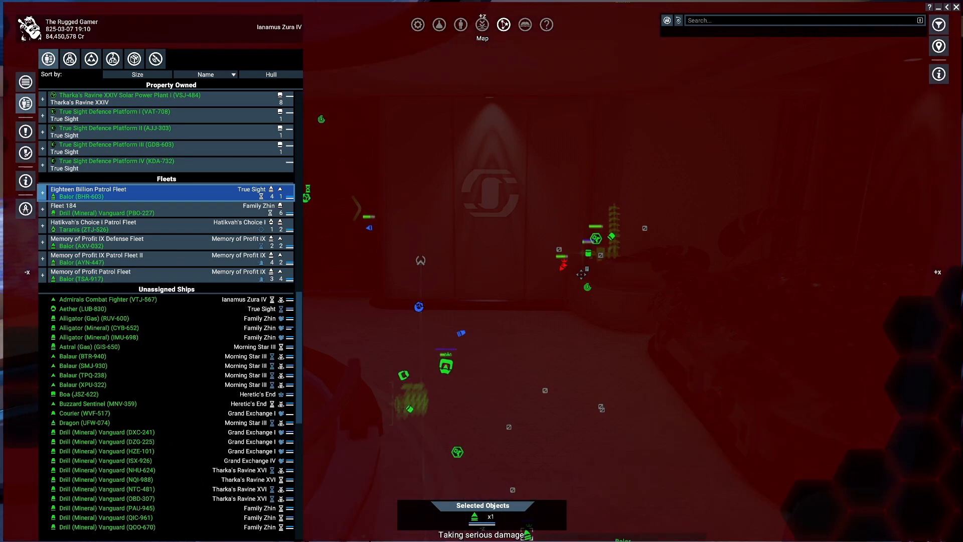
Step: Deploy the Eighteen Billion Patrol Fleet's Balor to a chosen map position using Deploy at Position > Military
{"action": "right_click", "coordinate": [586, 274]}
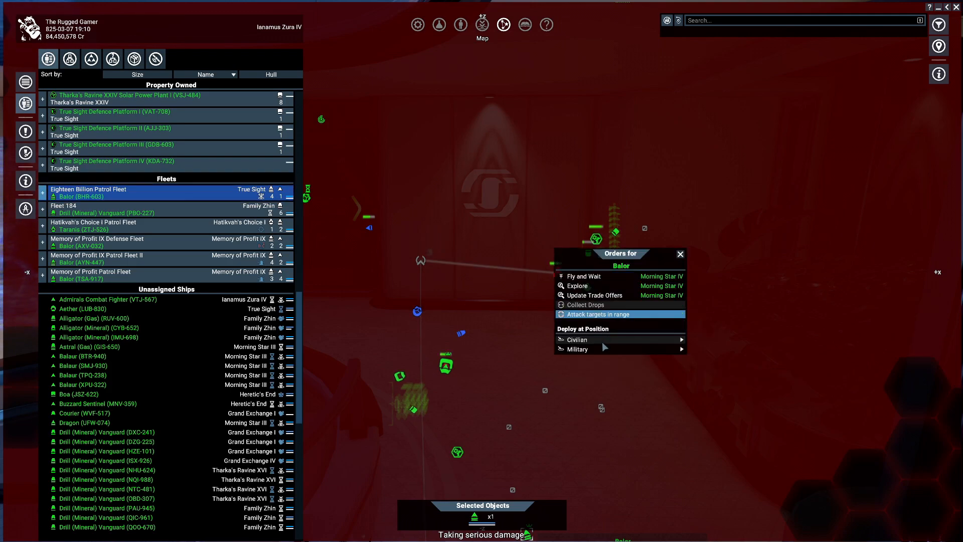
{"action": "left_click", "coordinate": [593, 314]}
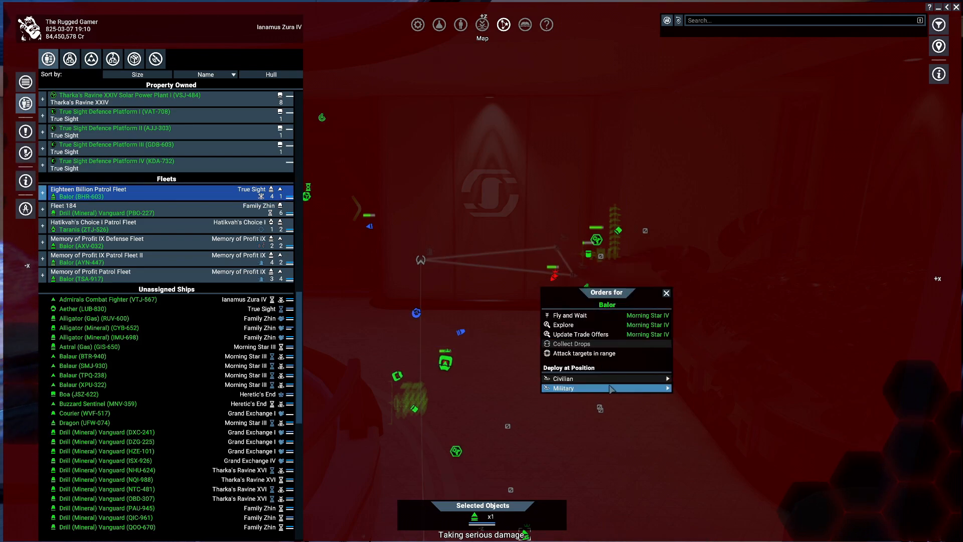
{"action": "left_click", "coordinate": [665, 293]}
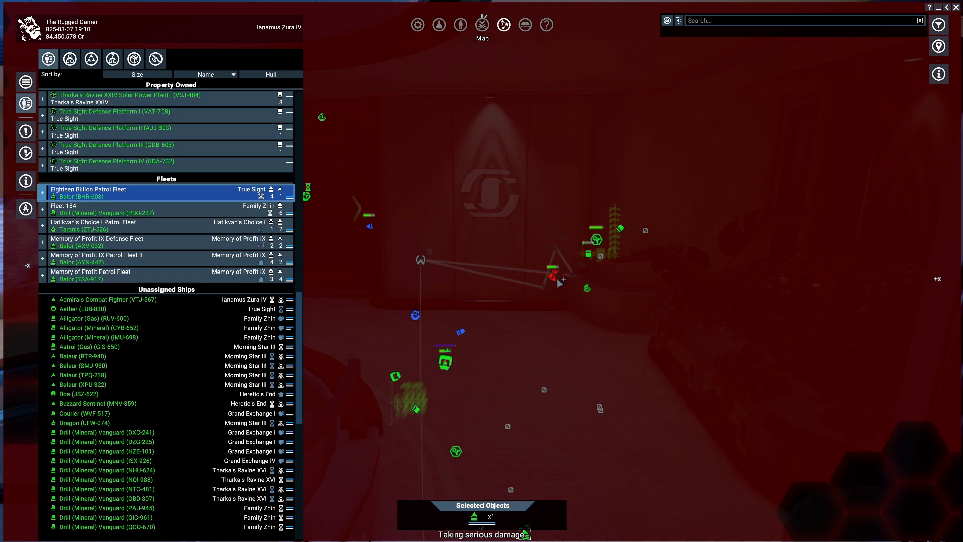
{"action": "right_click", "coordinate": [555, 282]}
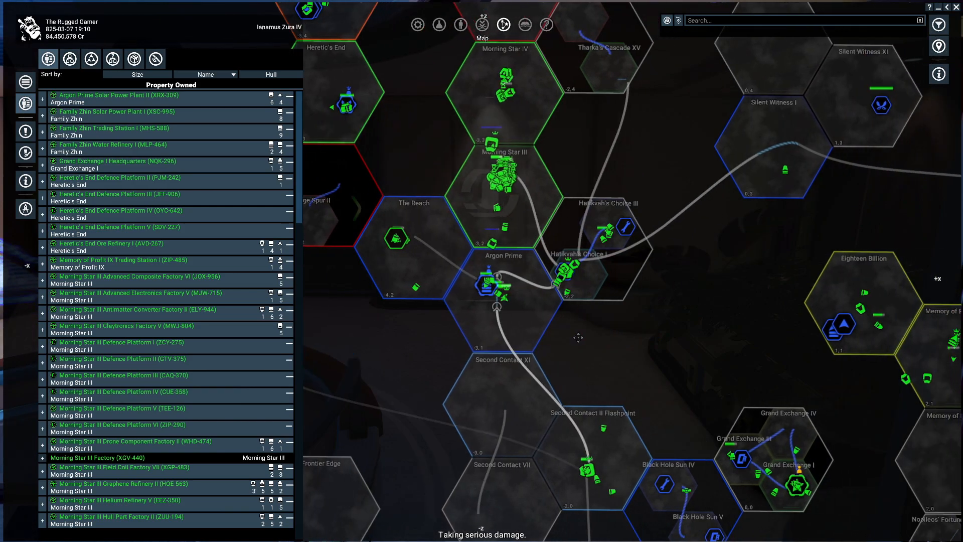
Step: Zoom out, select Morning Star III Drone Component Factory II from Property Owned, and zoom in
{"action": "scroll", "scroll_direction": "down", "scroll_amount": 3}
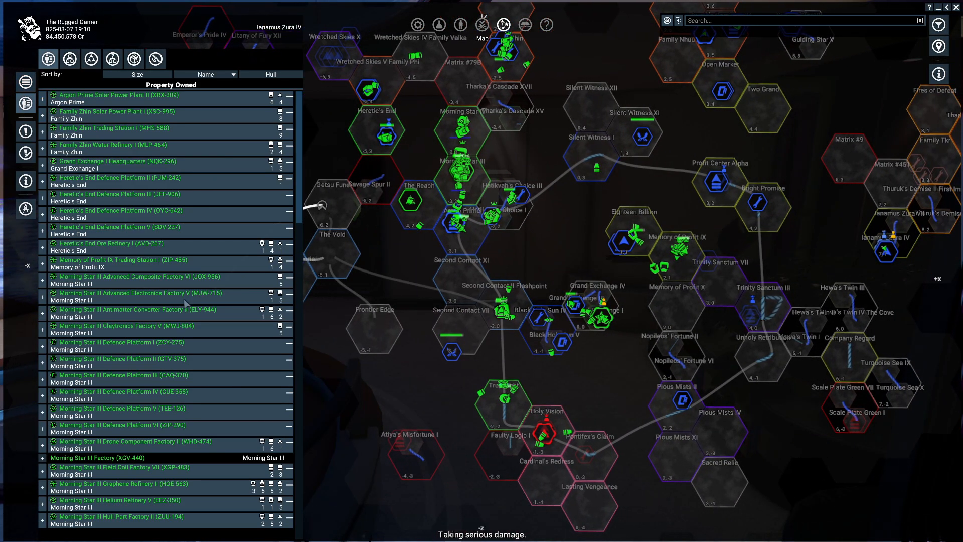
{"action": "scroll", "scroll_direction": "down", "scroll_amount": 3}
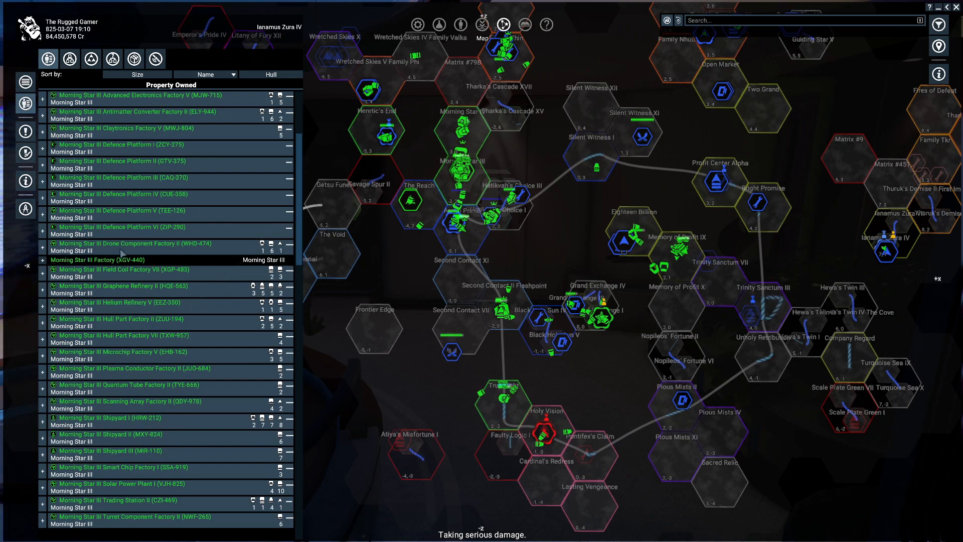
{"action": "left_click", "coordinate": [154, 244]}
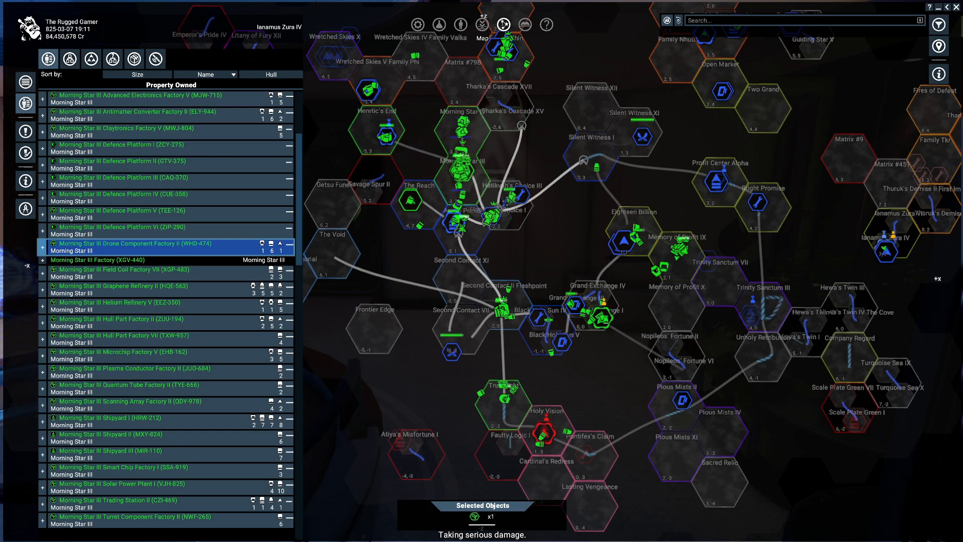
{"action": "mouse_move", "coordinate": [492, 215]}
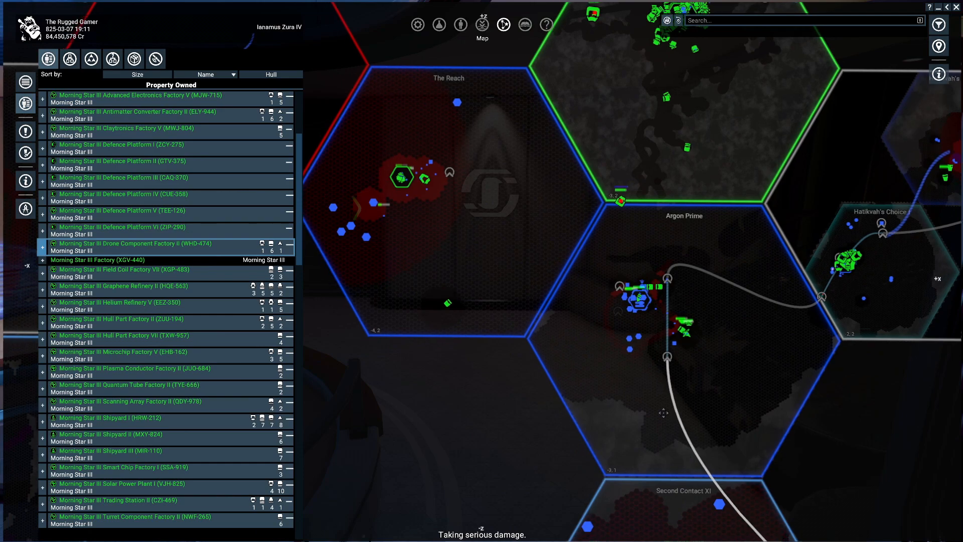
{"action": "scroll", "scroll_direction": "down", "scroll_amount": 3}
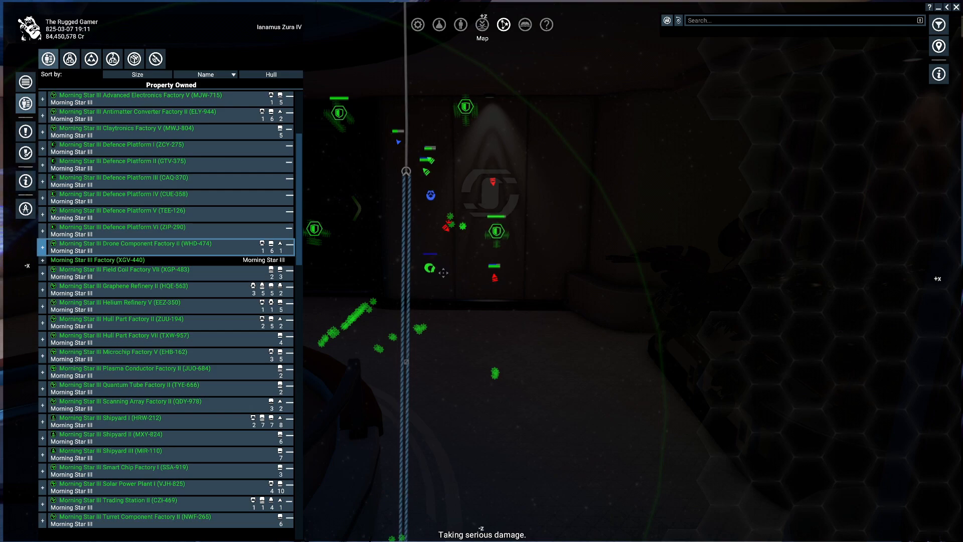
{"action": "mouse_move", "coordinate": [495, 232]}
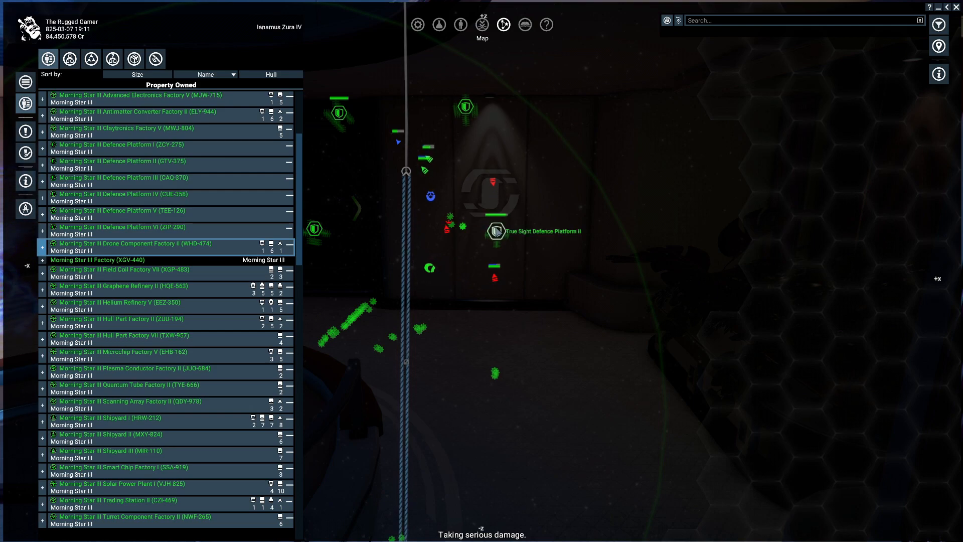